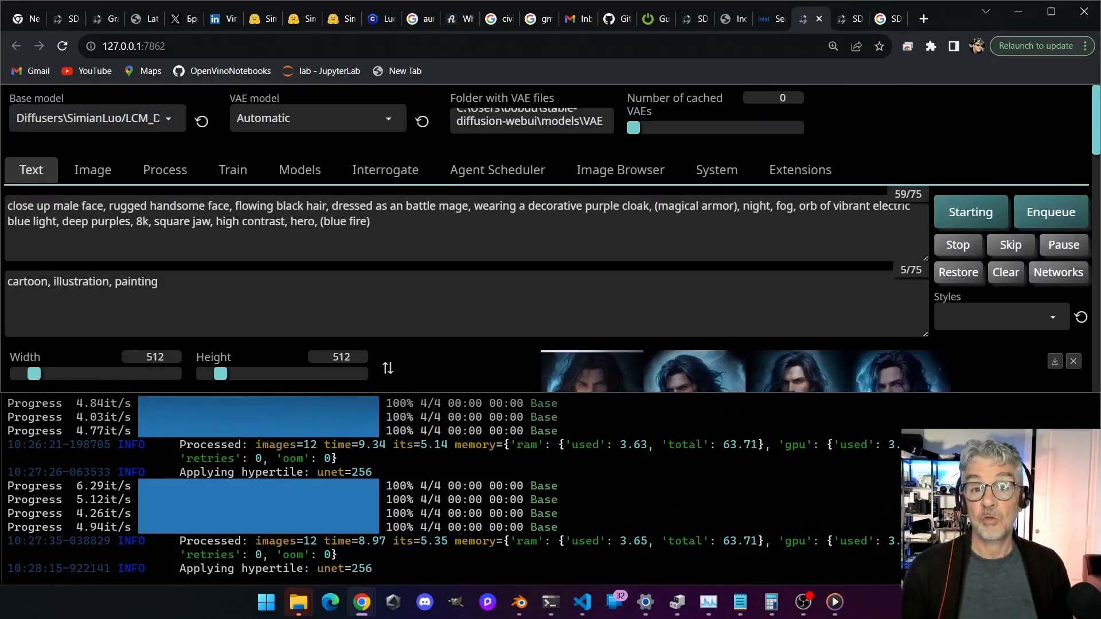
Scroll the SD.Next Text tab to review the Euler a, 4-step settings and battle-mage results
{"action": "scroll", "scroll_direction": "down", "scroll_amount": 3}
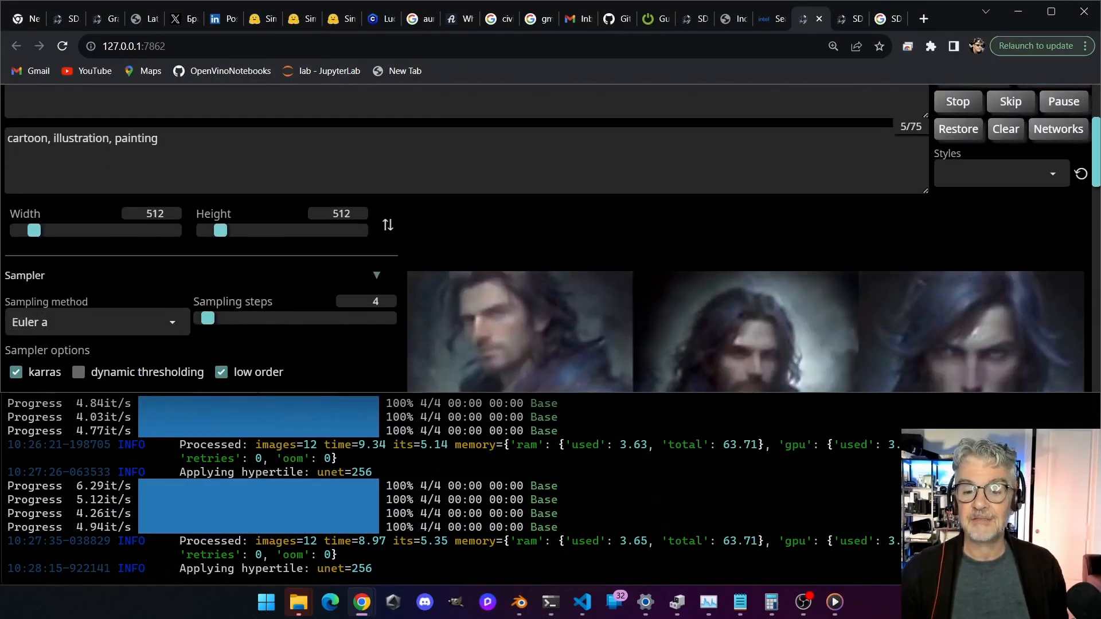
{"action": "scroll", "scroll_direction": "down", "scroll_amount": 3}
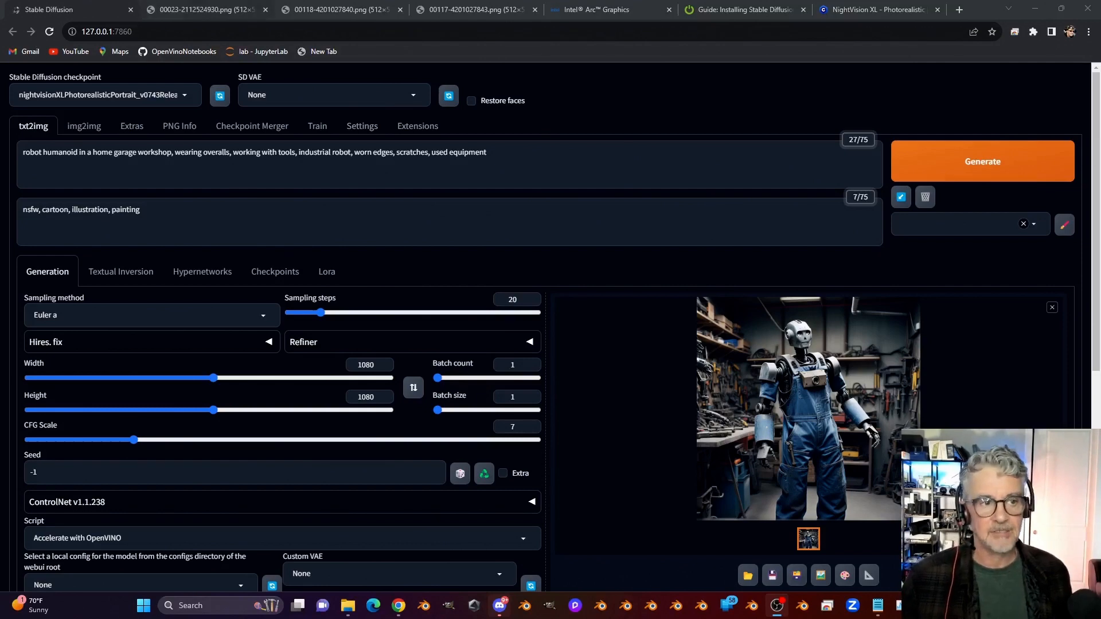
Compare the 00118 and 00117 sorceress images with the 00023 bearded-man portrait
{"action": "left_click", "coordinate": [342, 10]}
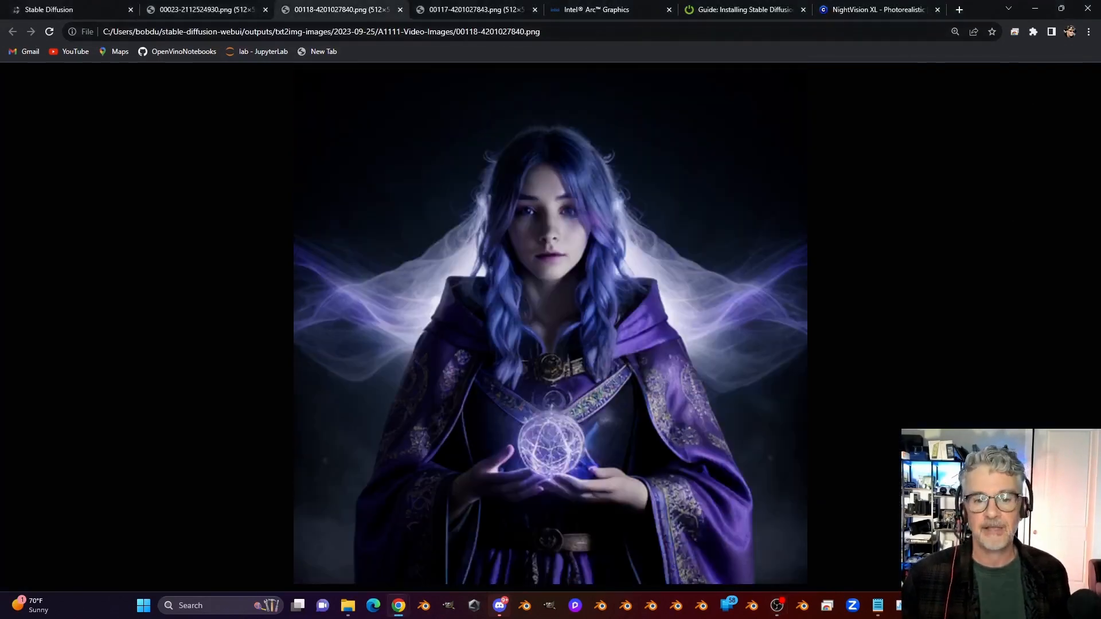
{"action": "left_click", "coordinate": [473, 10]}
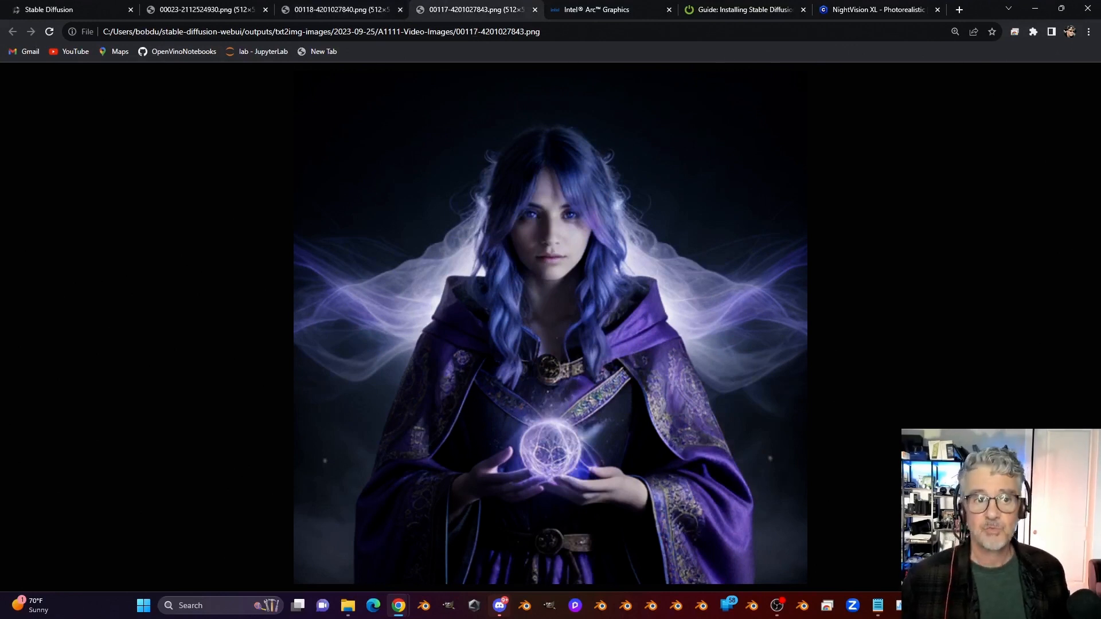
{"action": "left_click", "coordinate": [340, 10]}
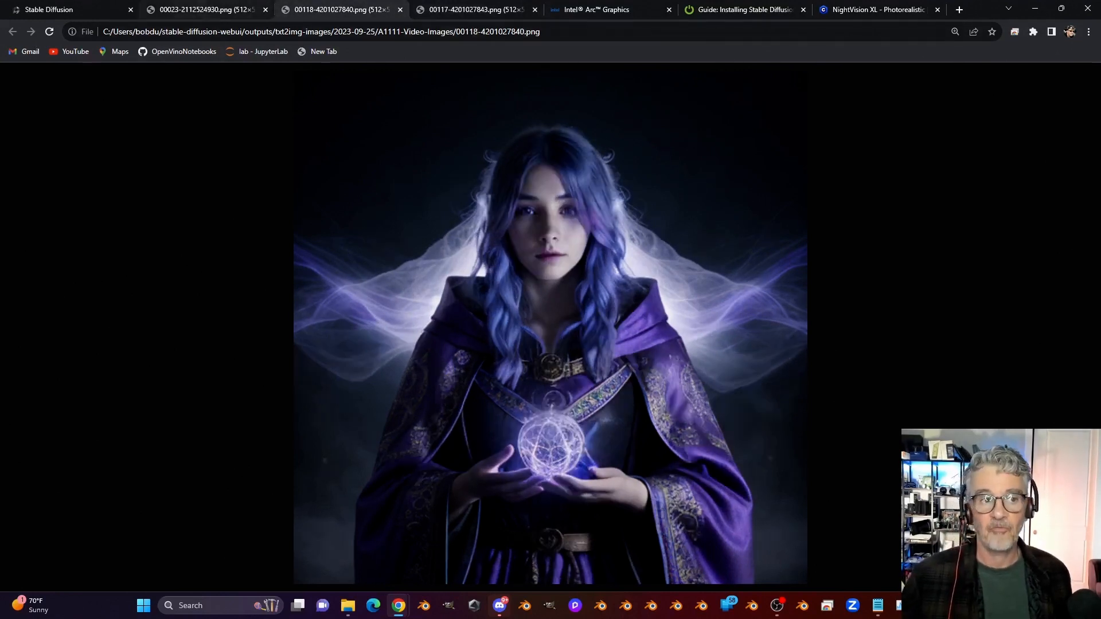
{"action": "left_click", "coordinate": [206, 9]}
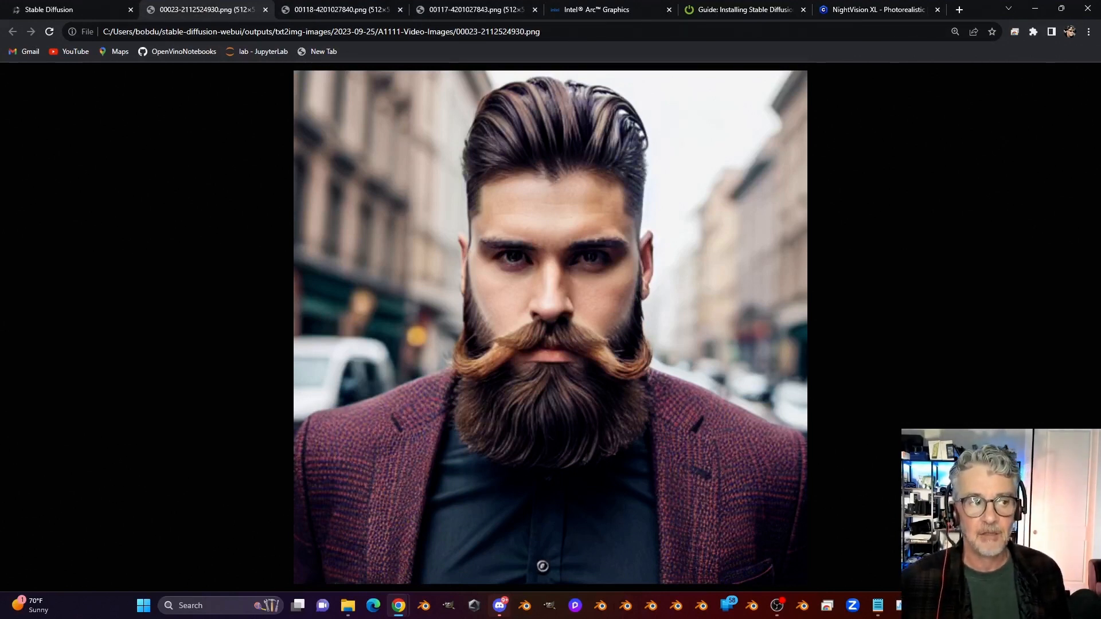
{"action": "left_click", "coordinate": [55, 10]}
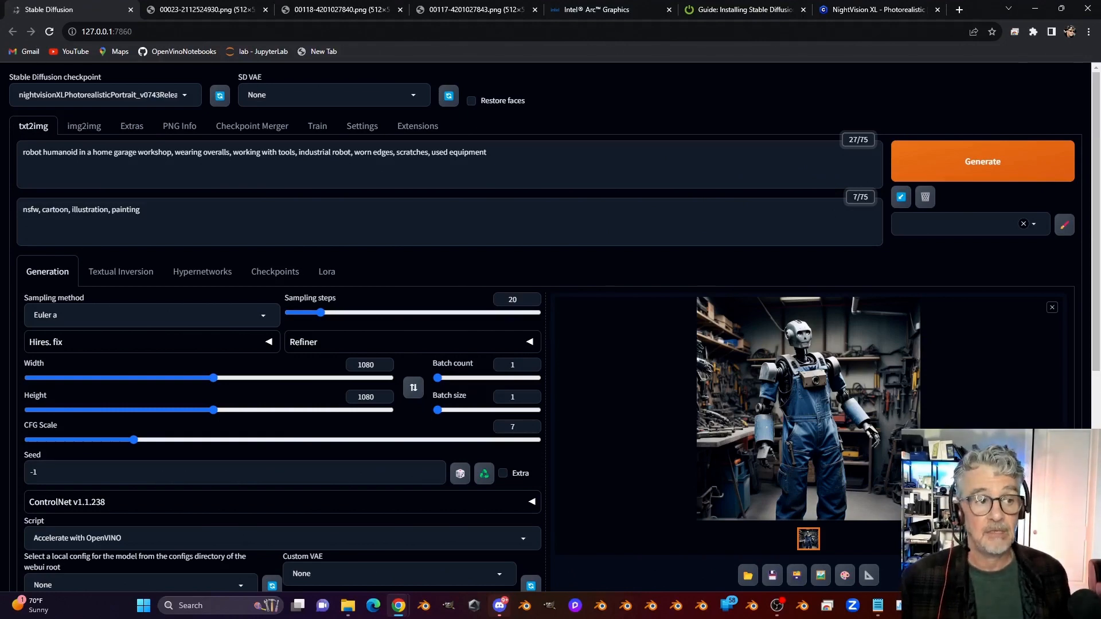
Scroll past the robot workshop result and bring up the Civitai SDXL checkpoints gallery
{"action": "scroll", "scroll_direction": "down", "scroll_amount": 3}
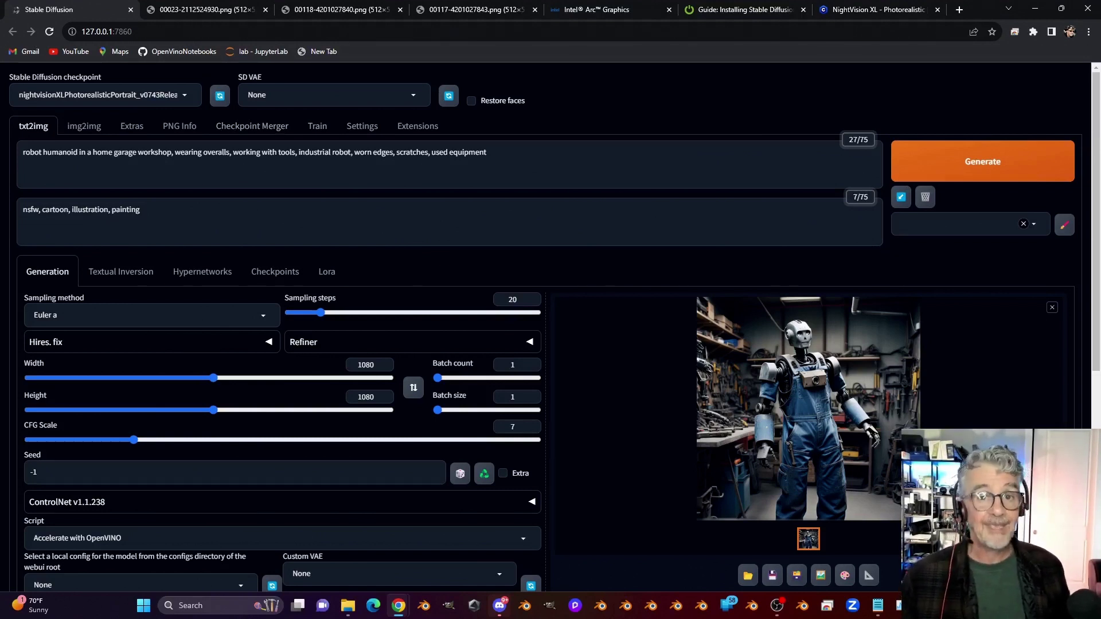
{"action": "left_click", "coordinate": [879, 9]}
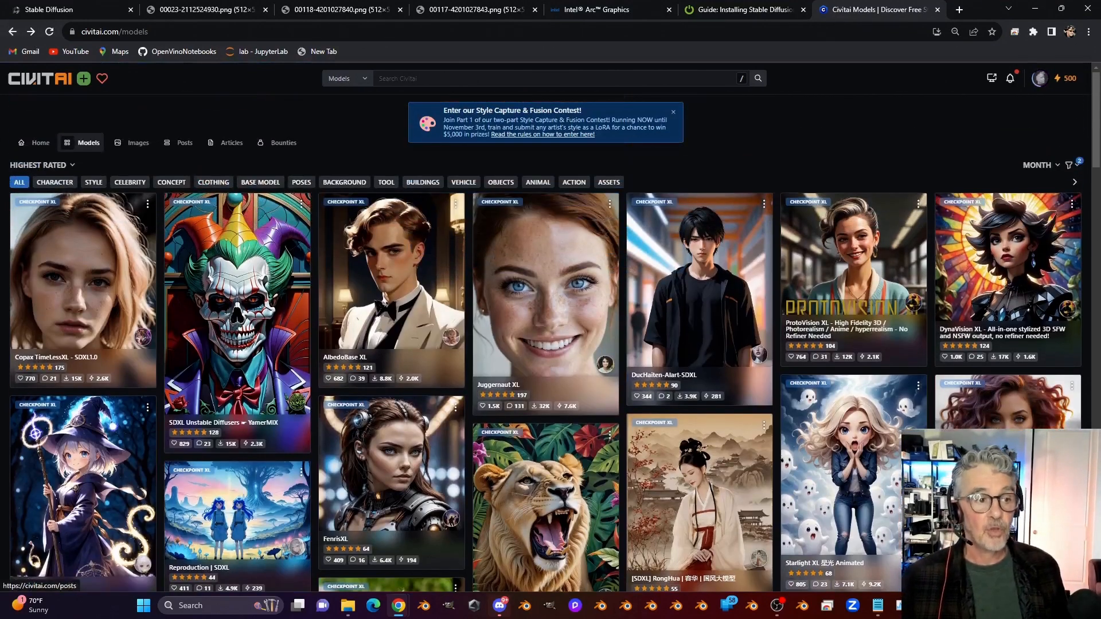
{"action": "scroll", "scroll_direction": "down", "scroll_amount": 3}
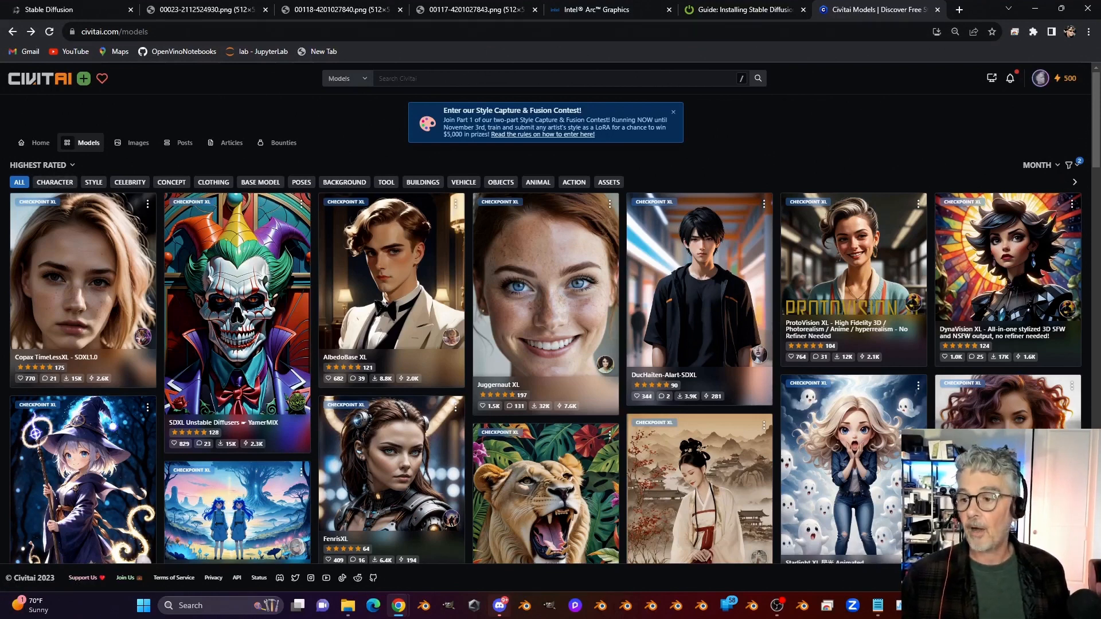
{"action": "left_click", "coordinate": [1073, 165]}
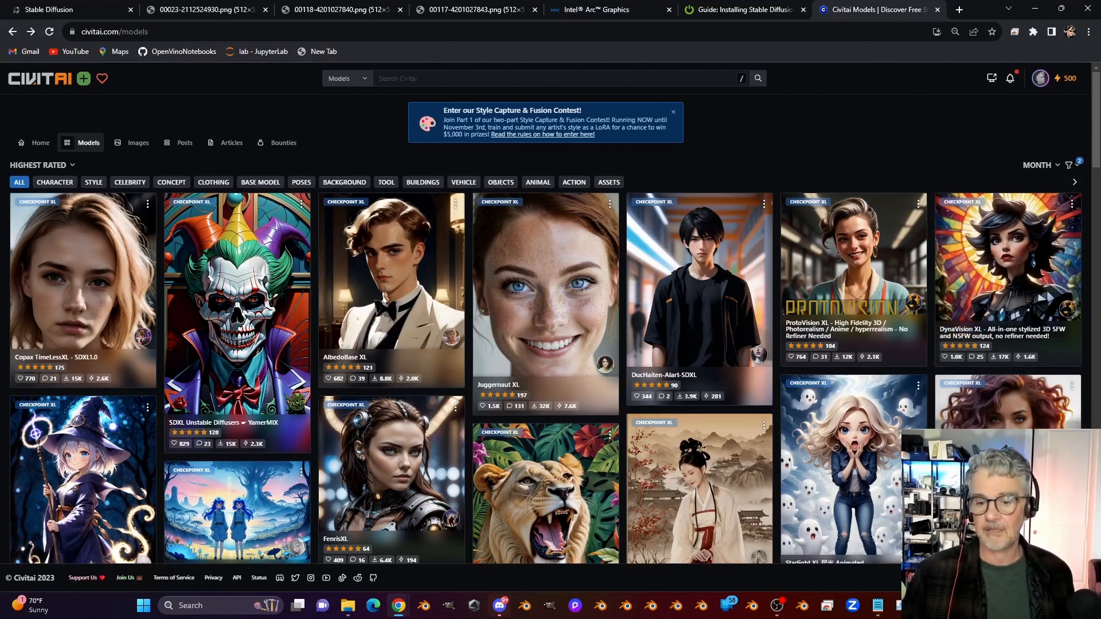
{"action": "scroll", "scroll_direction": "down", "scroll_amount": 3}
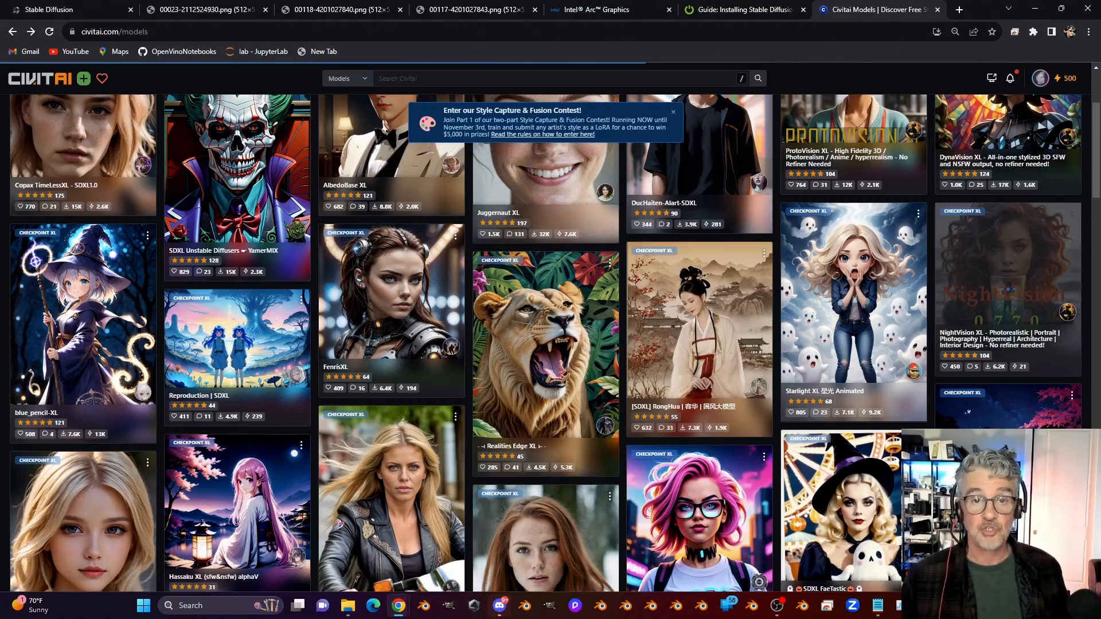
Browse NightVision XL example images and reach its model page with the 6.46 GB download
{"action": "left_click", "coordinate": [1007, 278]}
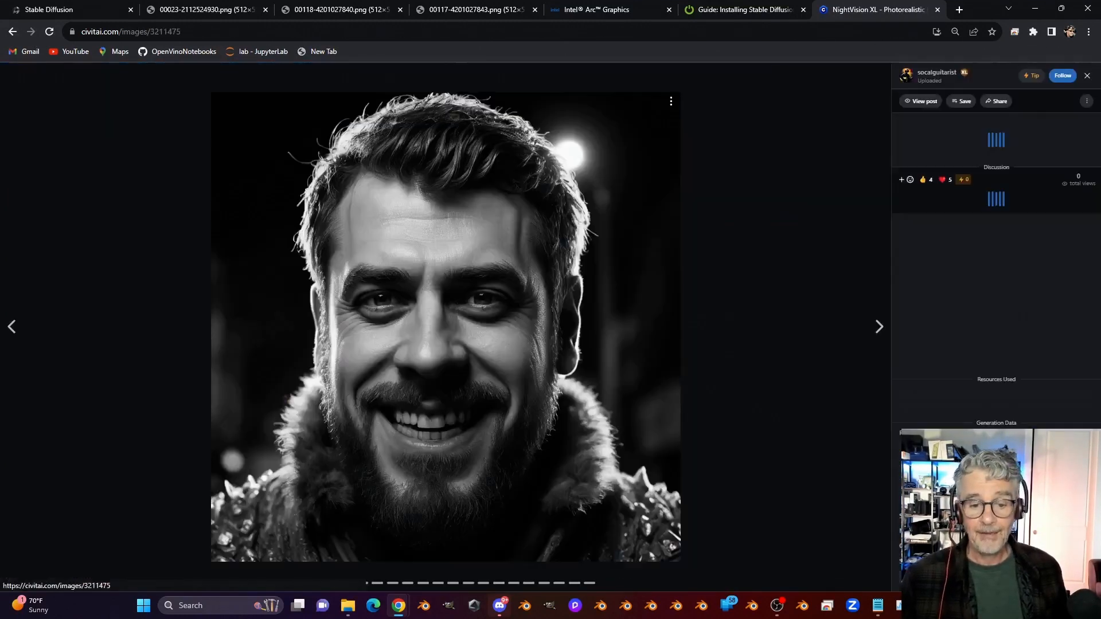
{"action": "left_click", "coordinate": [879, 327]}
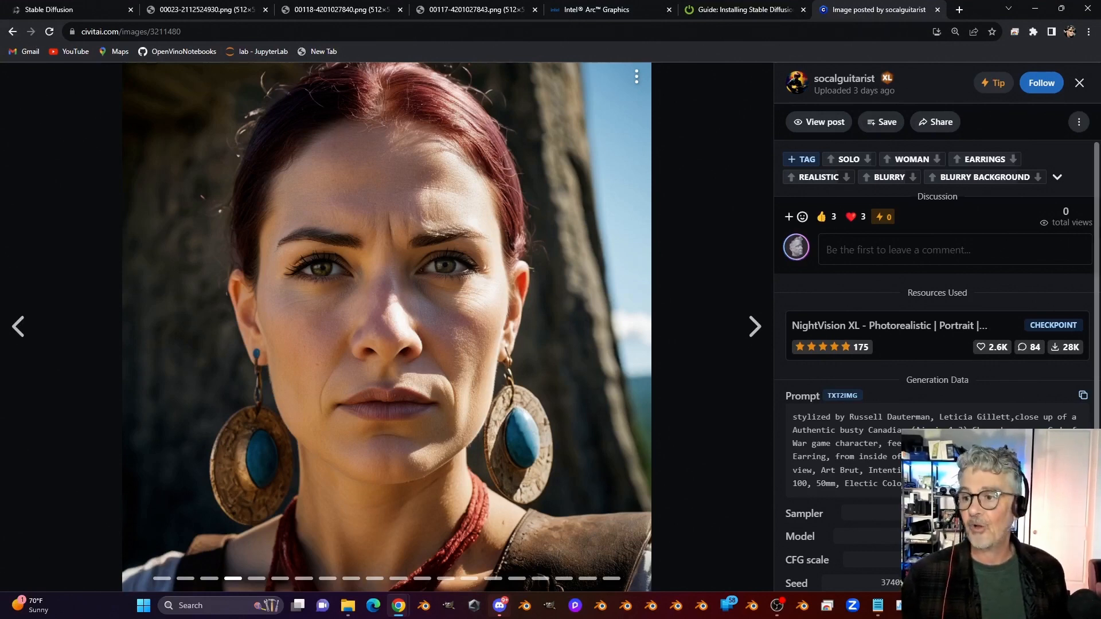
{"action": "left_click", "coordinate": [889, 325]}
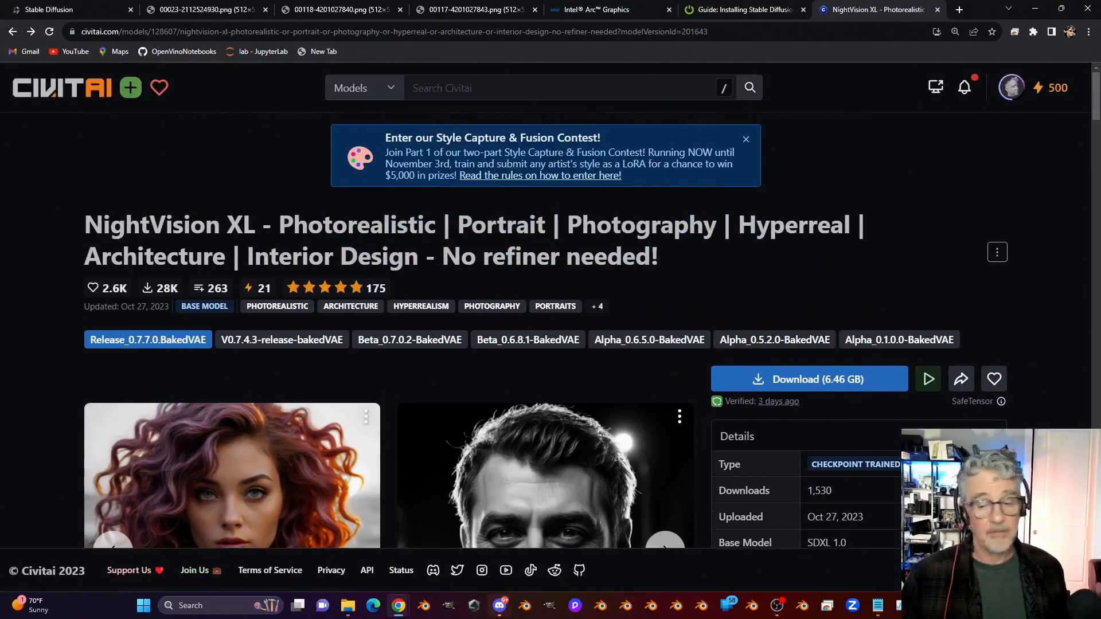
{"action": "mouse_move", "coordinate": [809, 379]}
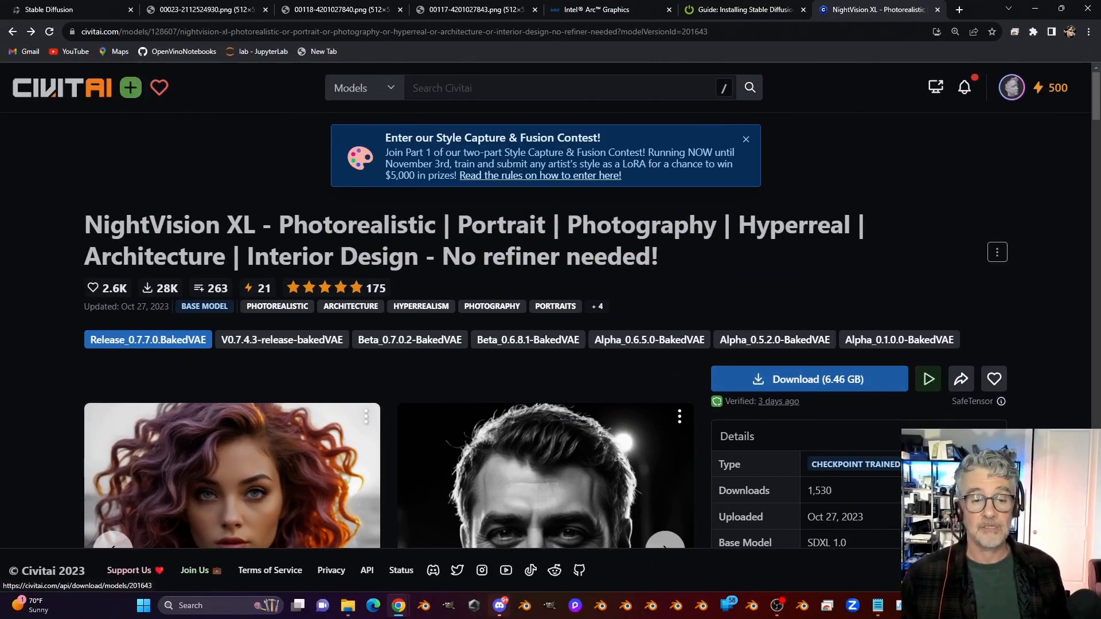
{"action": "key", "text": "alt+tab"}
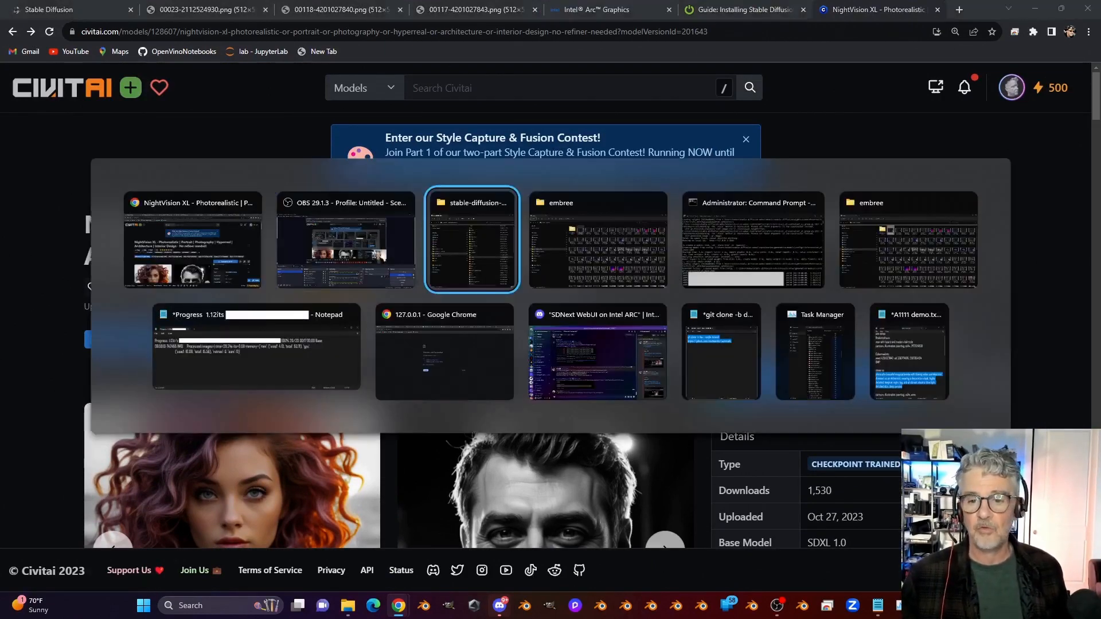
Switch to the stable-diffusion-webui Explorer window and open its models folder
{"action": "left_click", "coordinate": [472, 239]}
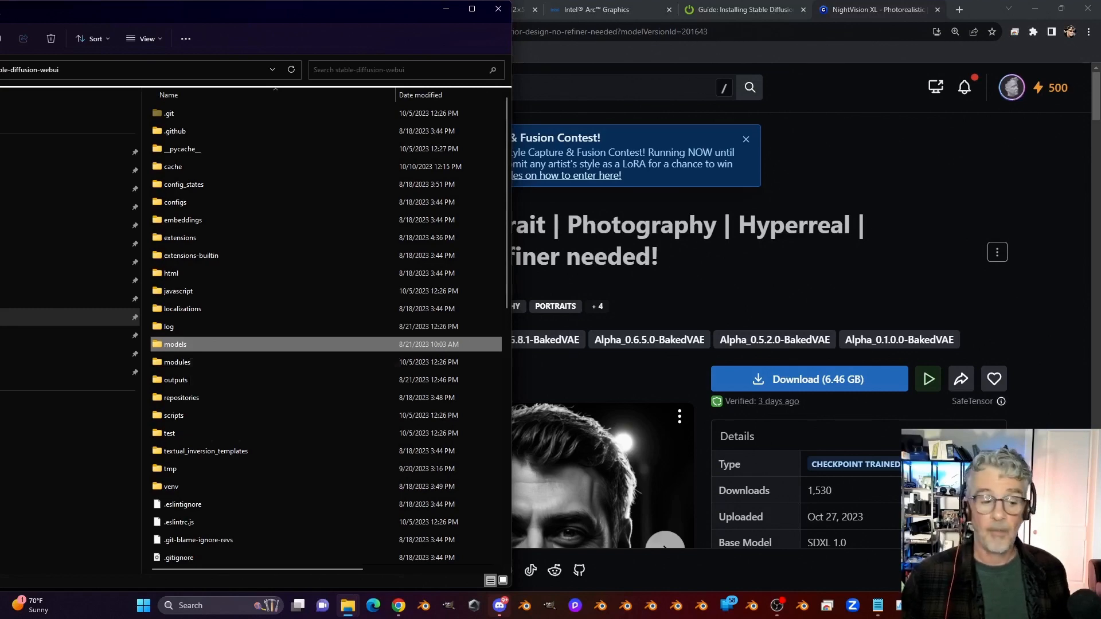
{"action": "double_click", "coordinate": [175, 344]}
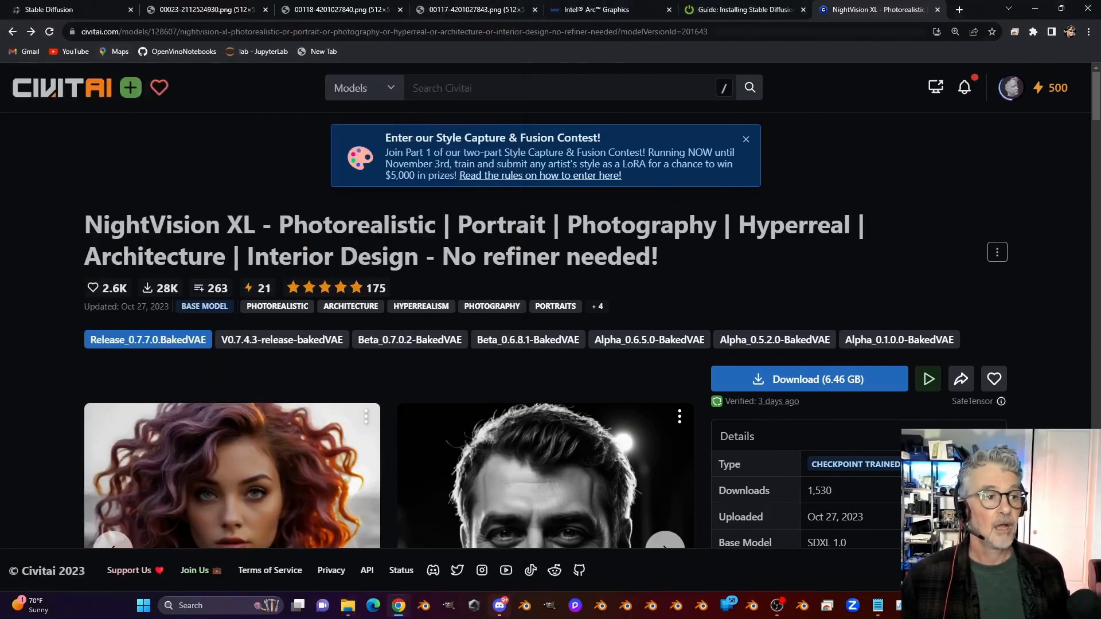
Keep the NightVision XL checkpoint loaded and select the 1080 height value
{"action": "left_click", "coordinate": [55, 10]}
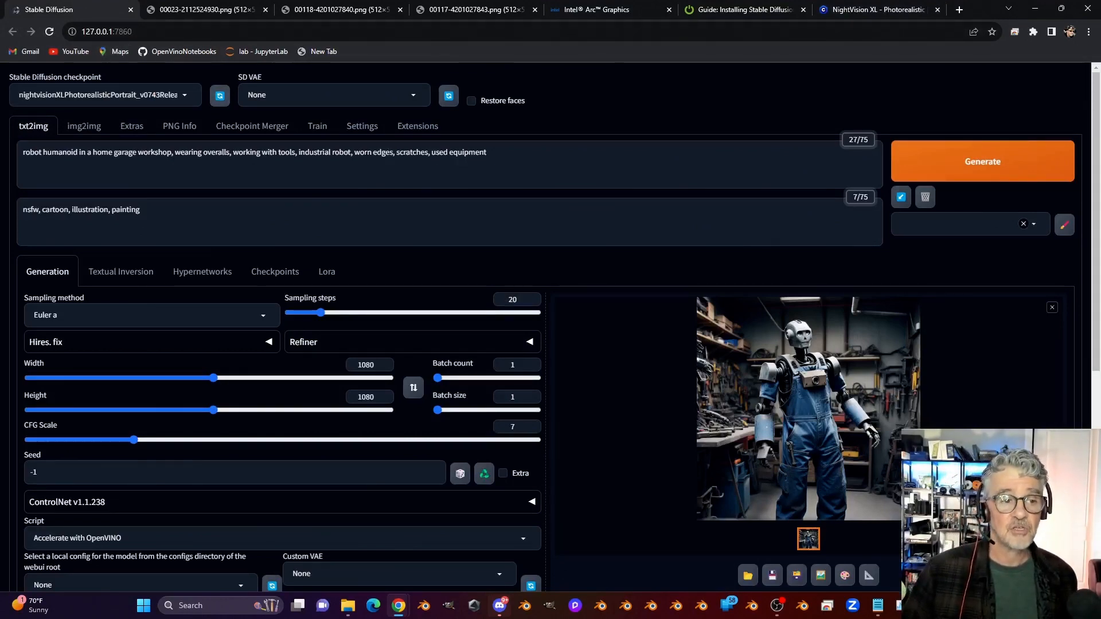
{"action": "left_click", "coordinate": [105, 95]}
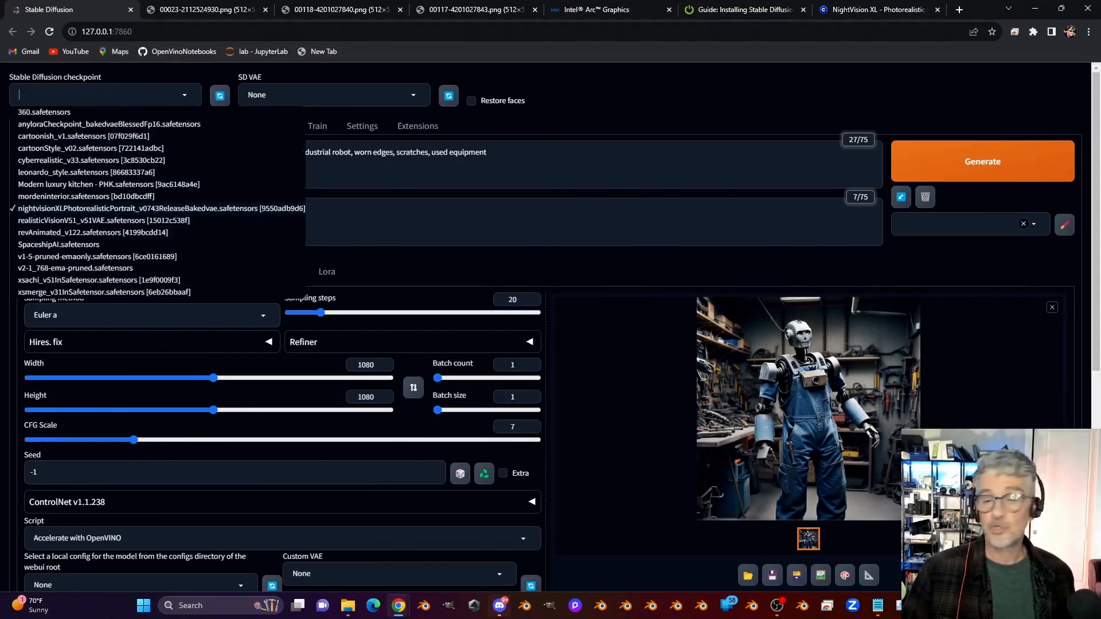
{"action": "left_click", "coordinate": [161, 208]}
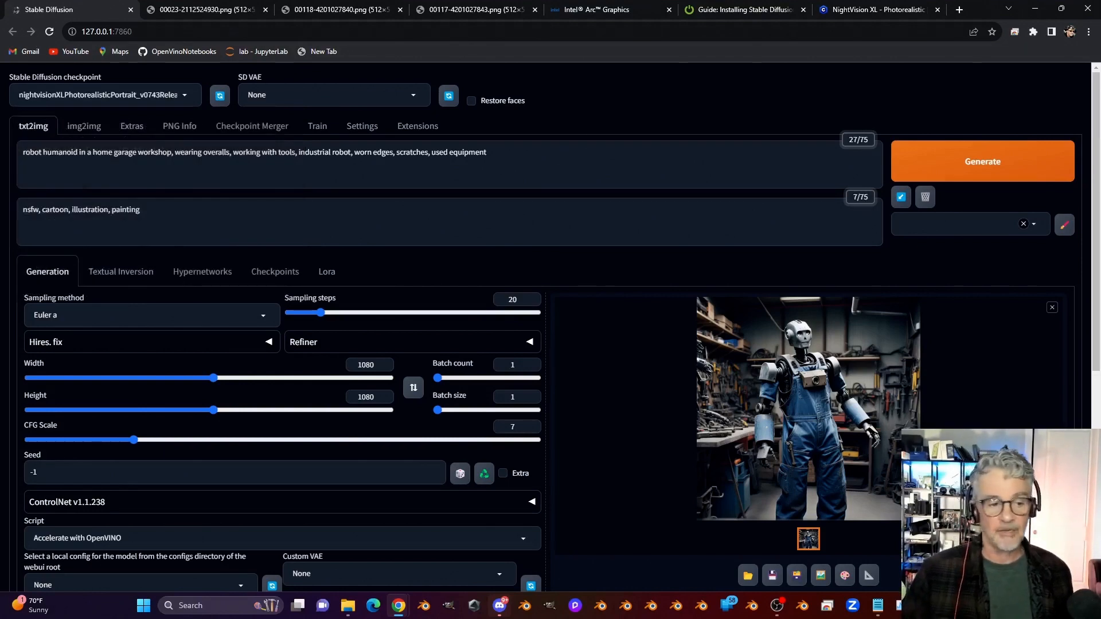
{"action": "scroll", "scroll_direction": "down", "scroll_amount": 3}
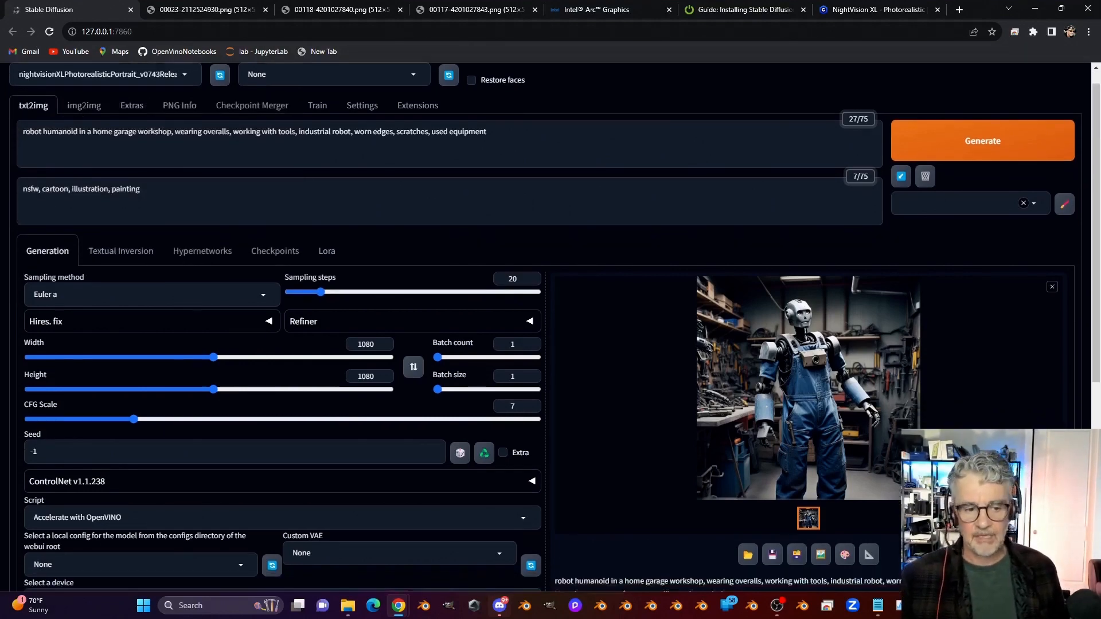
{"action": "scroll", "scroll_direction": "down", "scroll_amount": 3}
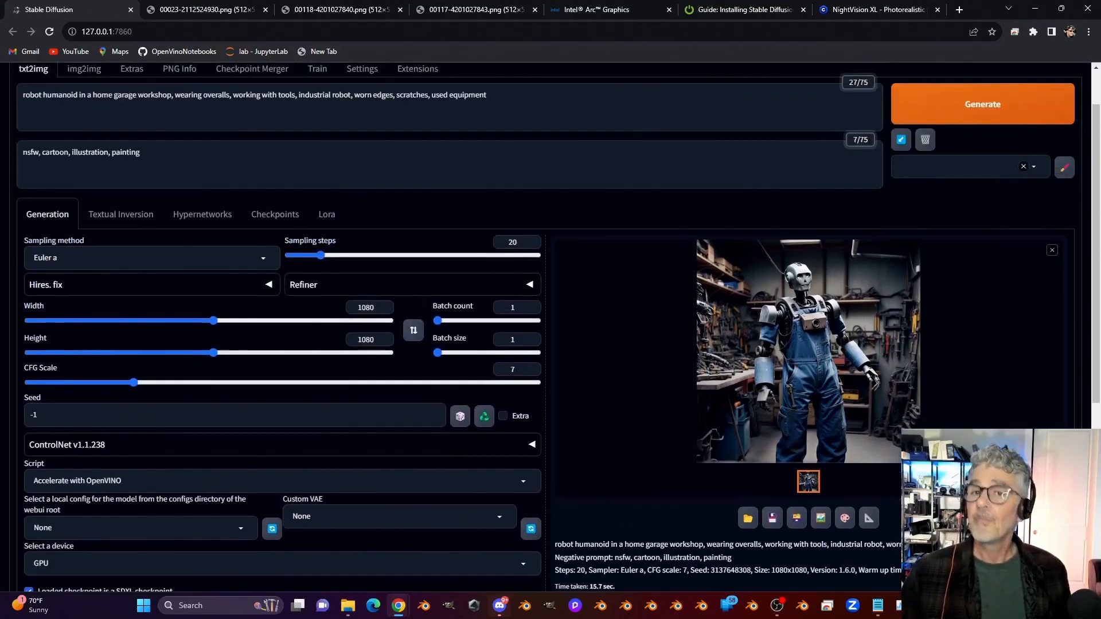
{"action": "left_click", "coordinate": [365, 307]}
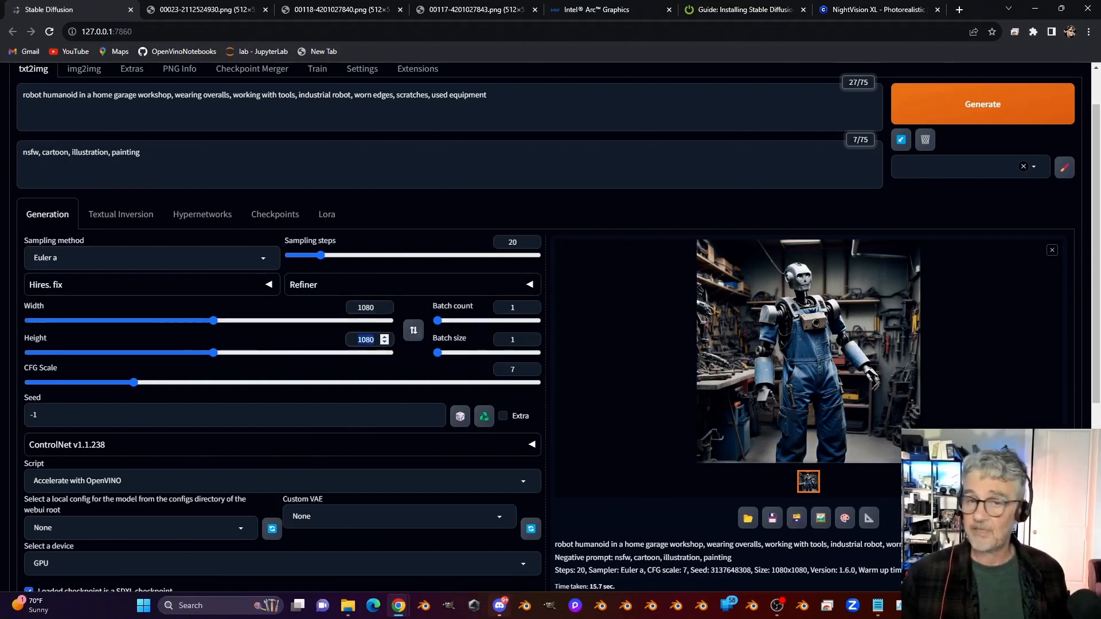
Toggle the 'Loaded checkpoint is a SDXL checkpoint' option in the OpenVINO settings
{"action": "scroll", "scroll_direction": "down", "scroll_amount": 3}
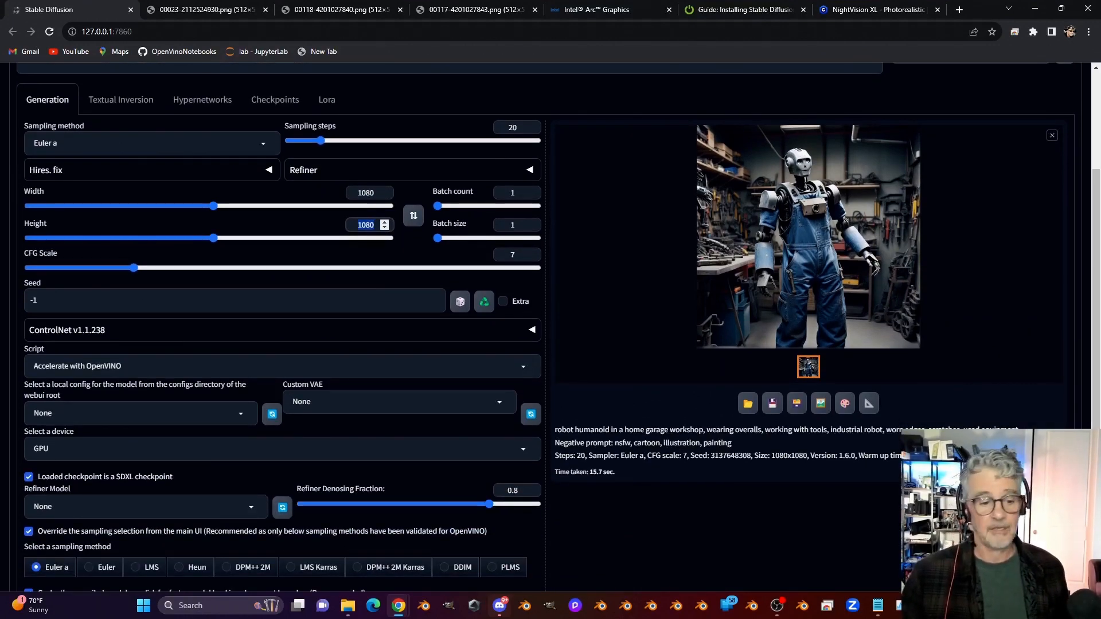
{"action": "scroll", "scroll_direction": "down", "scroll_amount": 3}
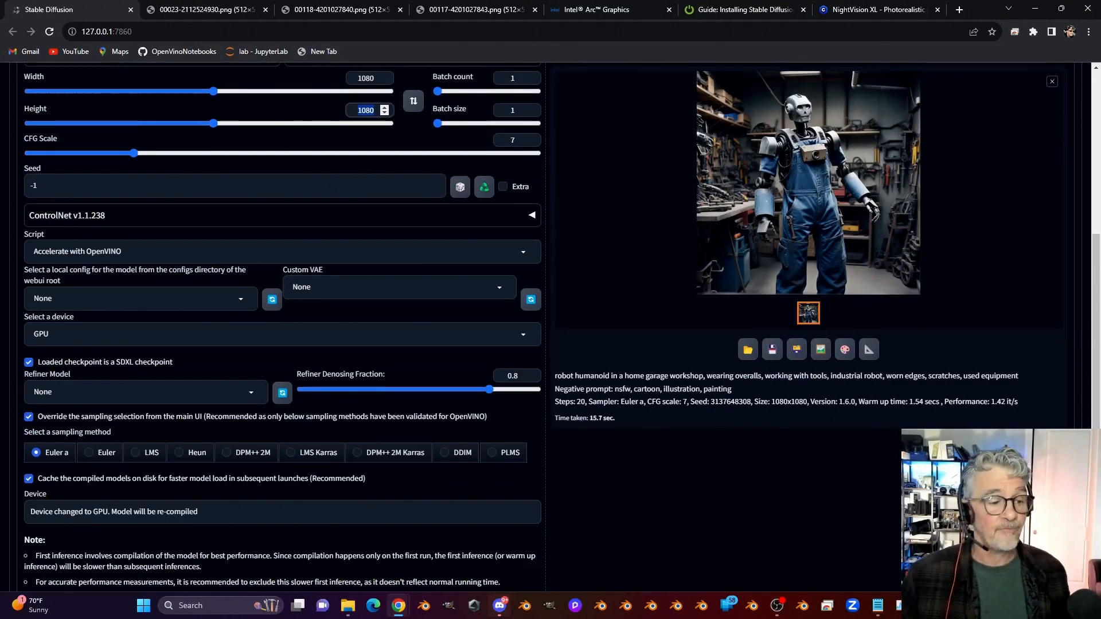
{"action": "scroll", "scroll_direction": "down", "scroll_amount": 3}
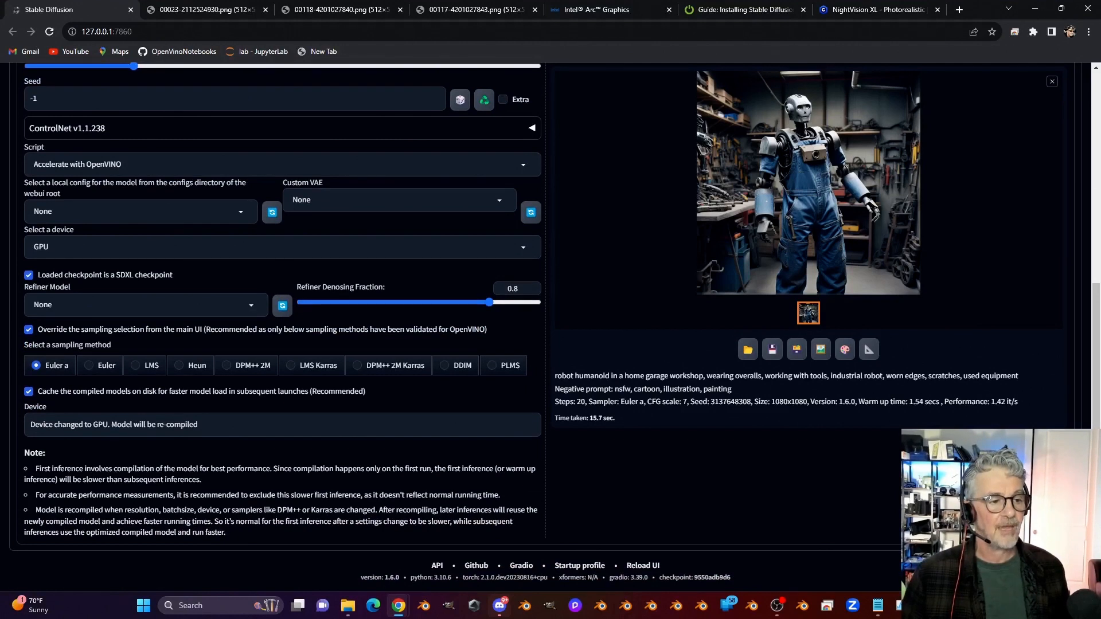
{"action": "left_click", "coordinate": [29, 275]}
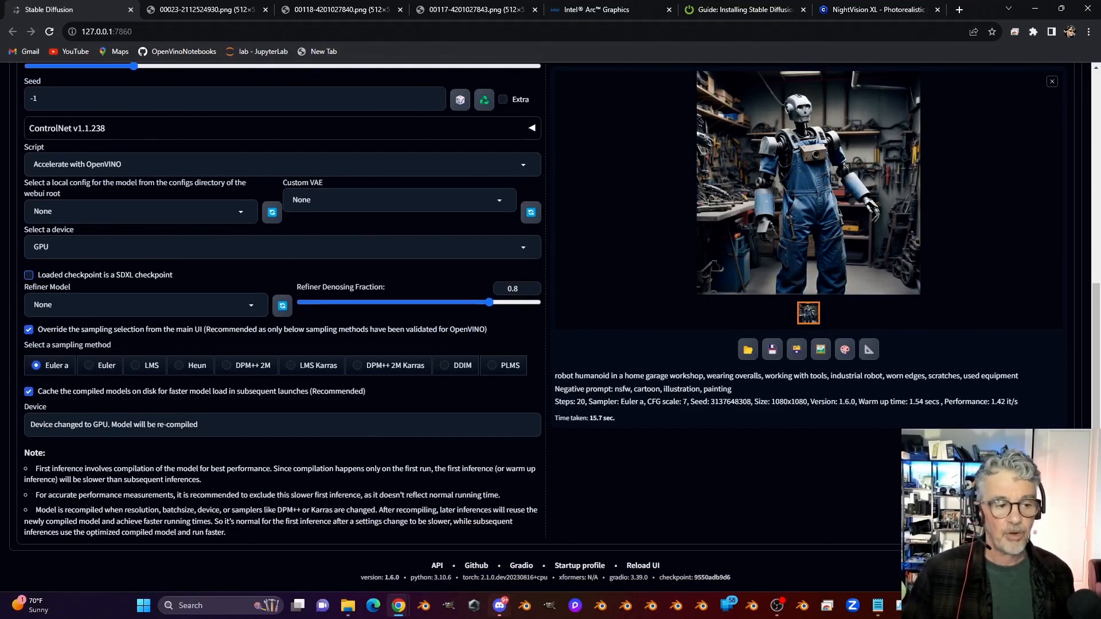
{"action": "left_click", "coordinate": [28, 274]}
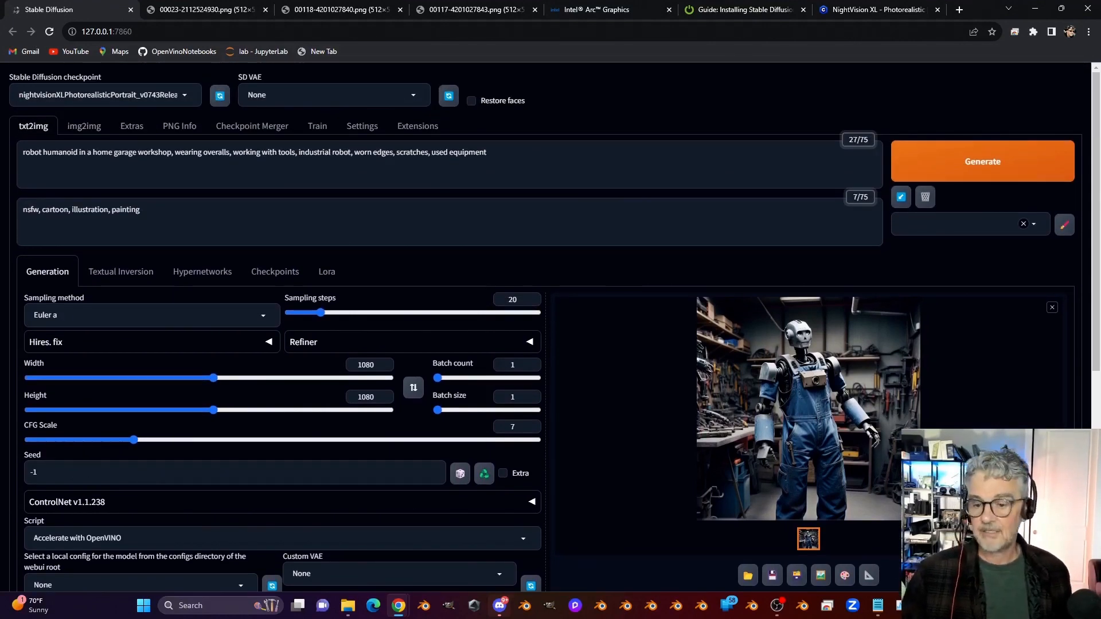
Glance at the earlier bearded-man image, then enter 'man with beard, modern hairstyle' as the prompt
{"action": "left_click", "coordinate": [200, 9]}
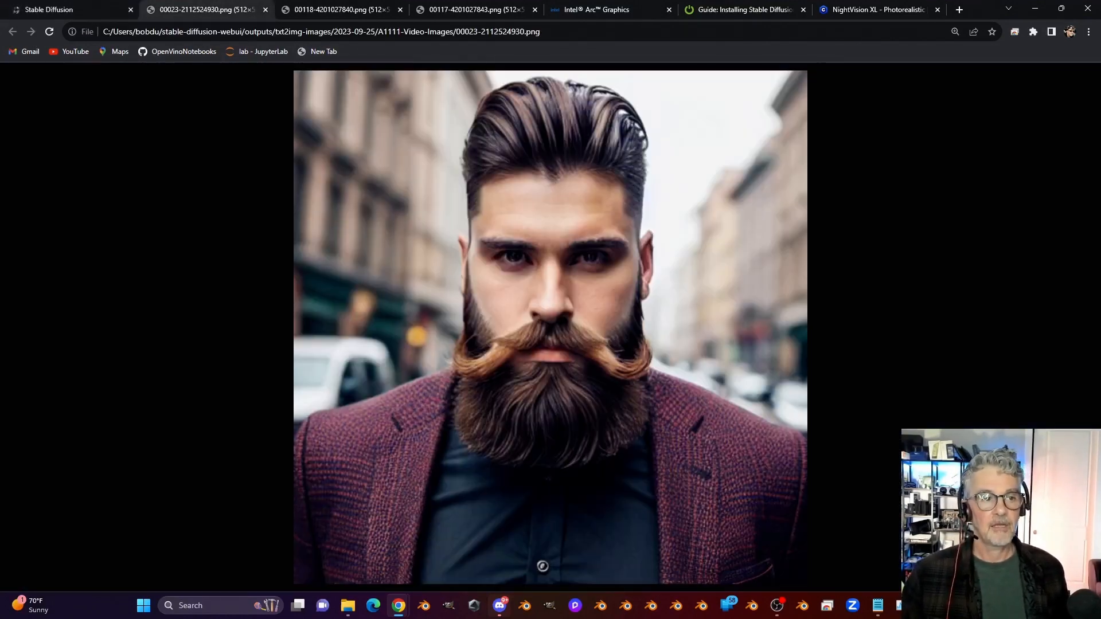
{"action": "left_click", "coordinate": [52, 10]}
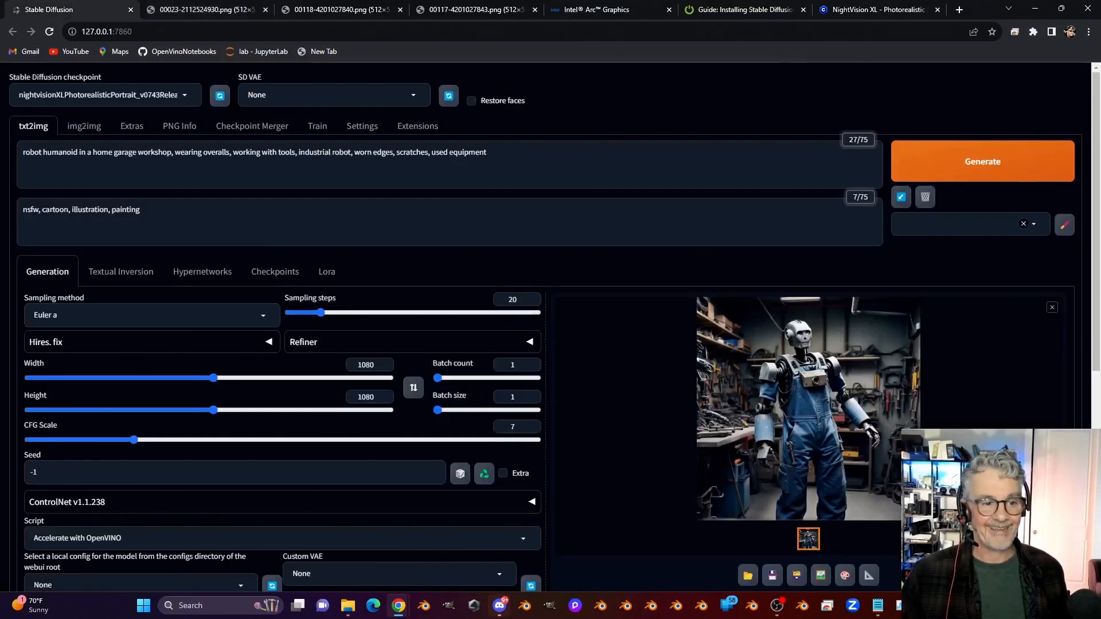
{"action": "type", "text": "man"}
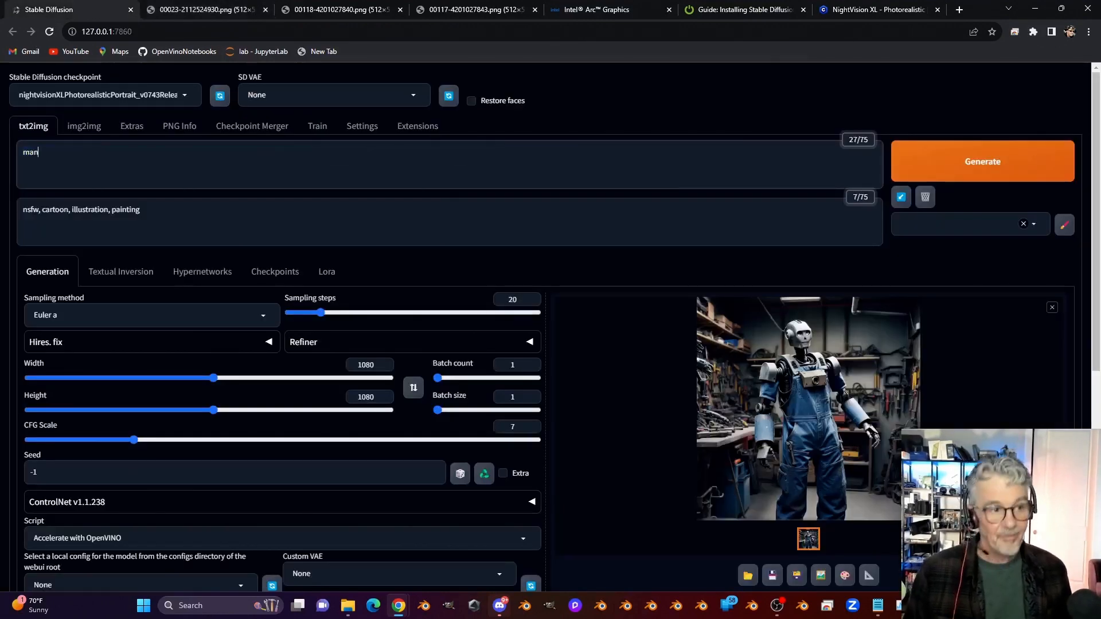
{"action": "type", "text": "with breard, modern hair"}
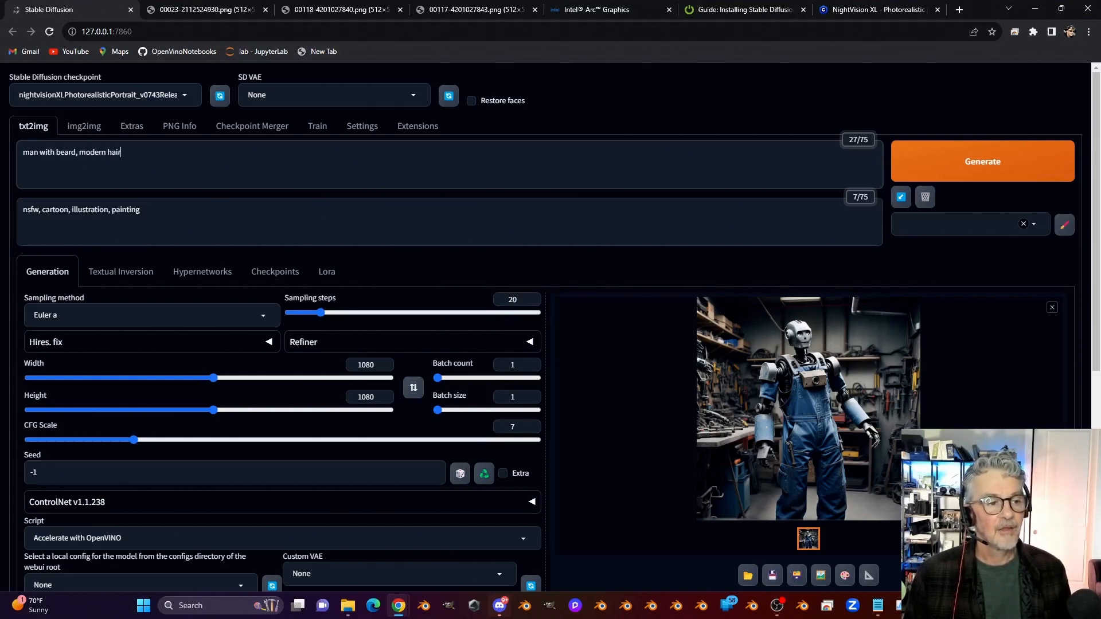
{"action": "type", "text": "style"}
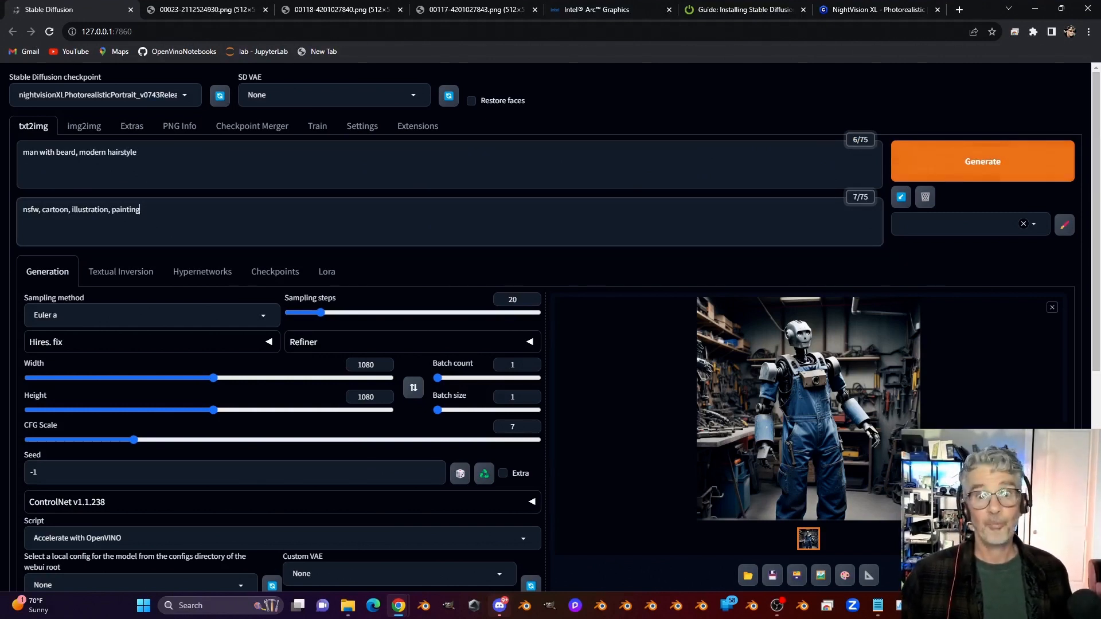
Generate the 'man with beard, modern hairstyle' portrait and switch windows while it renders
{"action": "left_click", "coordinate": [983, 161]}
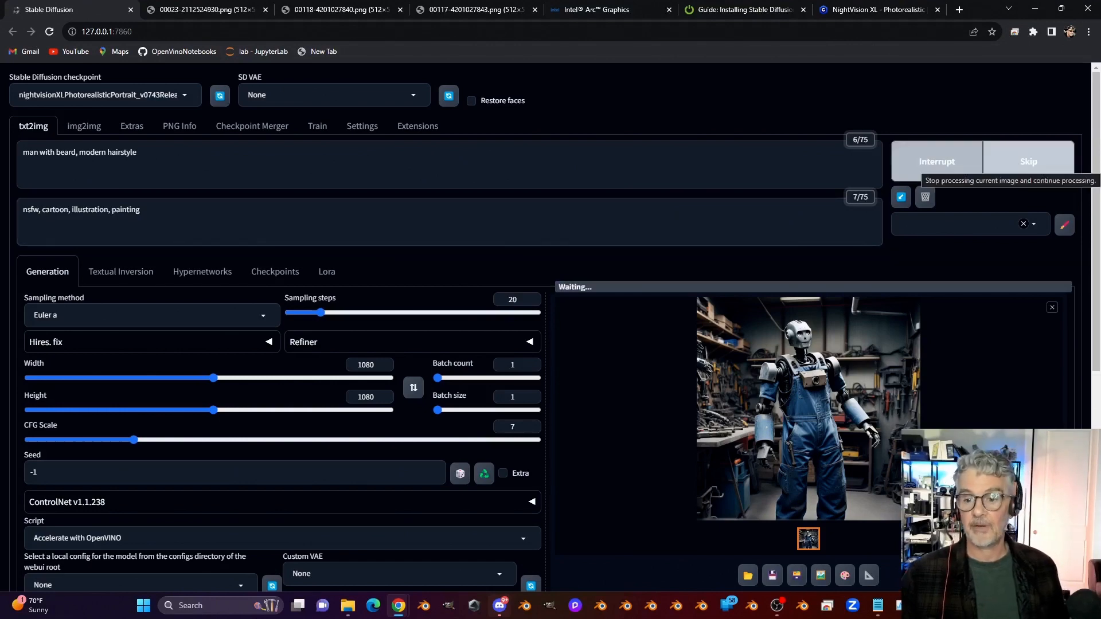
{"action": "key", "text": "alt+tab"}
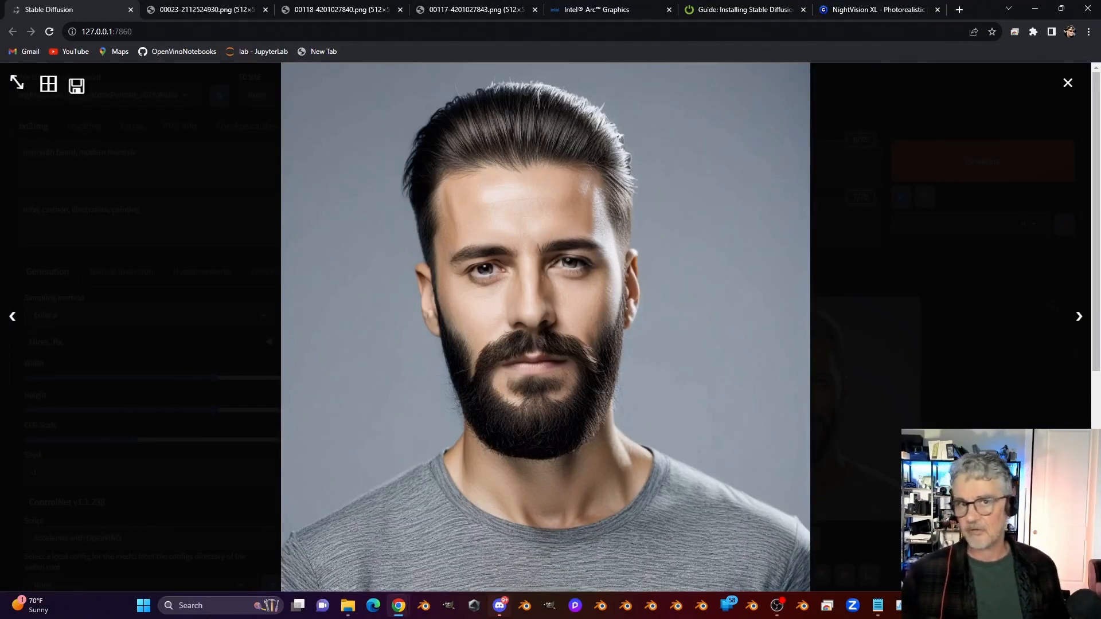
Open the new portrait in its own tab, zoom in, and compare it with the earlier bearded man
{"action": "right_click", "coordinate": [648, 289]}
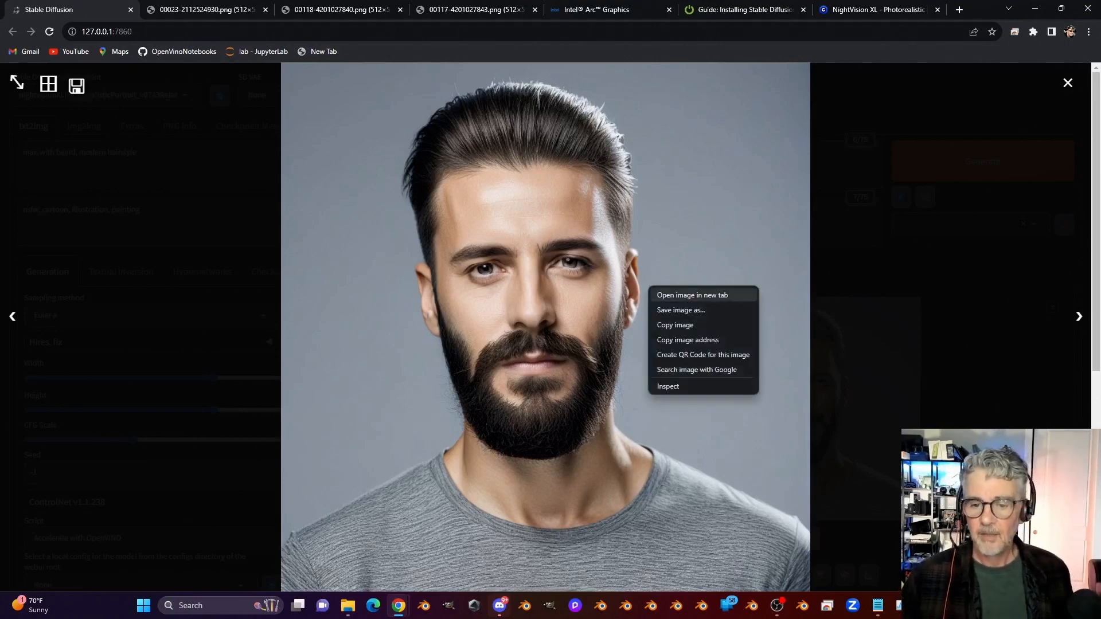
{"action": "left_click", "coordinate": [693, 295]}
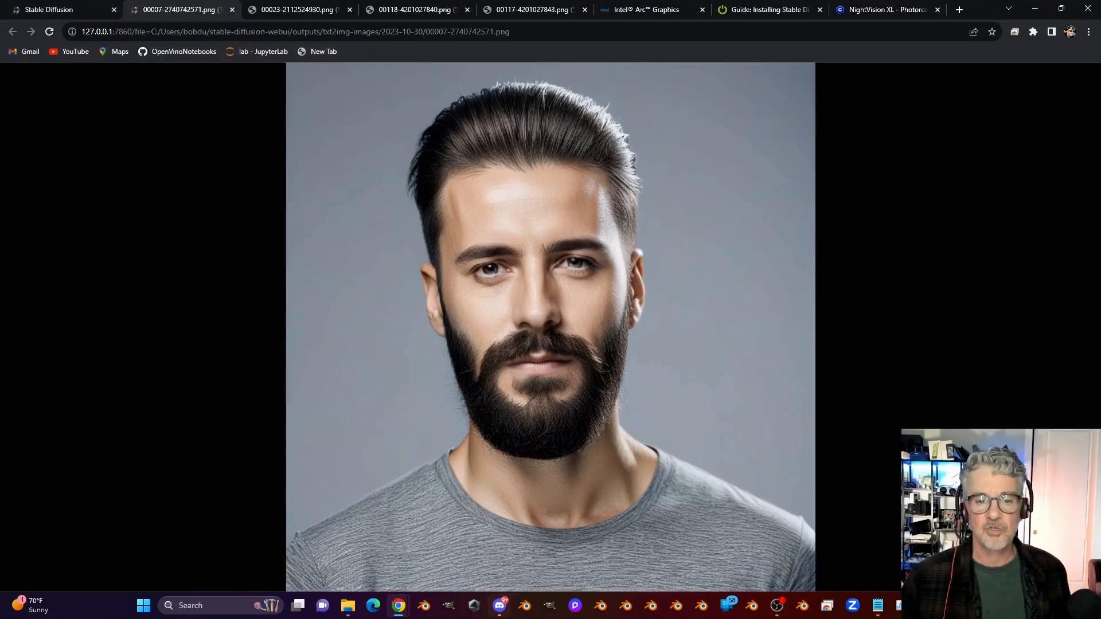
{"action": "scroll", "scroll_direction": "down", "scroll_amount": 3}
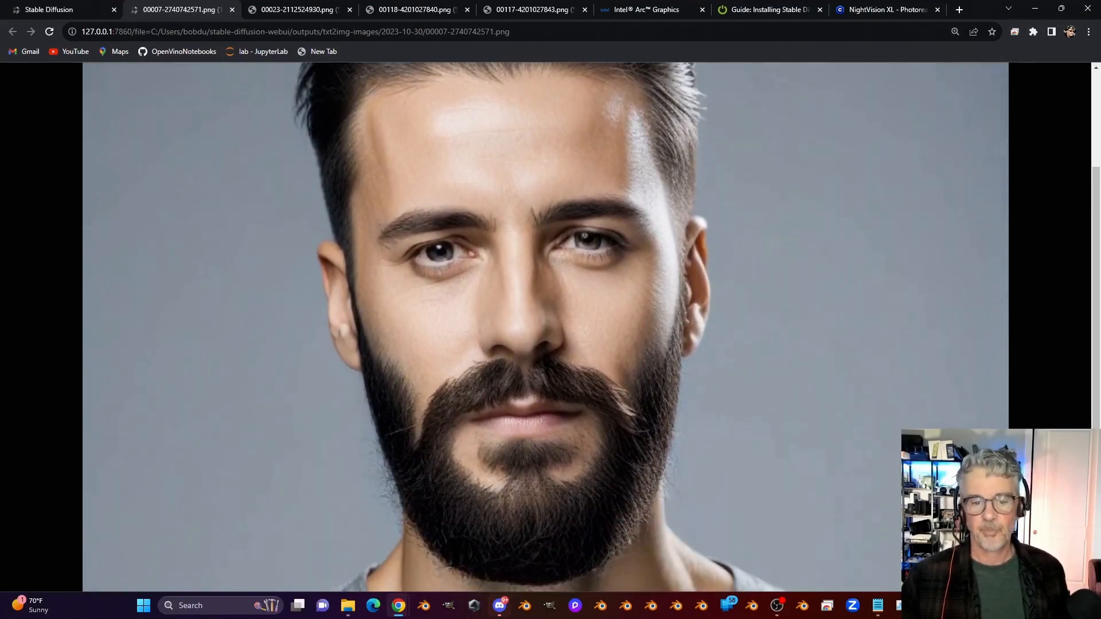
{"action": "scroll", "scroll_direction": "down", "scroll_amount": 3}
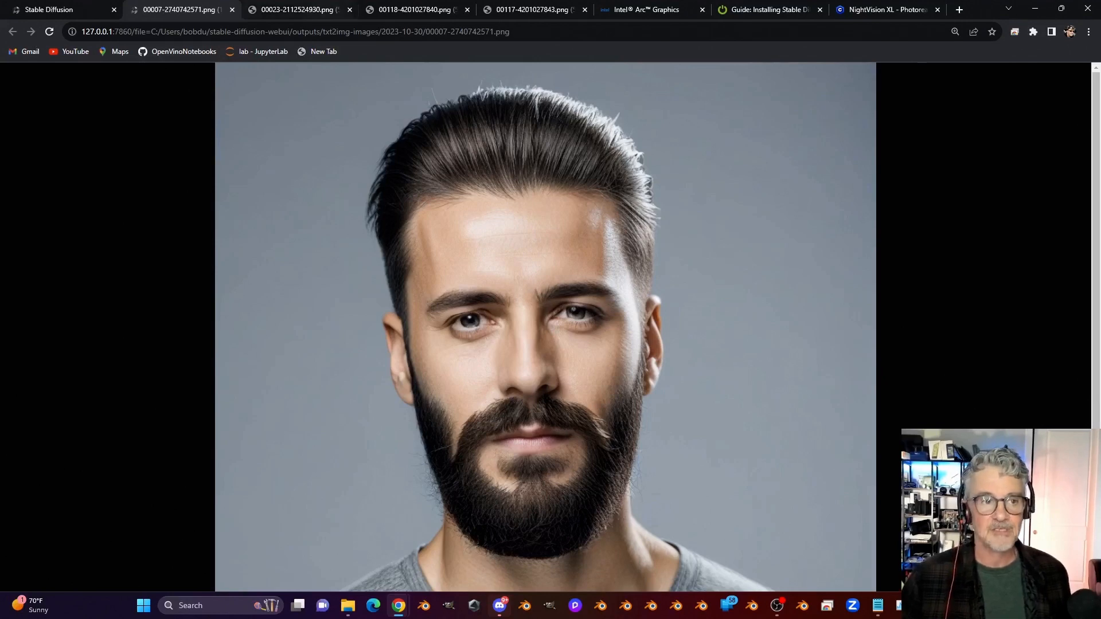
{"action": "left_click", "coordinate": [292, 10]}
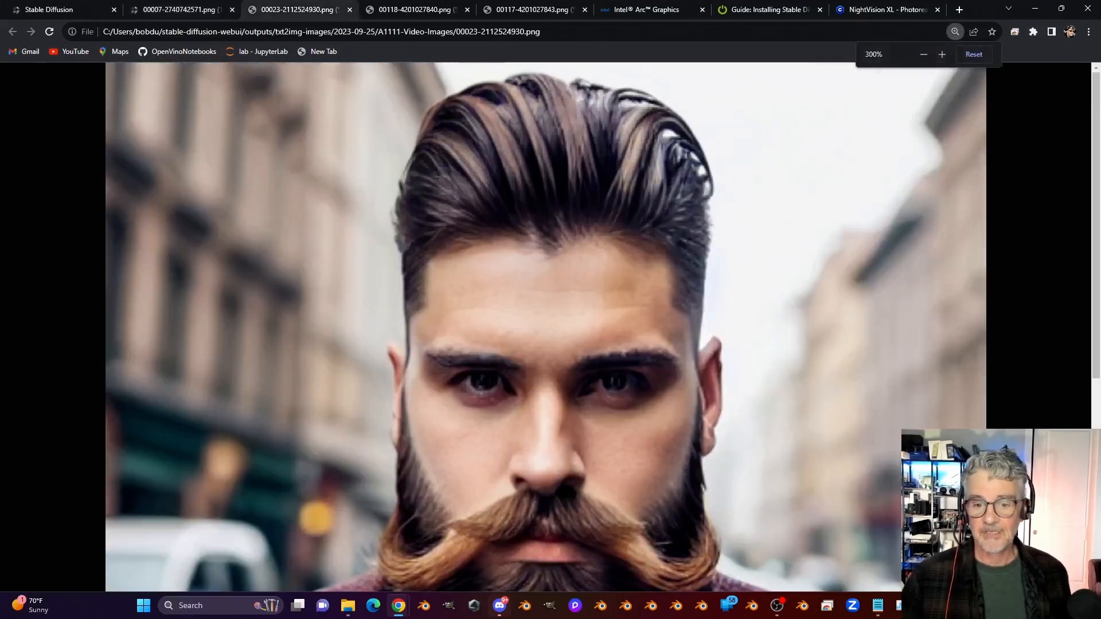
{"action": "scroll", "scroll_direction": "down", "scroll_amount": 3}
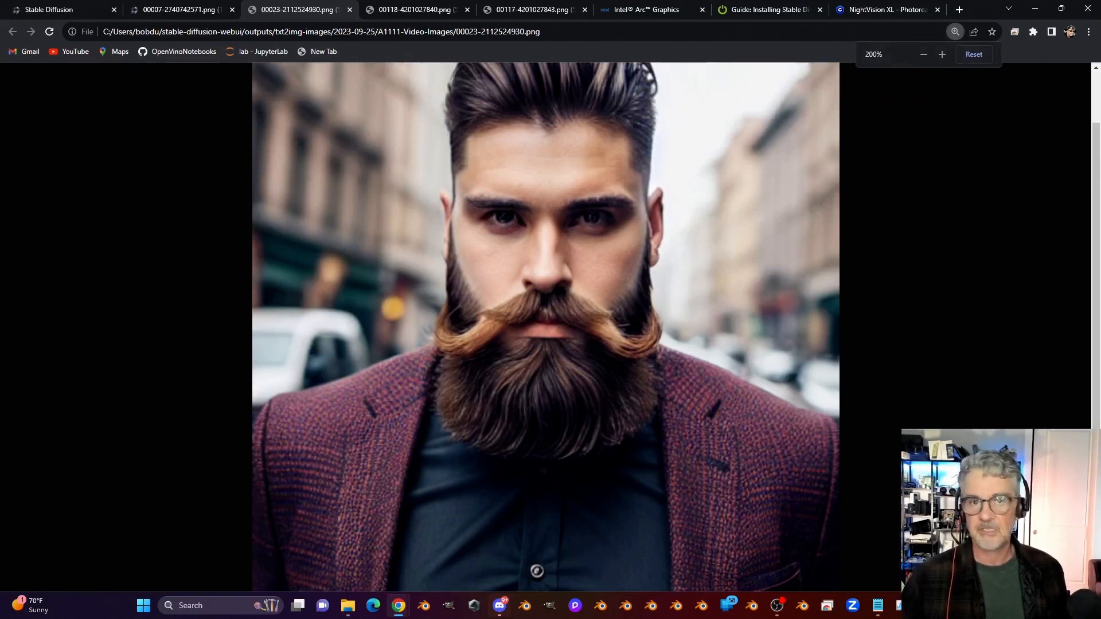
{"action": "left_click", "coordinate": [172, 9]}
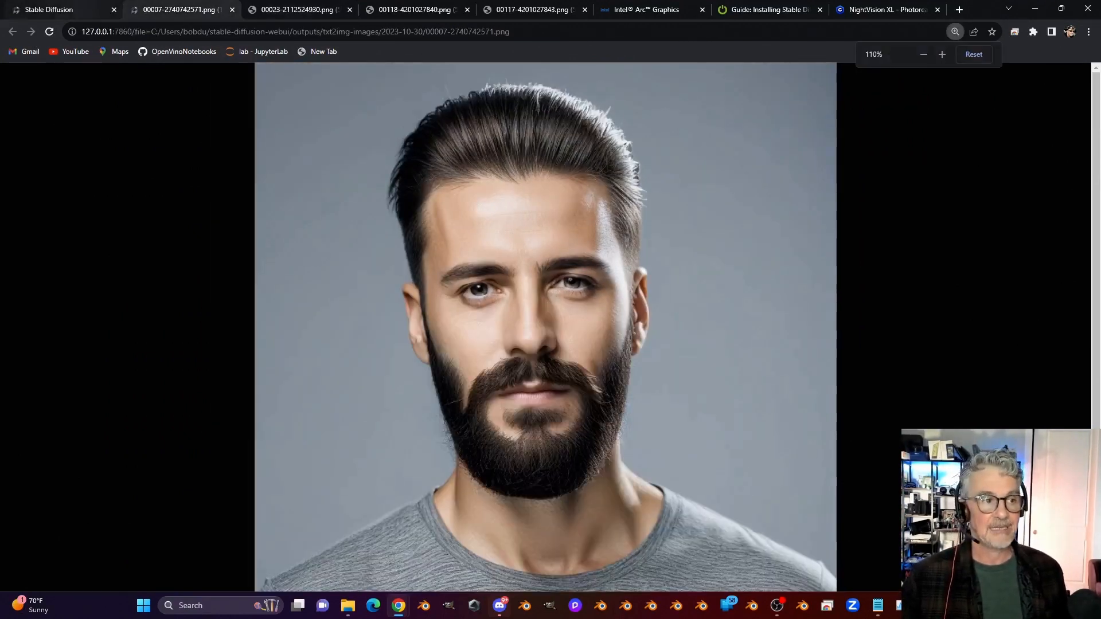
{"action": "left_click", "coordinate": [54, 10]}
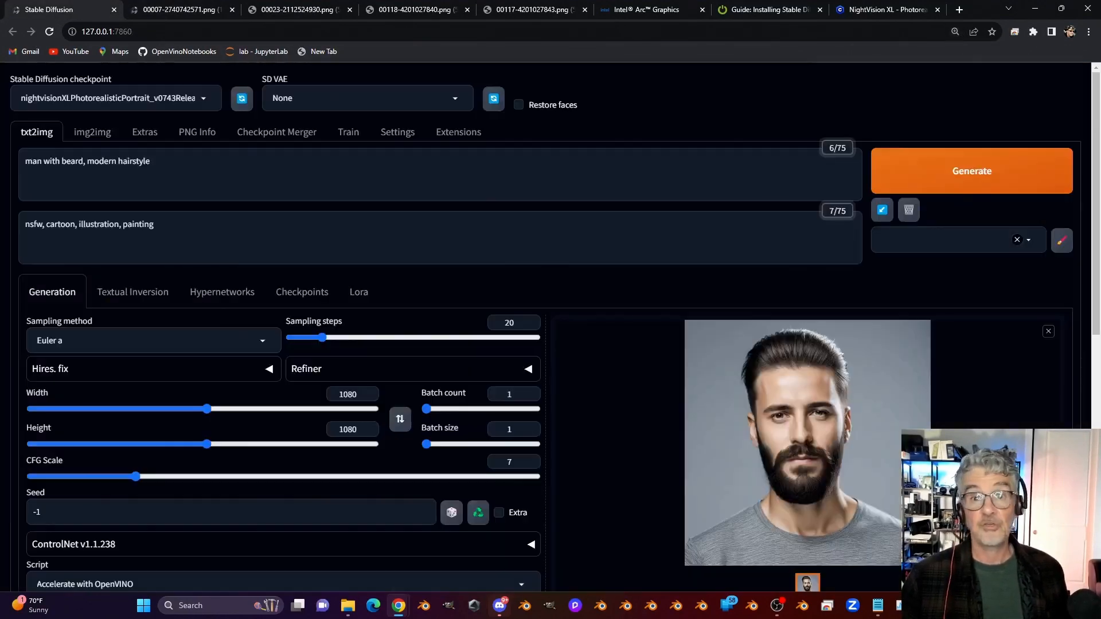
{"action": "scroll", "scroll_direction": "down", "scroll_amount": 3}
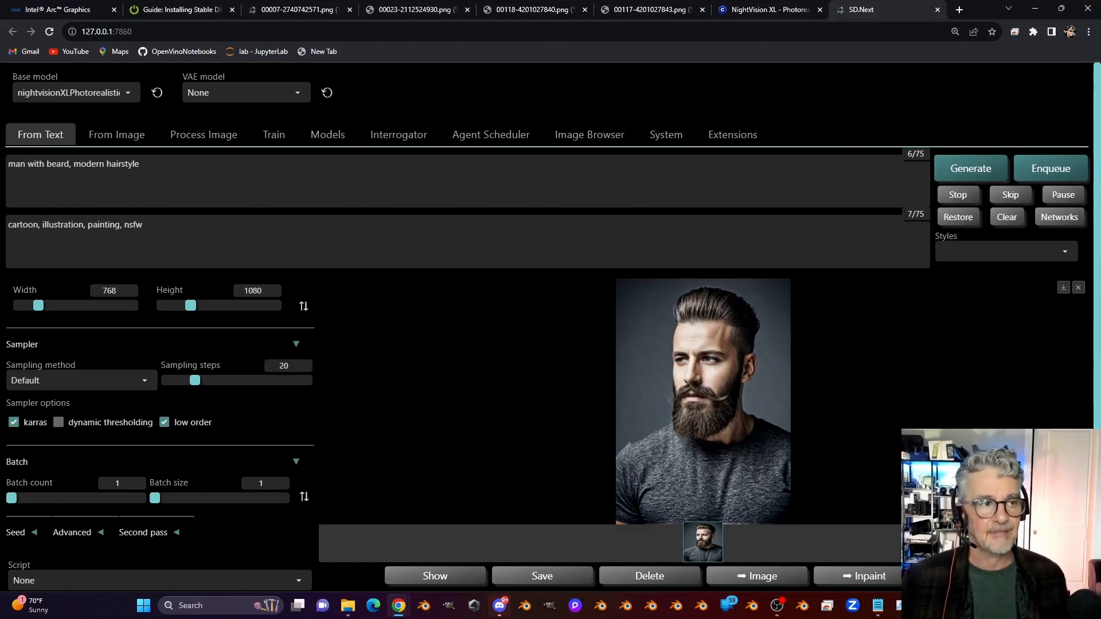
Scroll the Intel Arc 'Three Ways To Generate AI Art' article down to its solutions list
{"action": "left_click", "coordinate": [57, 9]}
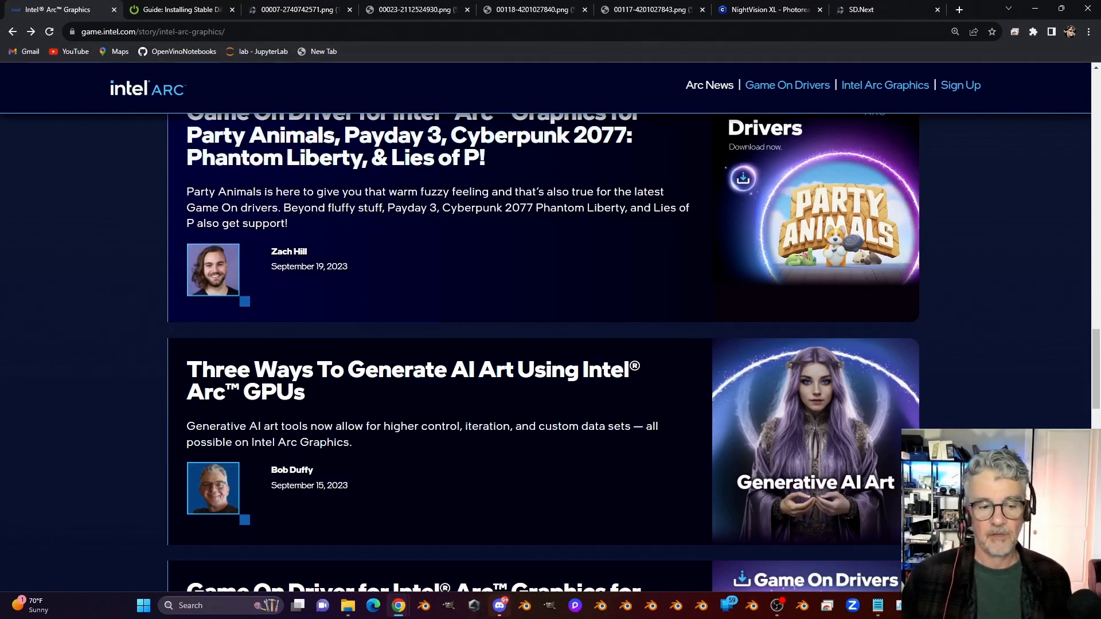
{"action": "mouse_move", "coordinate": [411, 380]}
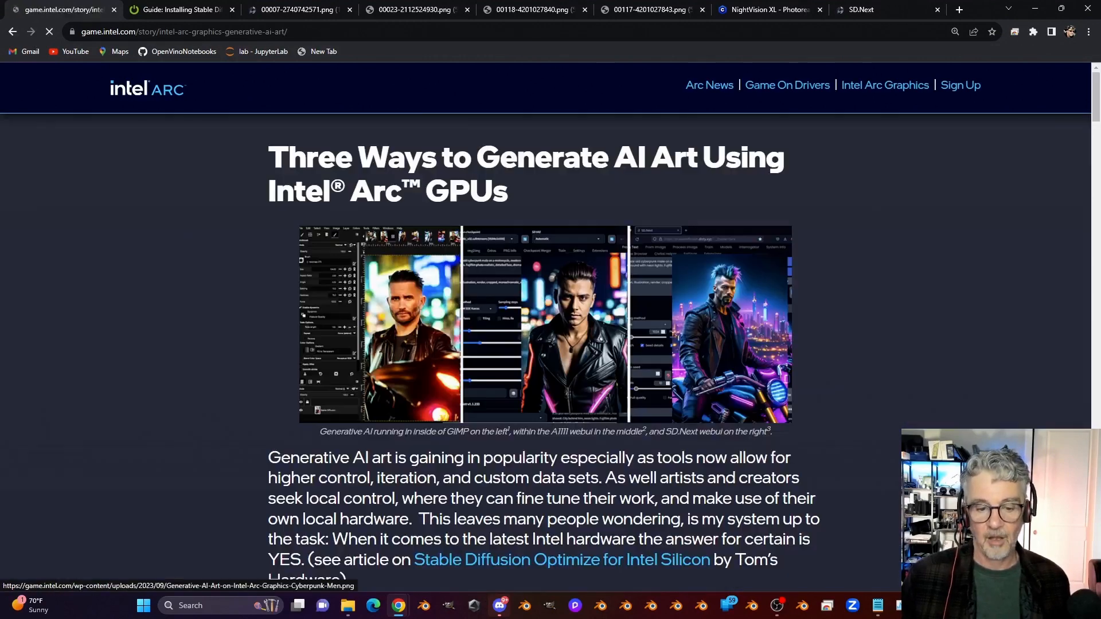
{"action": "scroll", "scroll_direction": "down", "scroll_amount": 3}
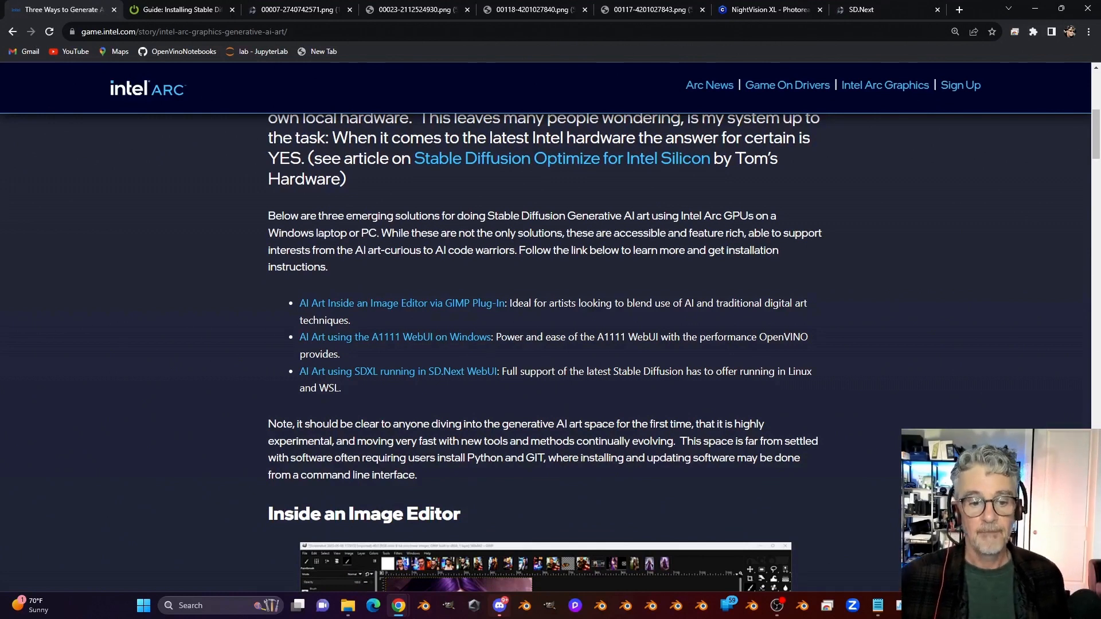
{"action": "mouse_move", "coordinate": [401, 303]}
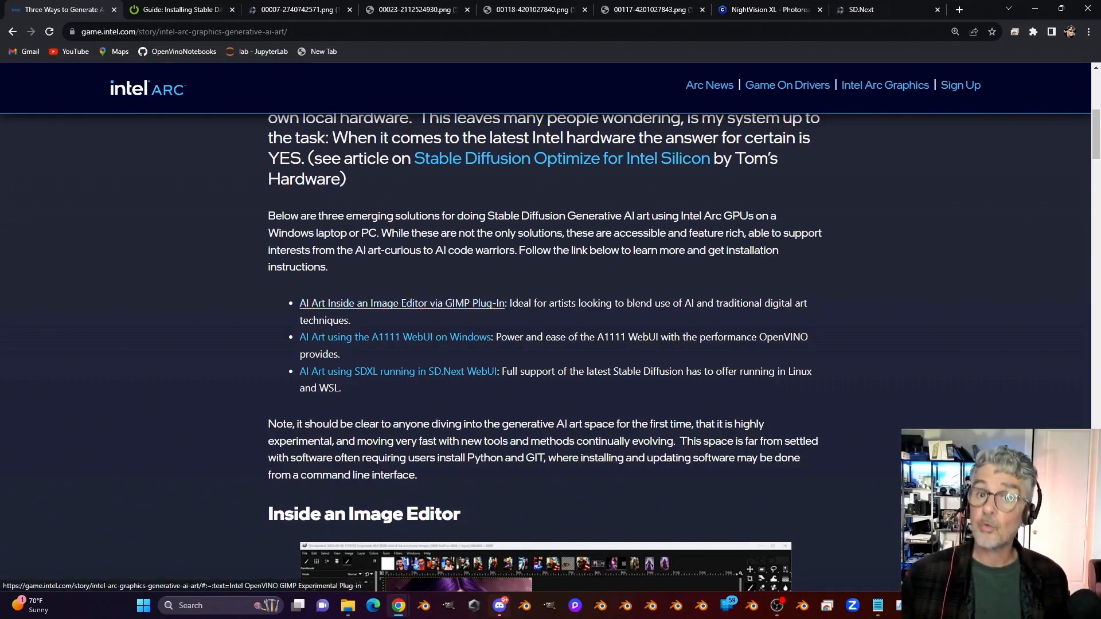
{"action": "mouse_move", "coordinate": [393, 337]}
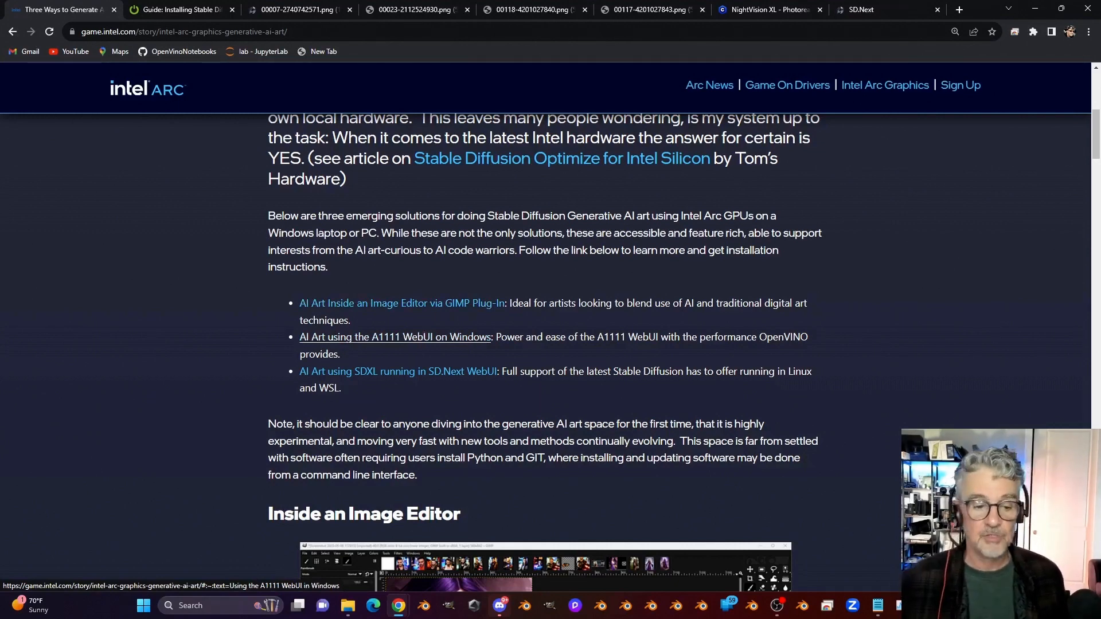
{"action": "scroll", "scroll_direction": "down", "scroll_amount": 3}
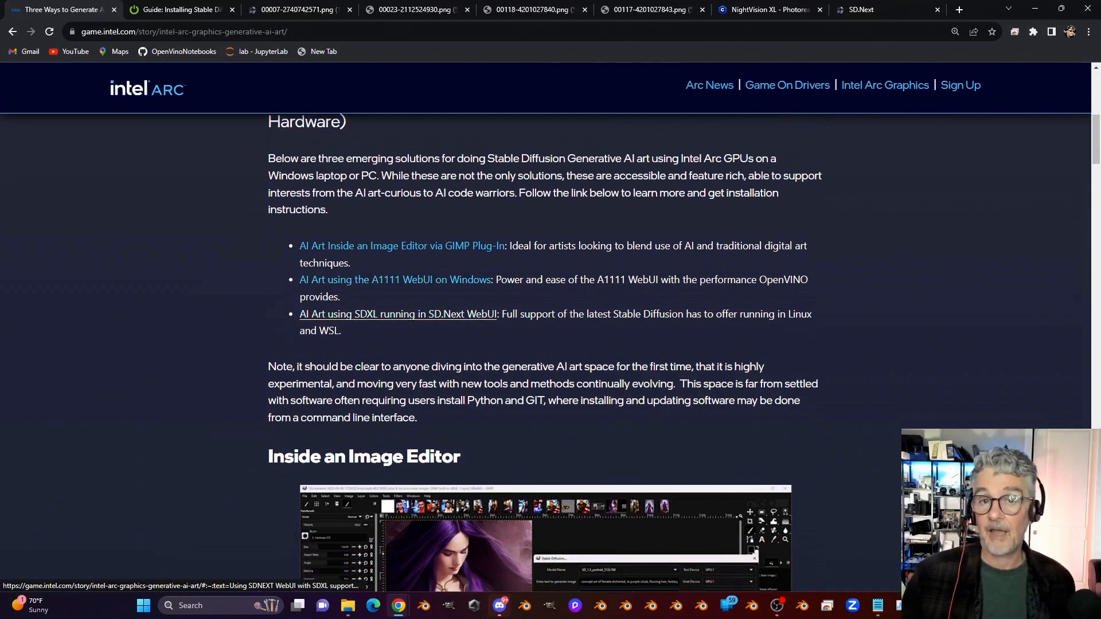
Jump to the Intel Arc article's SD.Next WebUI with SDXL support section and read through it
{"action": "left_click", "coordinate": [398, 314]}
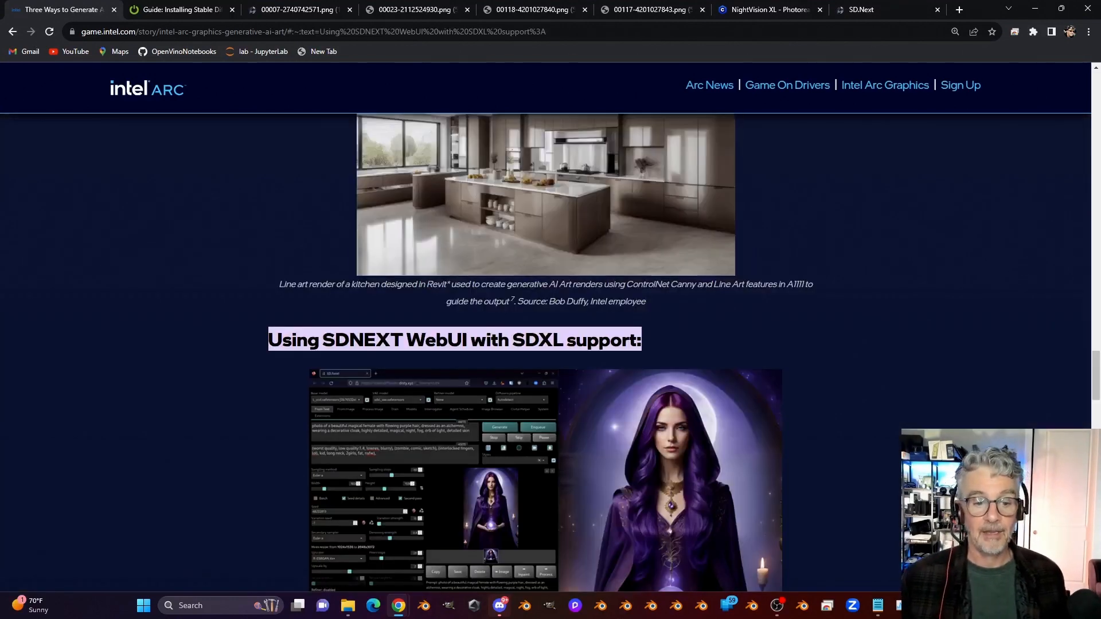
{"action": "scroll", "scroll_direction": "down", "scroll_amount": 3}
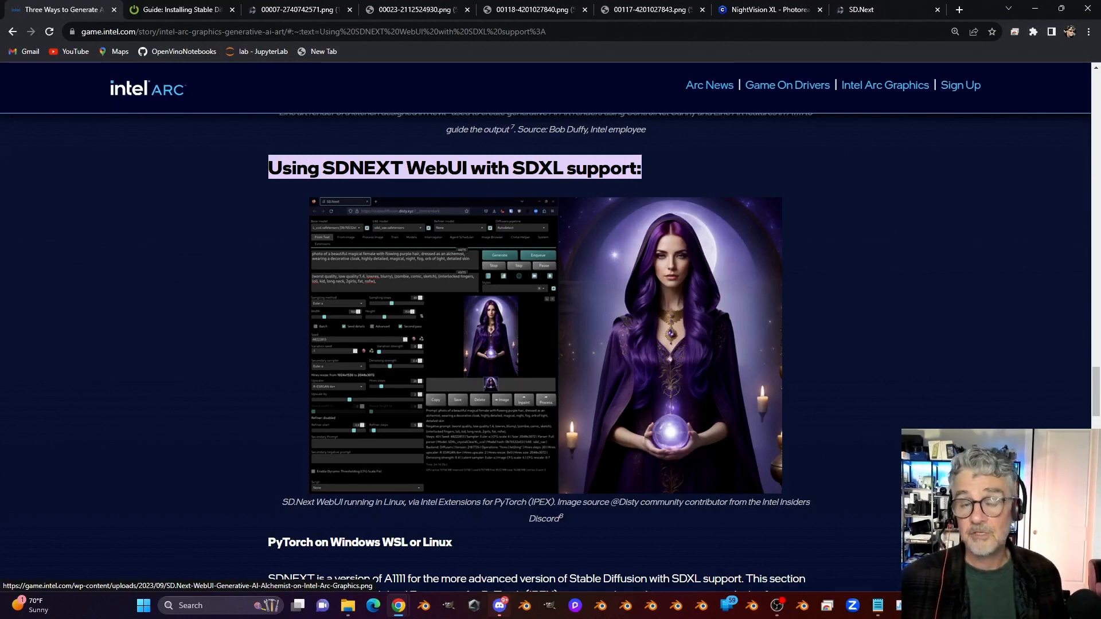
{"action": "scroll", "scroll_direction": "down", "scroll_amount": 3}
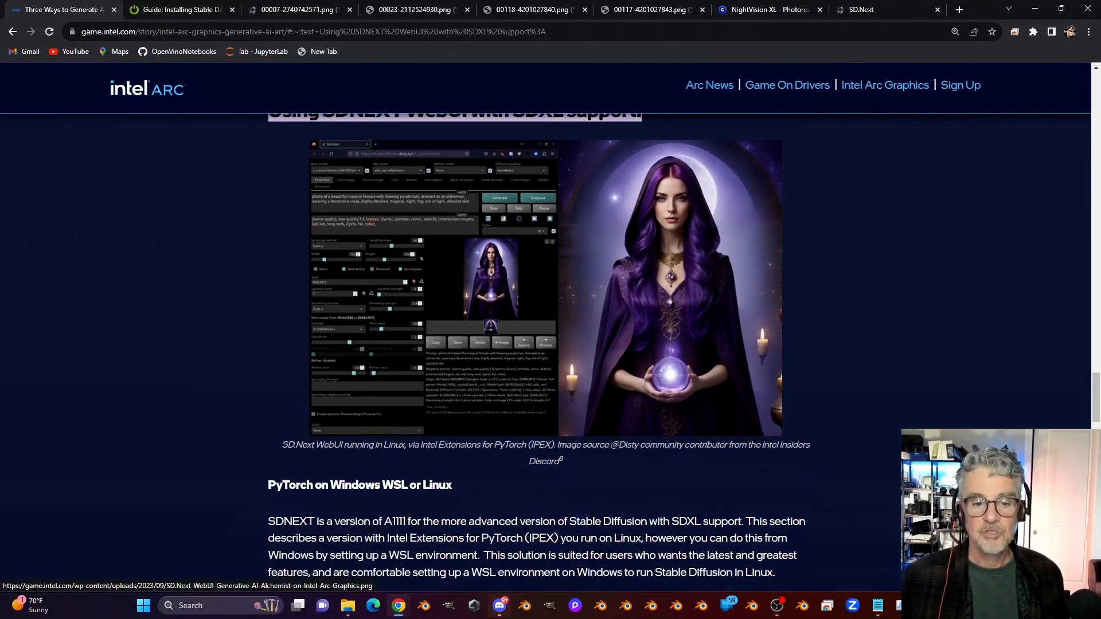
{"action": "scroll", "scroll_direction": "up", "scroll_amount": 3}
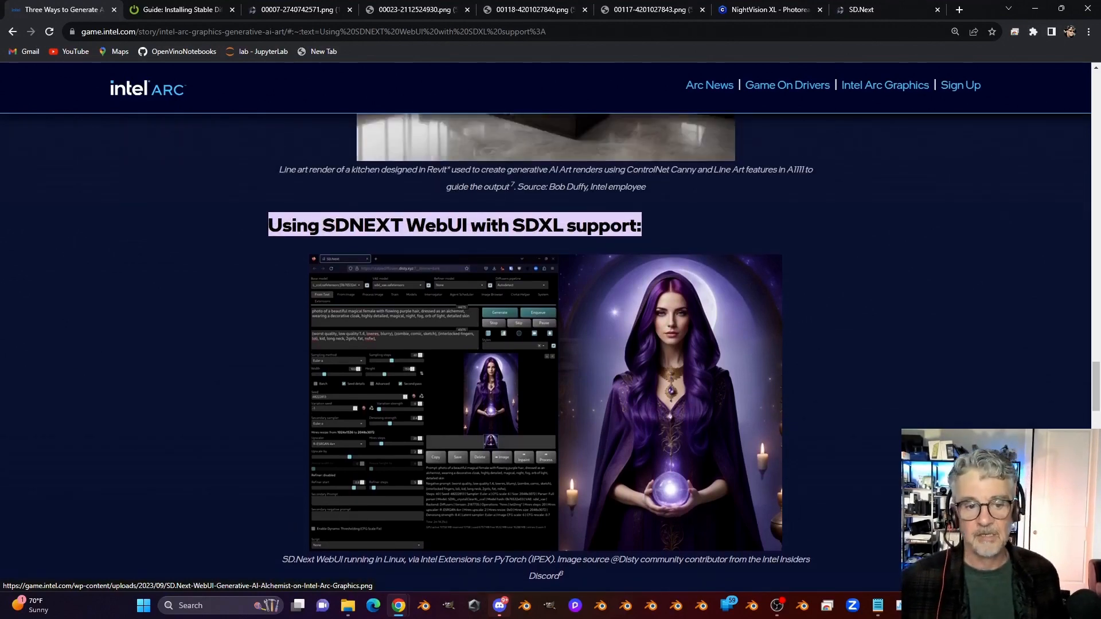
{"action": "scroll", "scroll_direction": "down", "scroll_amount": 3}
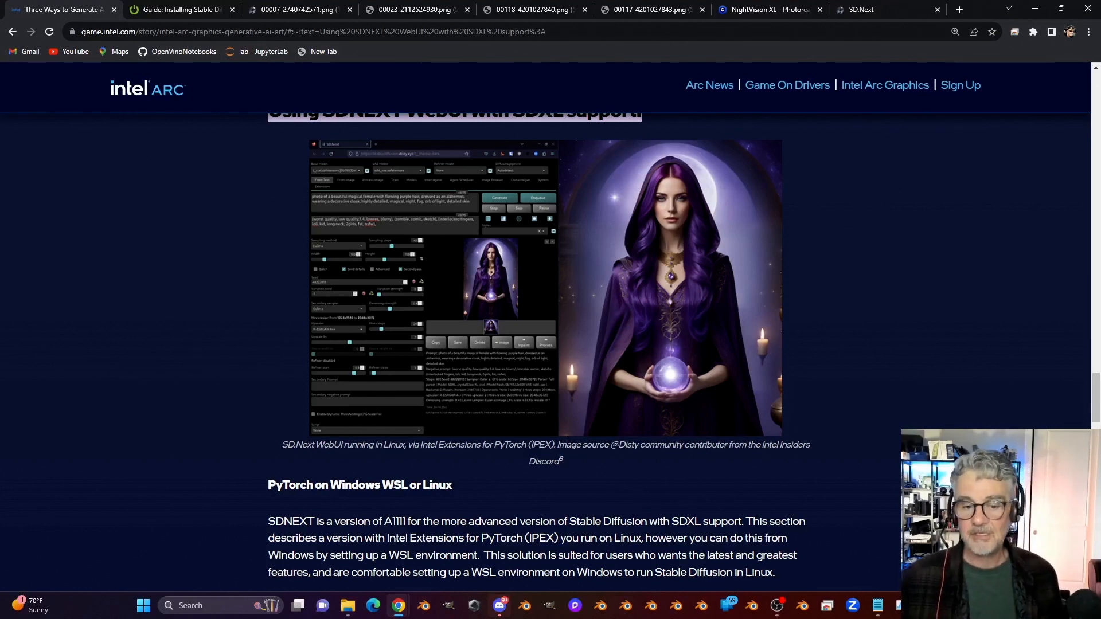
{"action": "scroll", "scroll_direction": "down", "scroll_amount": 3}
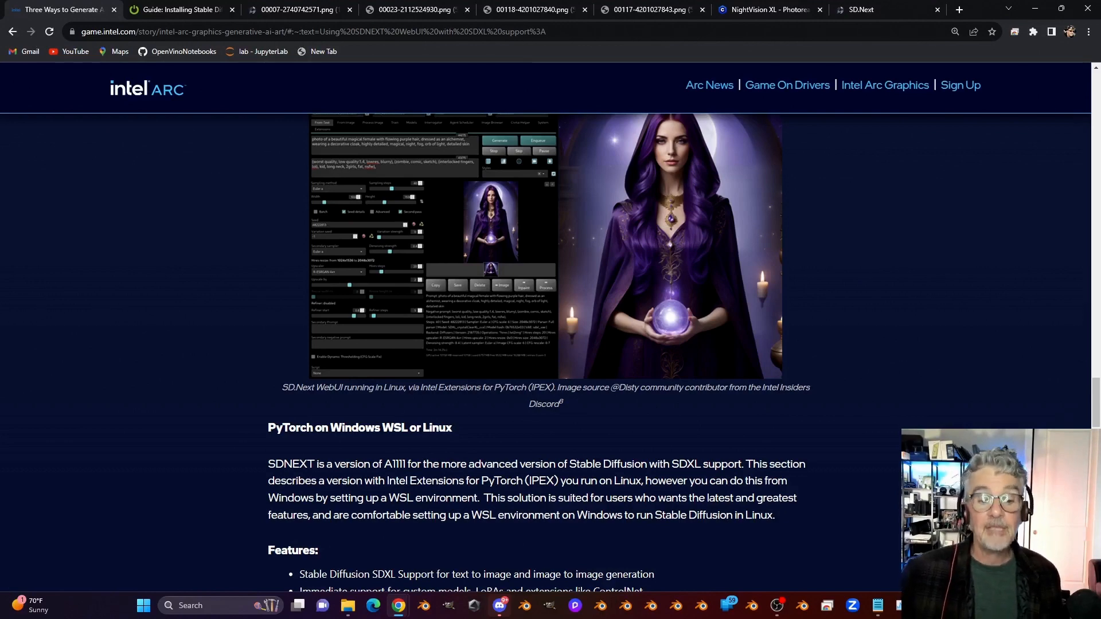
{"action": "scroll", "scroll_direction": "up", "scroll_amount": 3}
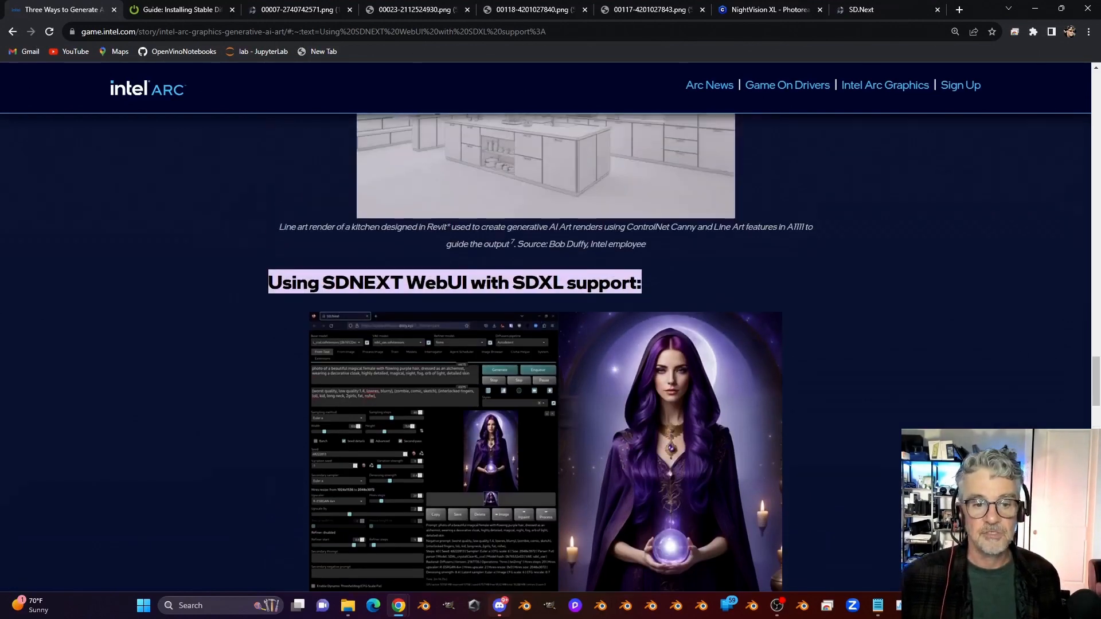
{"action": "scroll", "scroll_direction": "down", "scroll_amount": 3}
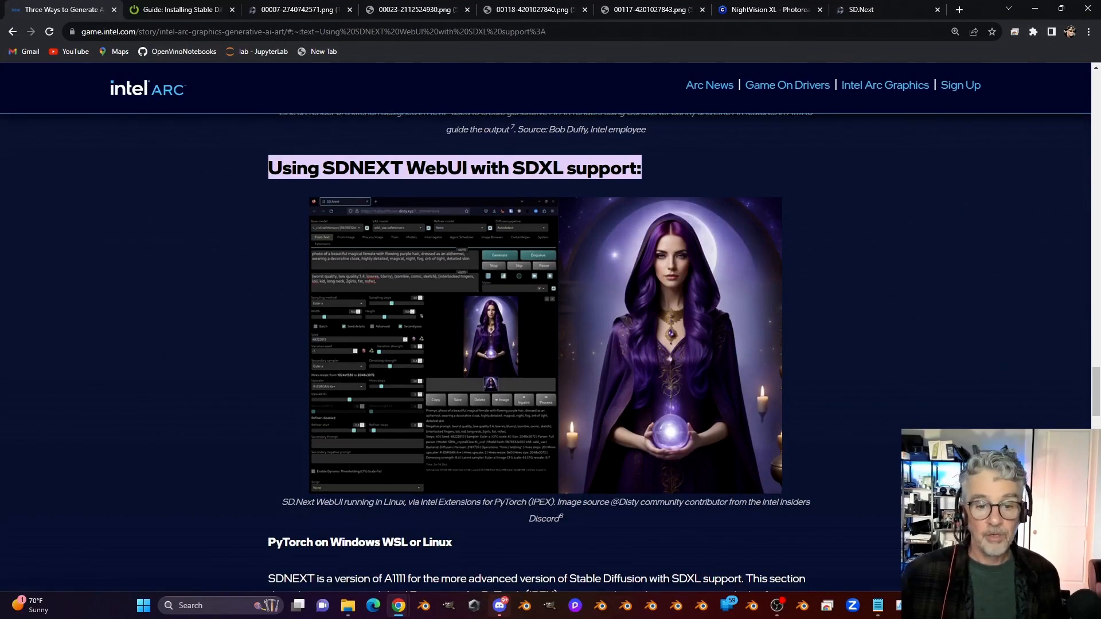
{"action": "scroll", "scroll_direction": "down", "scroll_amount": 3}
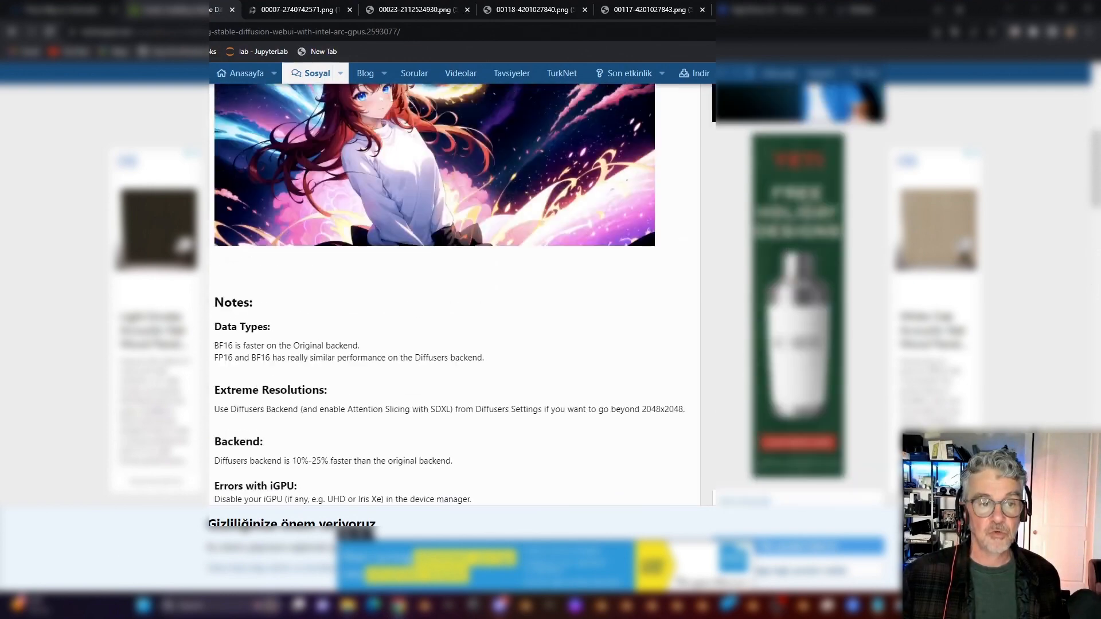
Scroll the forum guide down to the SD.Next Windows installation commands
{"action": "scroll", "scroll_direction": "up", "scroll_amount": 3}
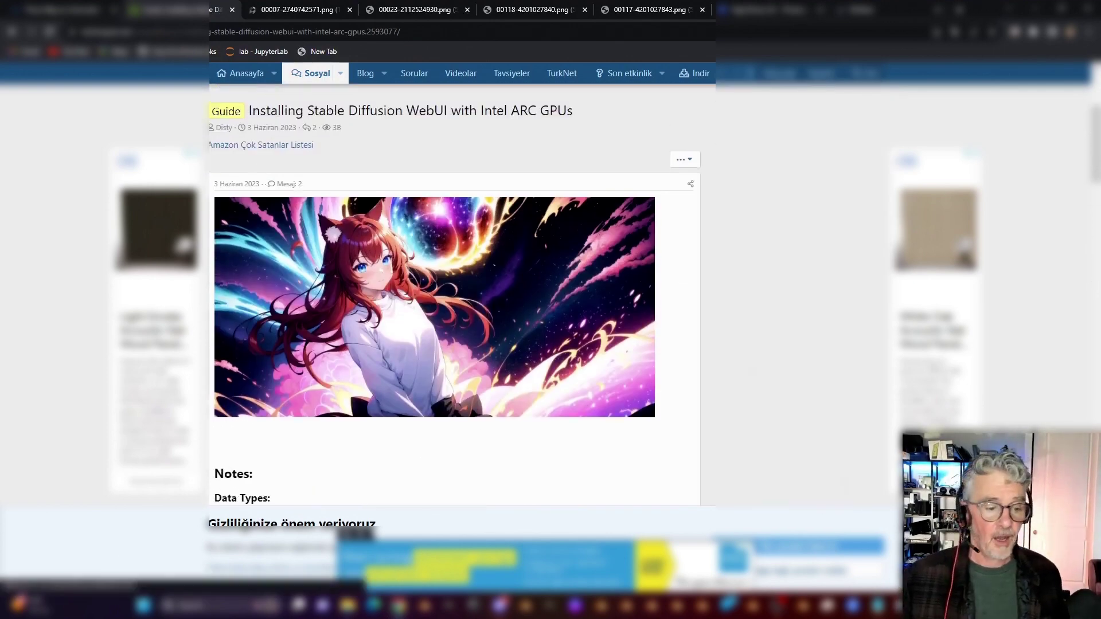
{"action": "scroll", "scroll_direction": "down", "scroll_amount": 3}
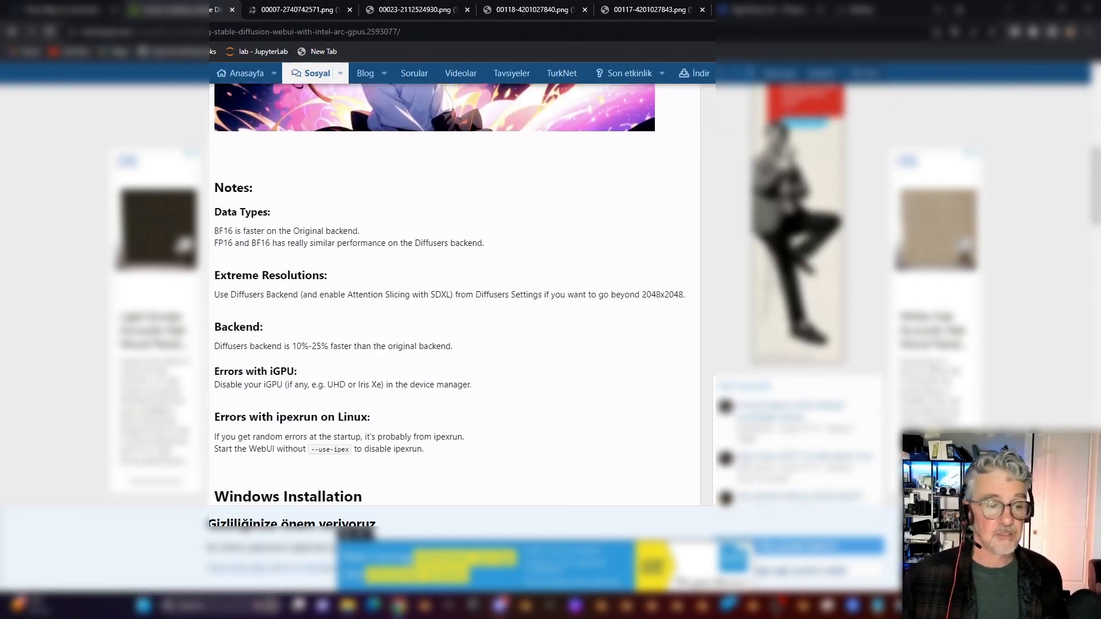
{"action": "scroll", "scroll_direction": "down", "scroll_amount": 3}
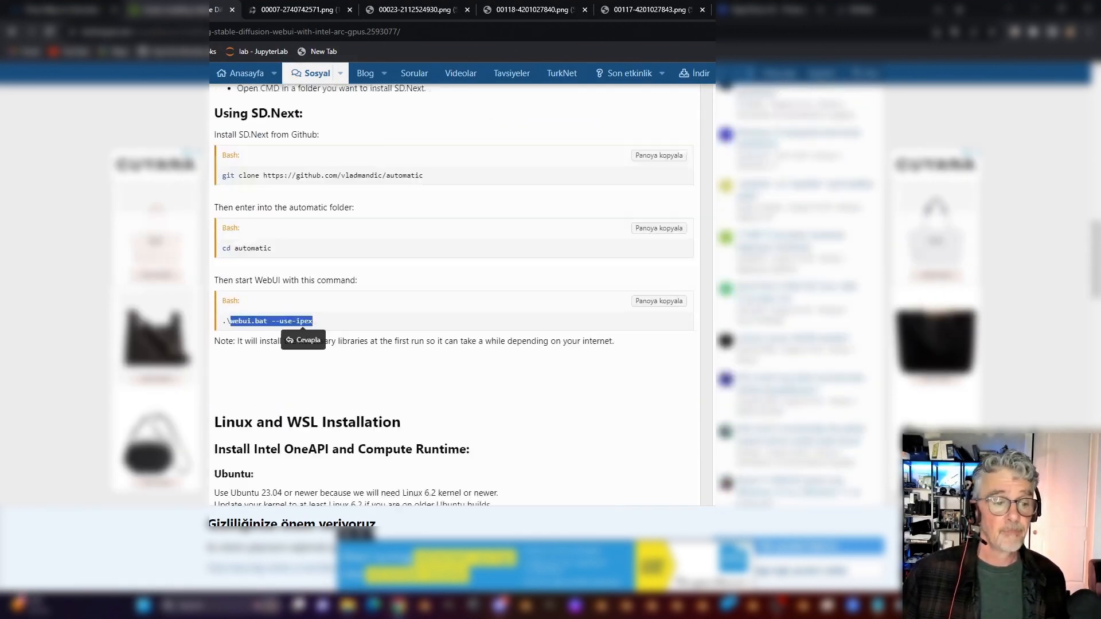
{"action": "scroll", "scroll_direction": "down", "scroll_amount": 3}
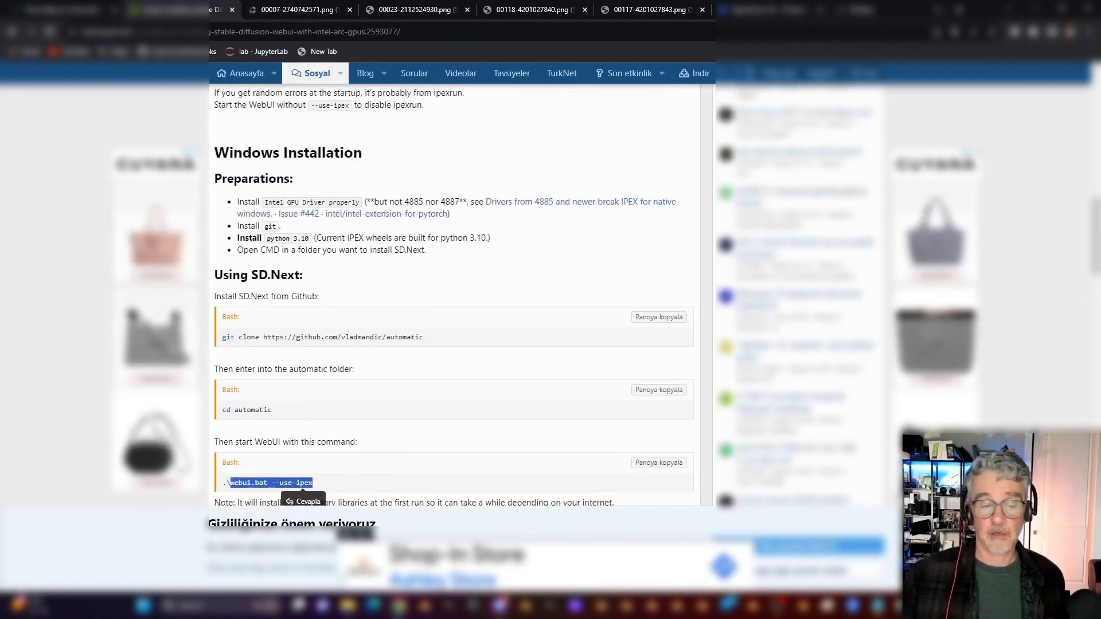
{"action": "scroll", "scroll_direction": "down", "scroll_amount": 3}
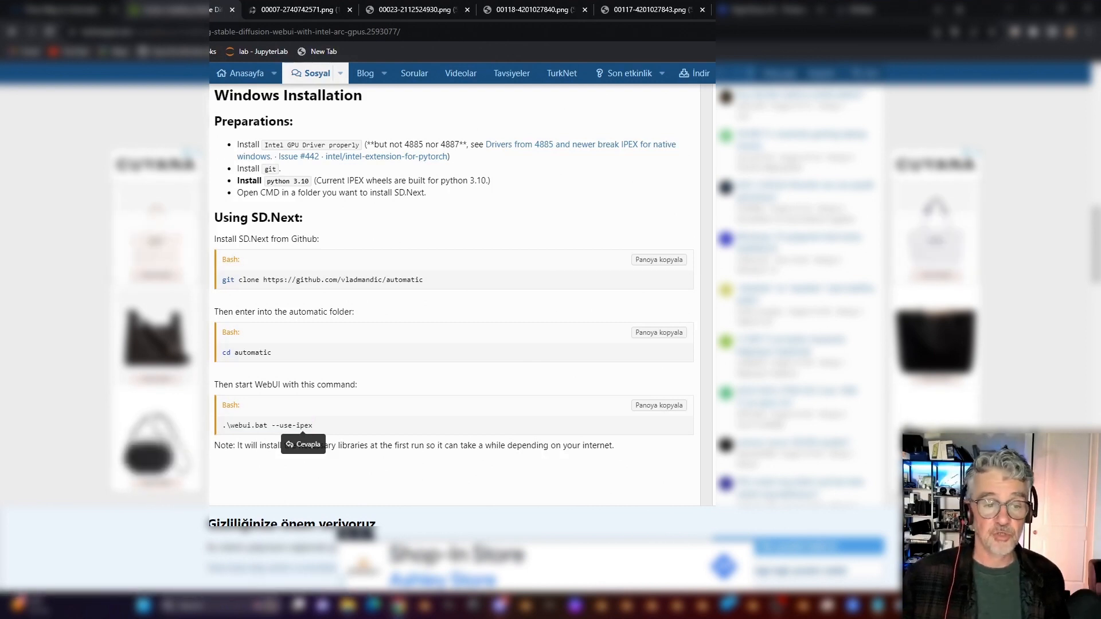
Highlight the 'cd automatic' command, then return to the SD.Next browser tab
{"action": "double_click", "coordinate": [322, 279]}
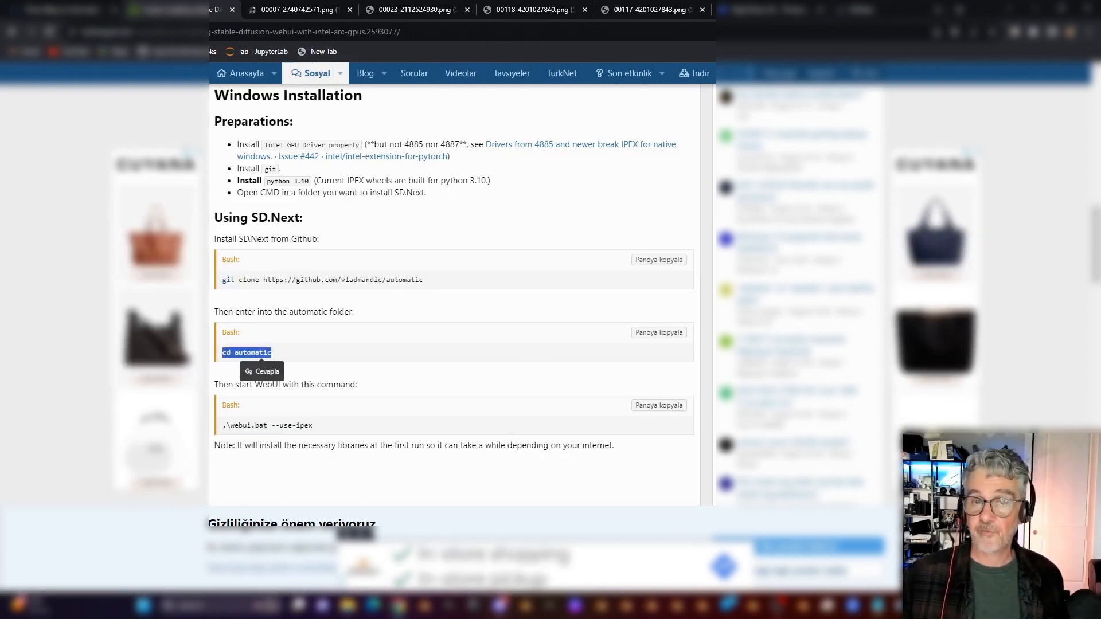
{"action": "double_click", "coordinate": [266, 426]}
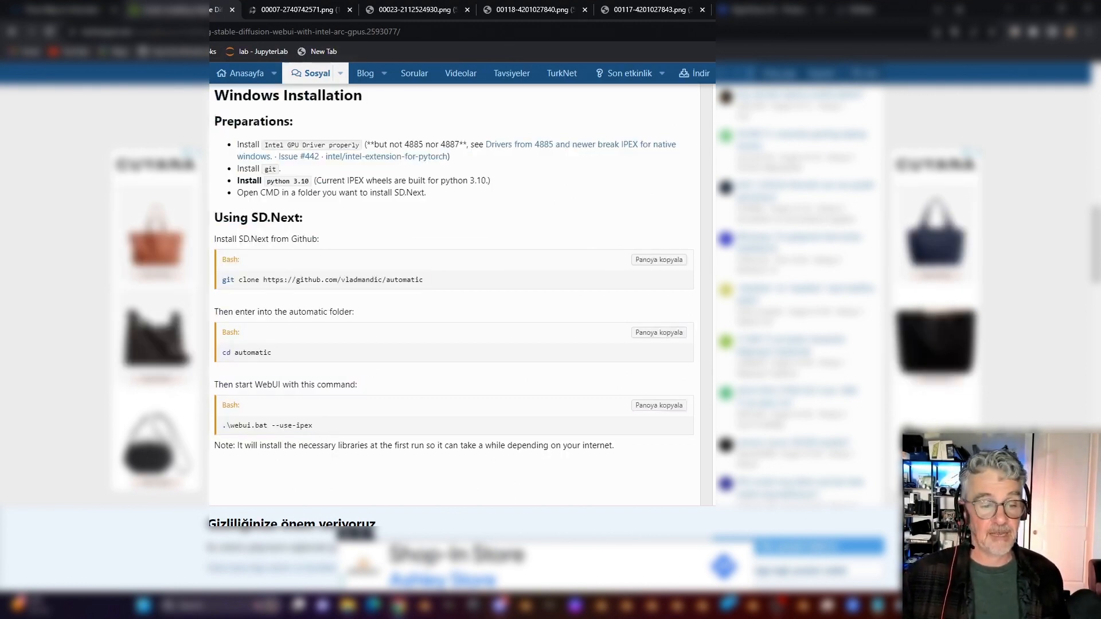
{"action": "left_click", "coordinate": [870, 9]}
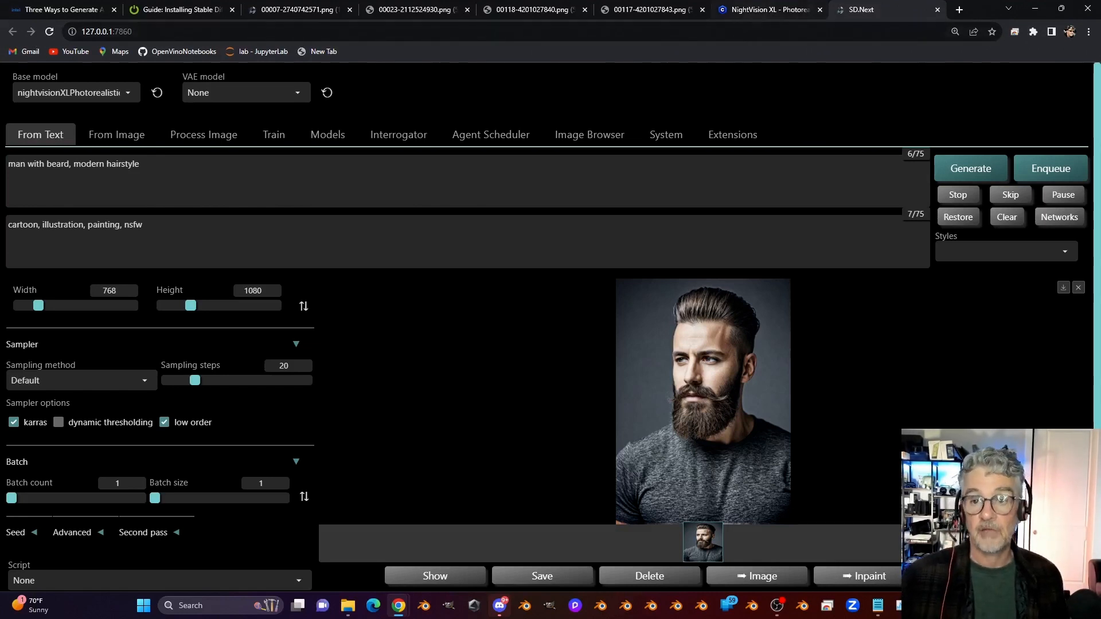
Glance at the NightVision XL Civitai page, then open SD.Next's Models > CivitAI page
{"action": "left_click", "coordinate": [770, 9]}
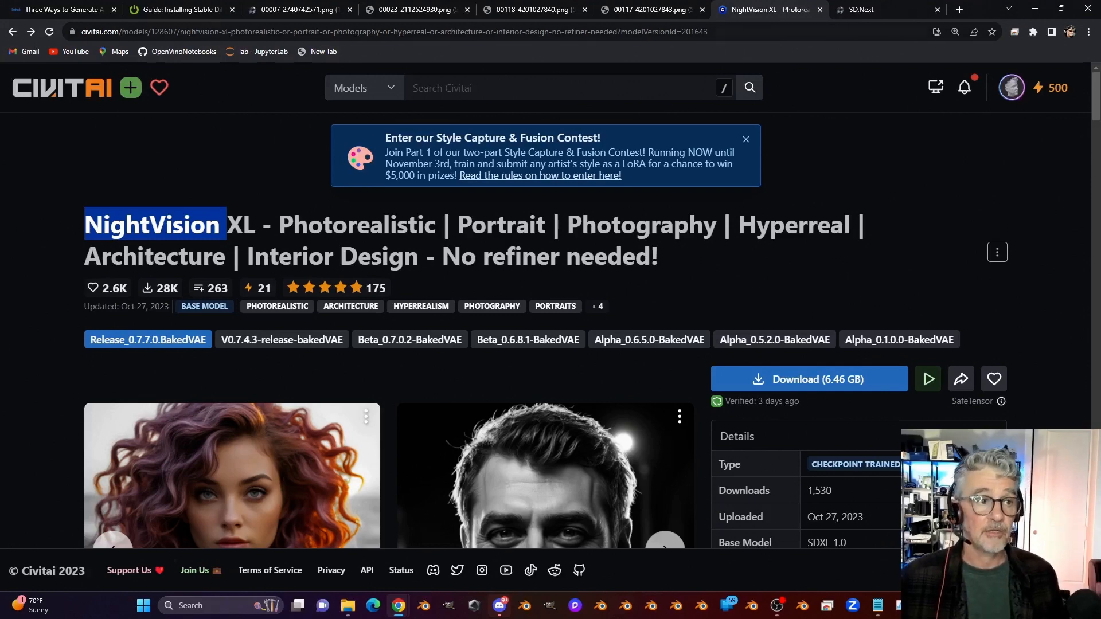
{"action": "left_click", "coordinate": [866, 9]}
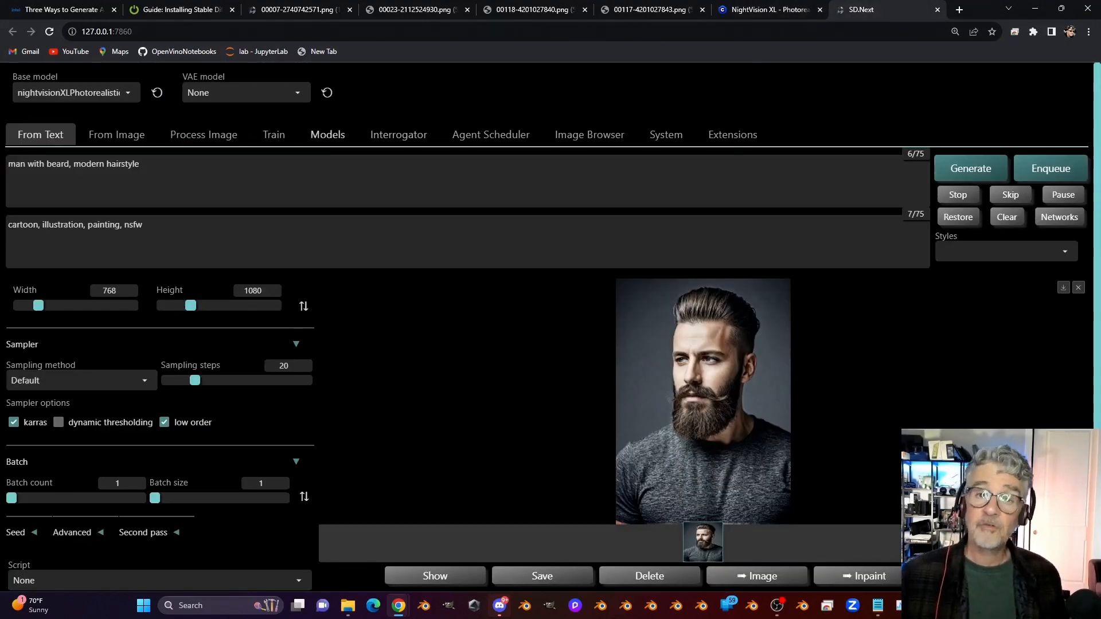
{"action": "left_click", "coordinate": [328, 134]}
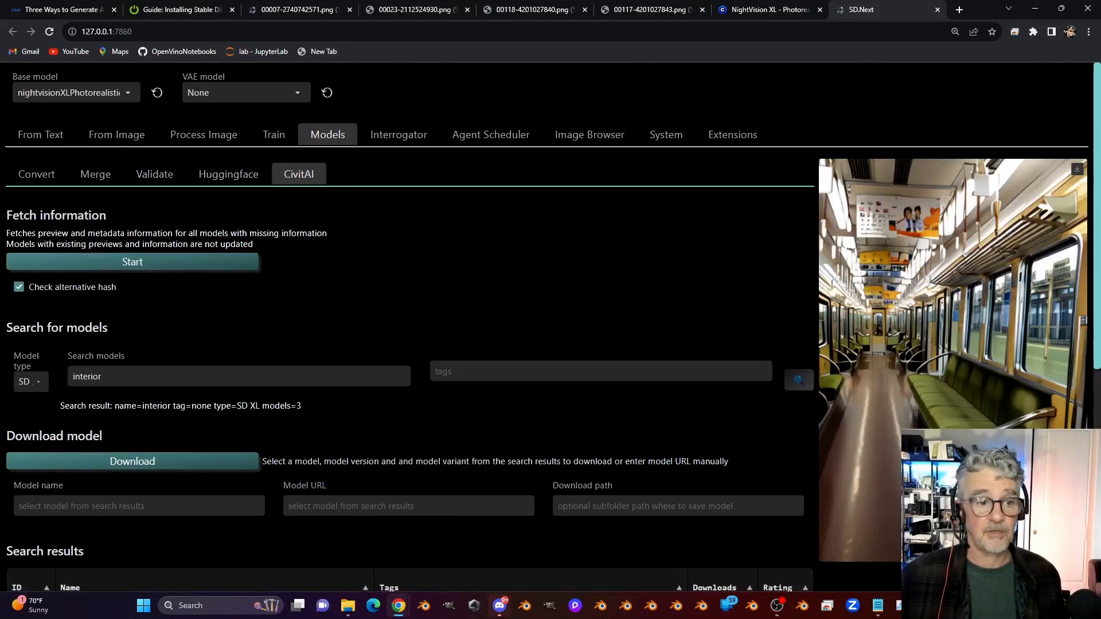
Replace the 'interior' search with 'nightvision', browse the results, and return to From Text
{"action": "left_click", "coordinate": [31, 382]}
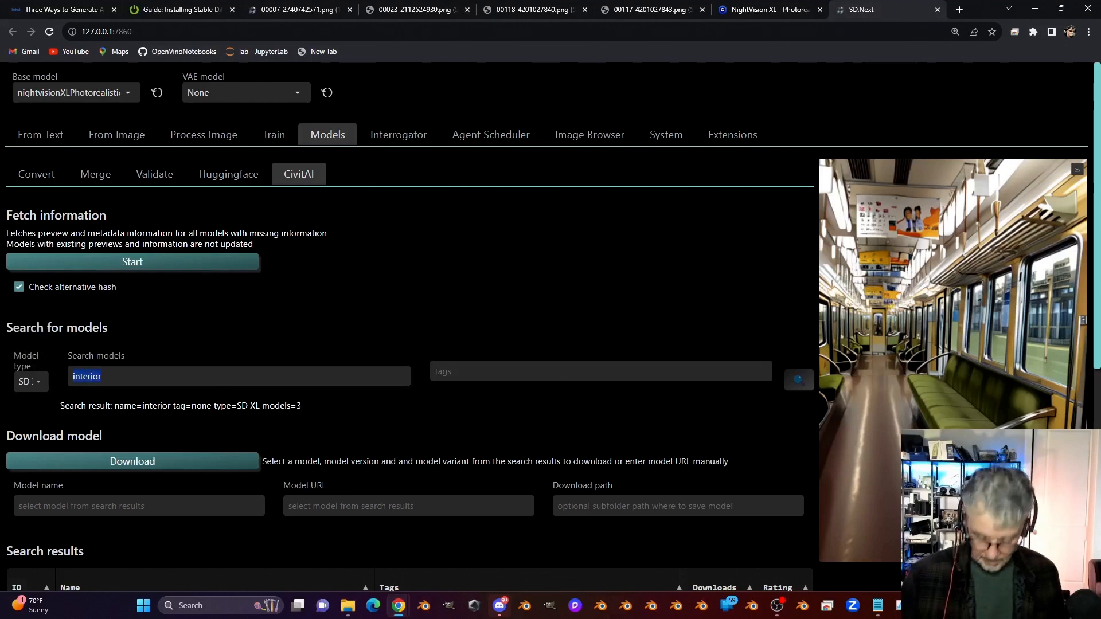
{"action": "type", "text": "nightvision"}
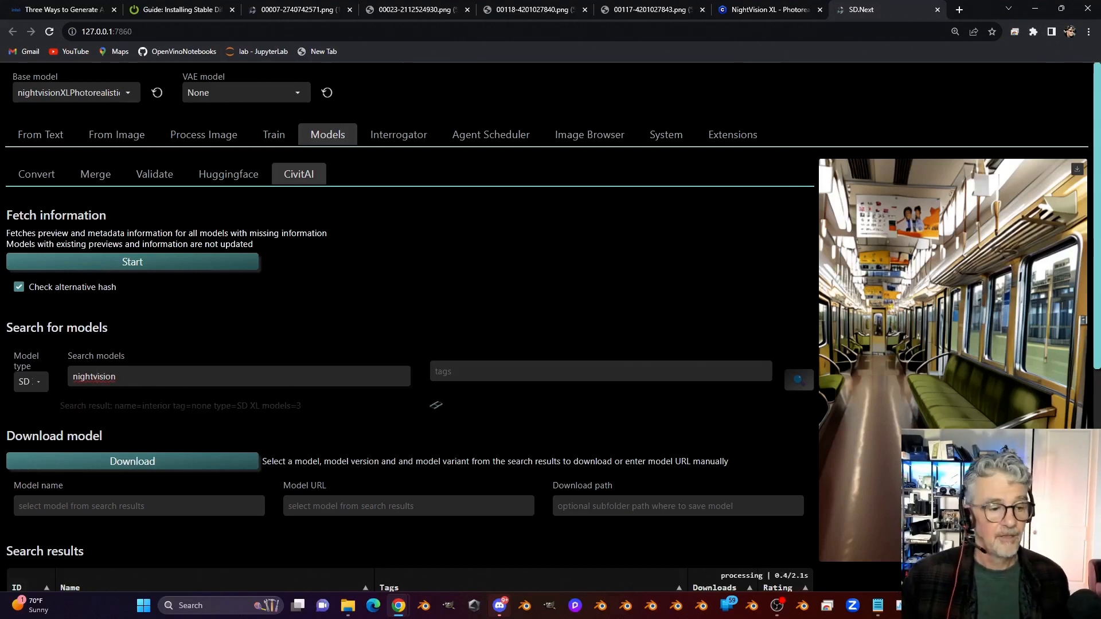
{"action": "scroll", "scroll_direction": "down", "scroll_amount": 3}
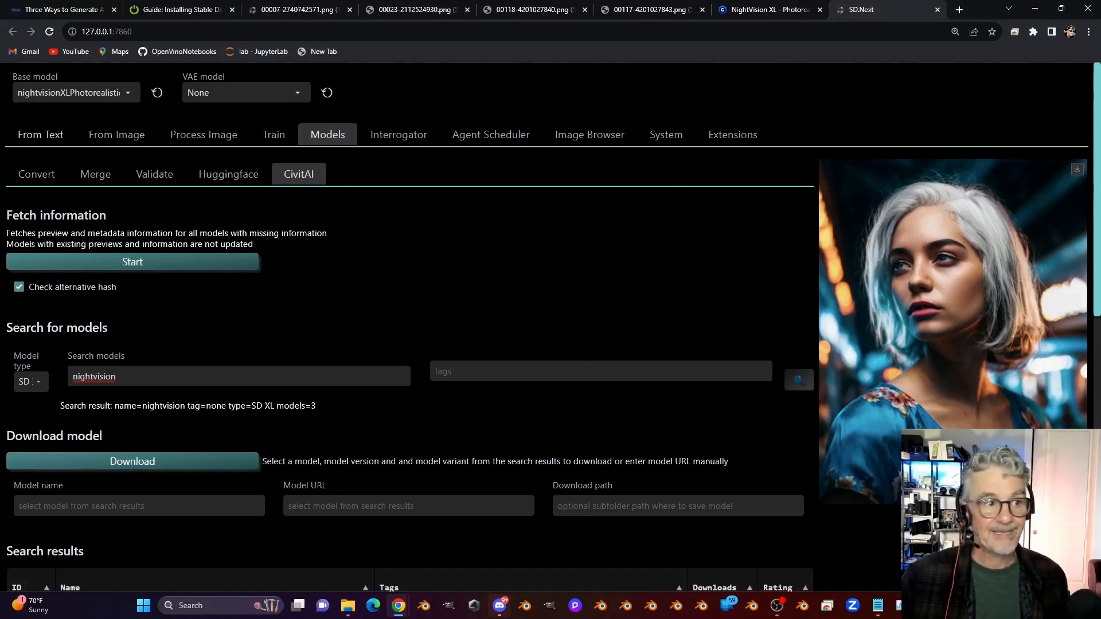
{"action": "left_click", "coordinate": [39, 134]}
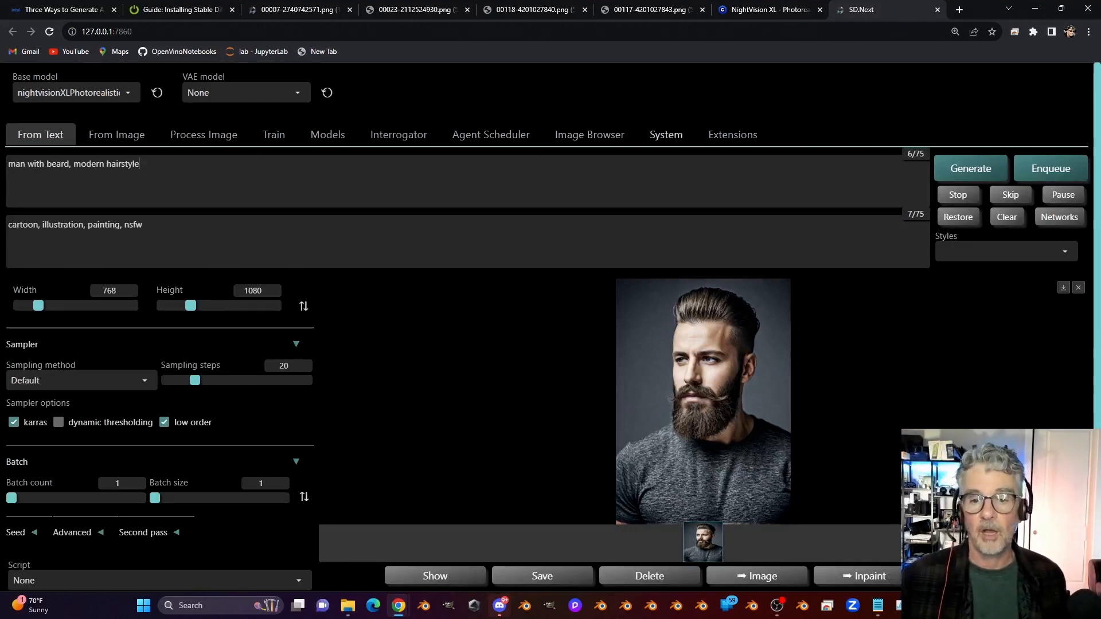
Toggle the execution backend between original and diffusers in settings, then return to From Text
{"action": "left_click", "coordinate": [665, 134]}
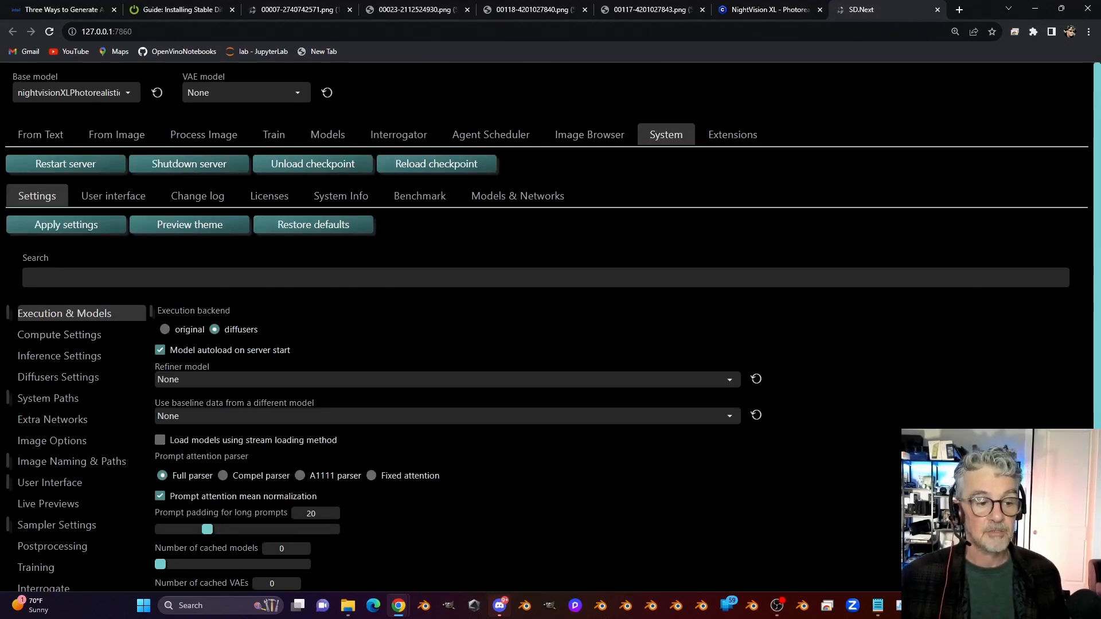
{"action": "left_click", "coordinate": [165, 329]}
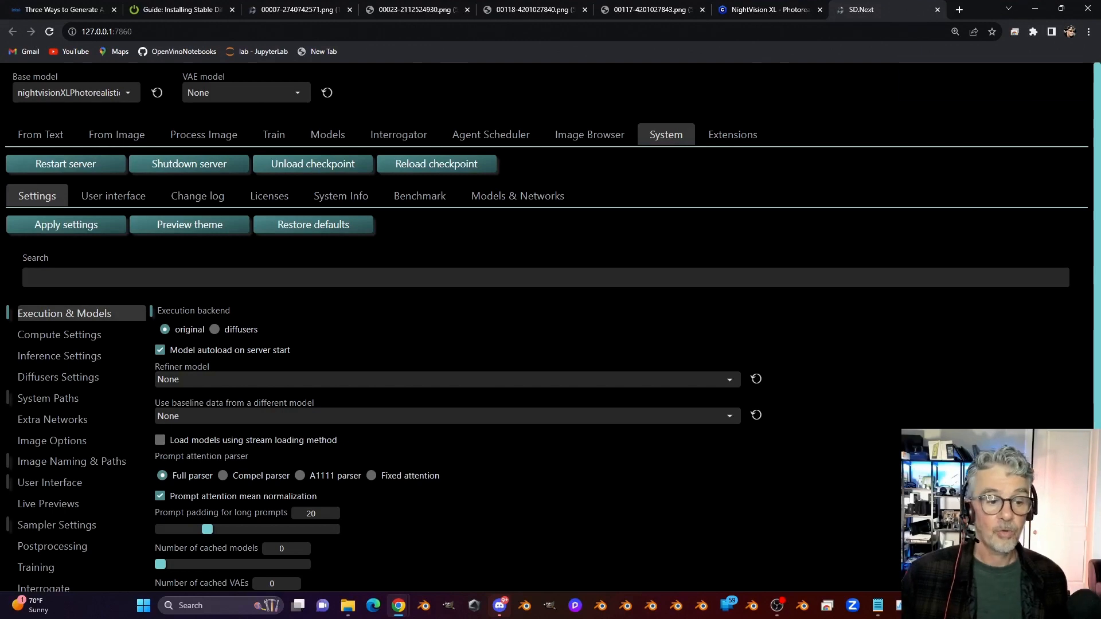
{"action": "left_click", "coordinate": [215, 329]}
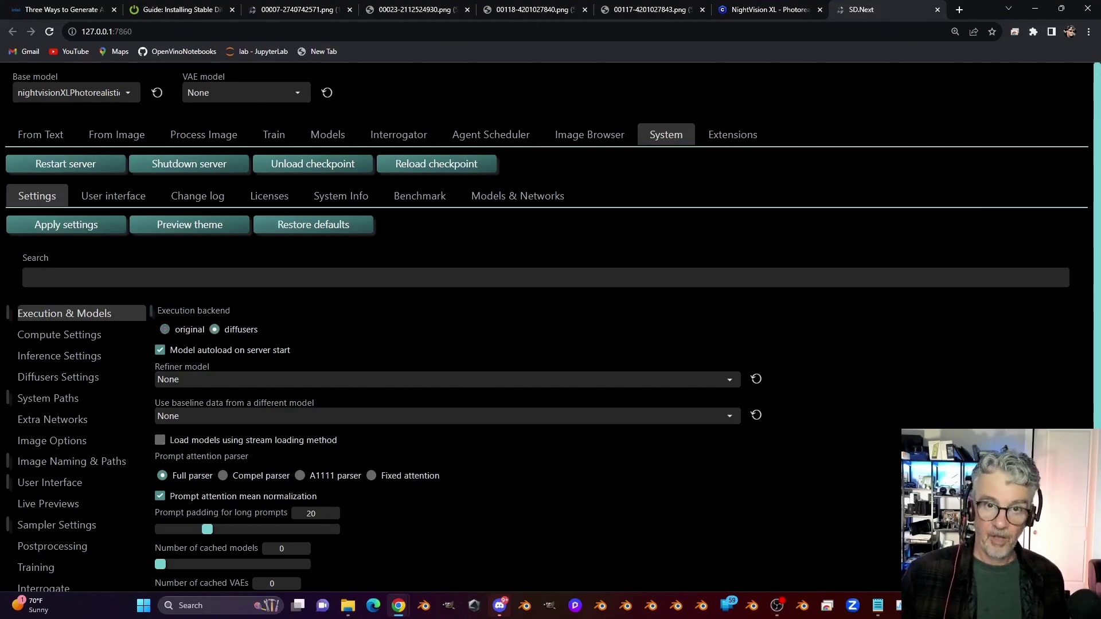
{"action": "left_click", "coordinate": [165, 330]}
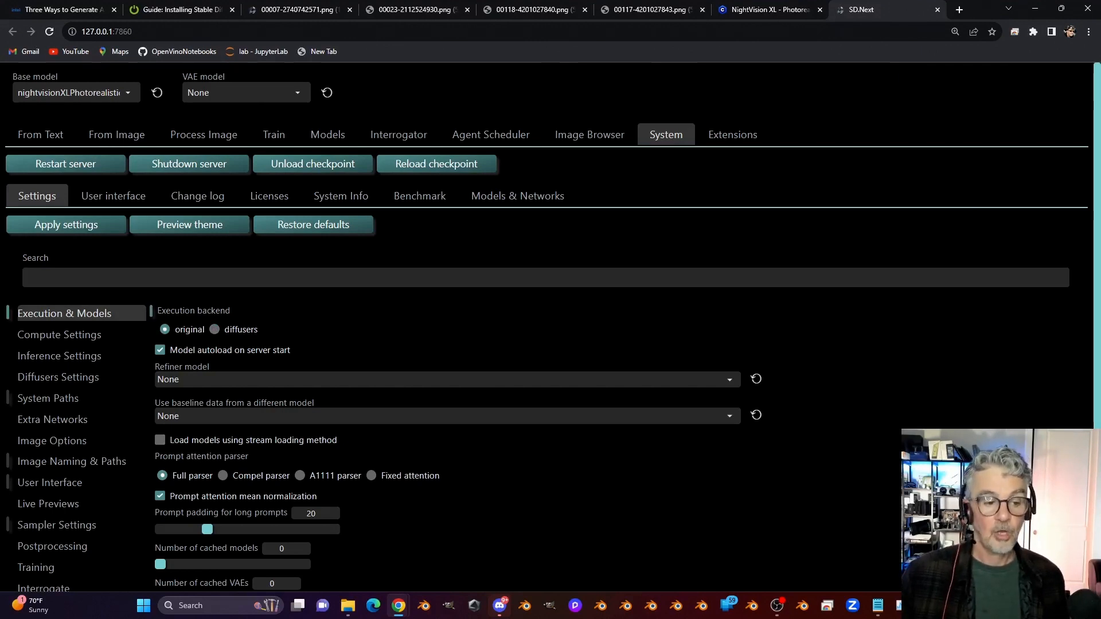
{"action": "left_click", "coordinate": [215, 330]}
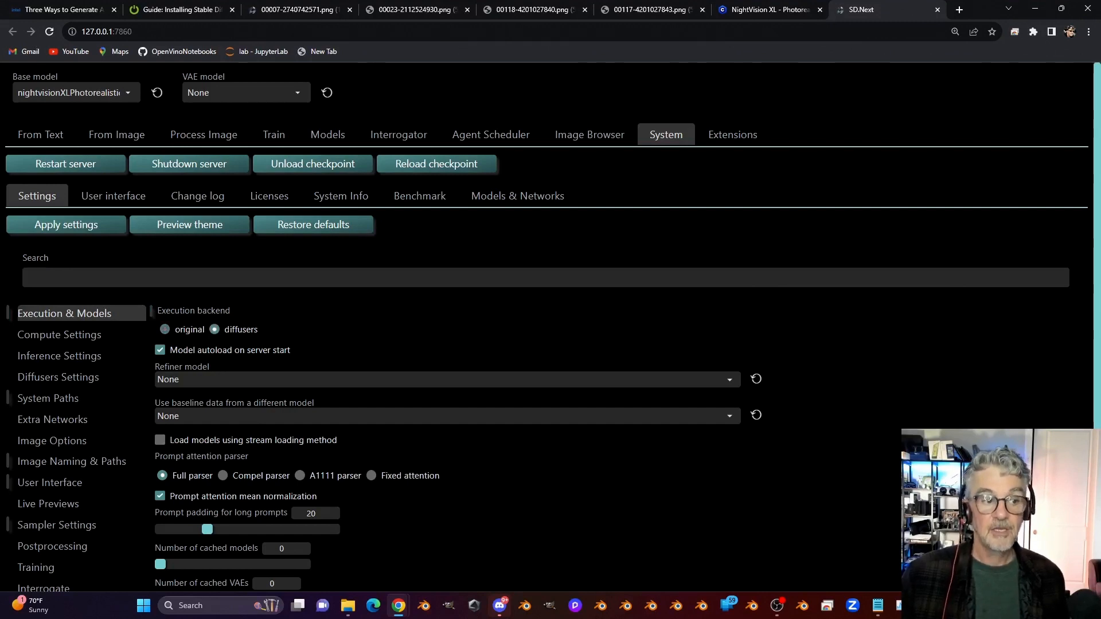
{"action": "left_click", "coordinate": [65, 164]}
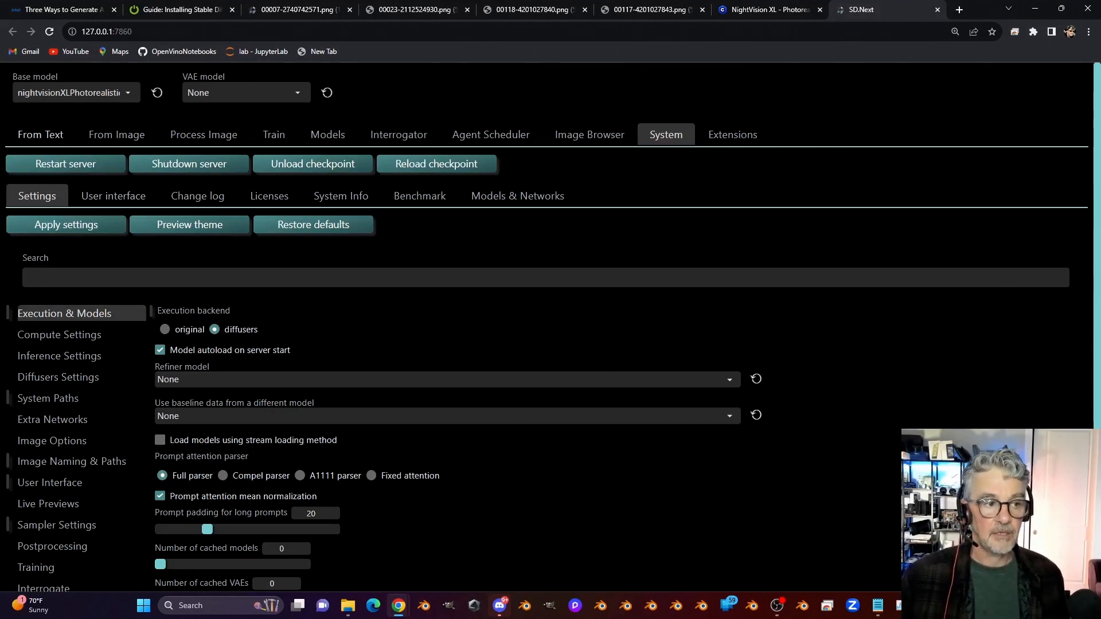
{"action": "left_click", "coordinate": [39, 134]}
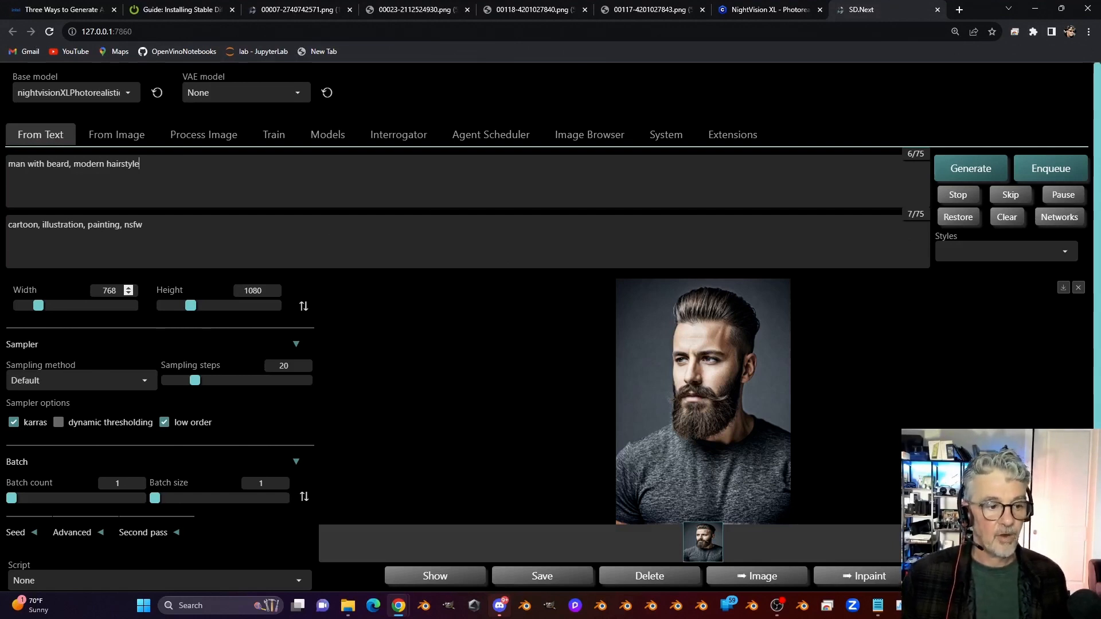
Set width to 1080 and generate a 1080×1080 portrait, monitoring progress in the command prompt
{"action": "type", "text": "1080"}
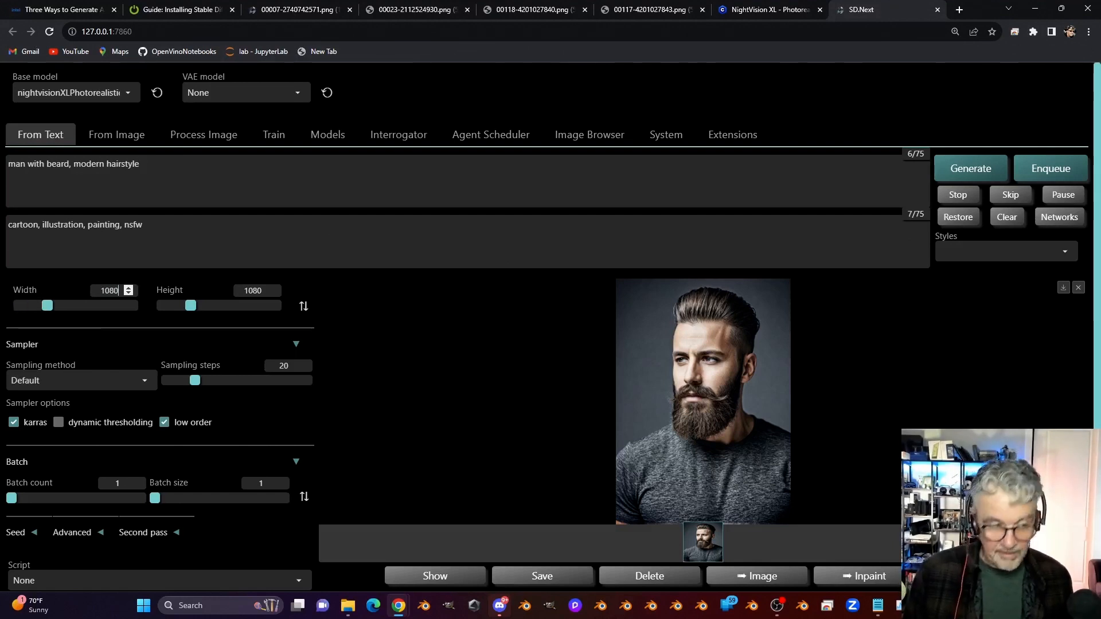
{"action": "left_click", "coordinate": [703, 399]}
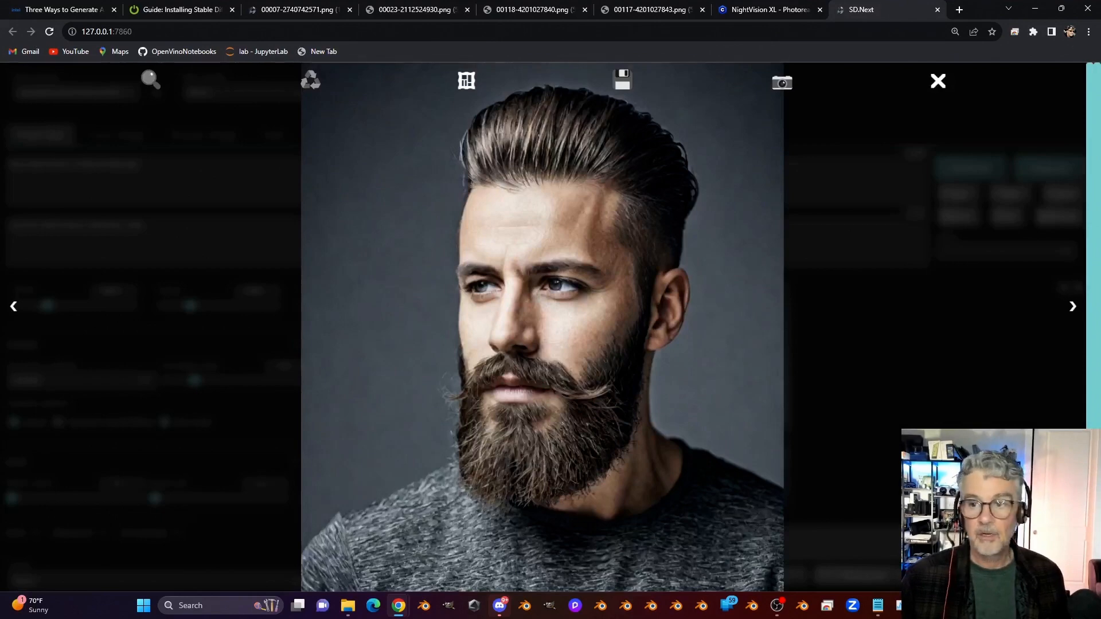
{"action": "left_click", "coordinate": [938, 81]}
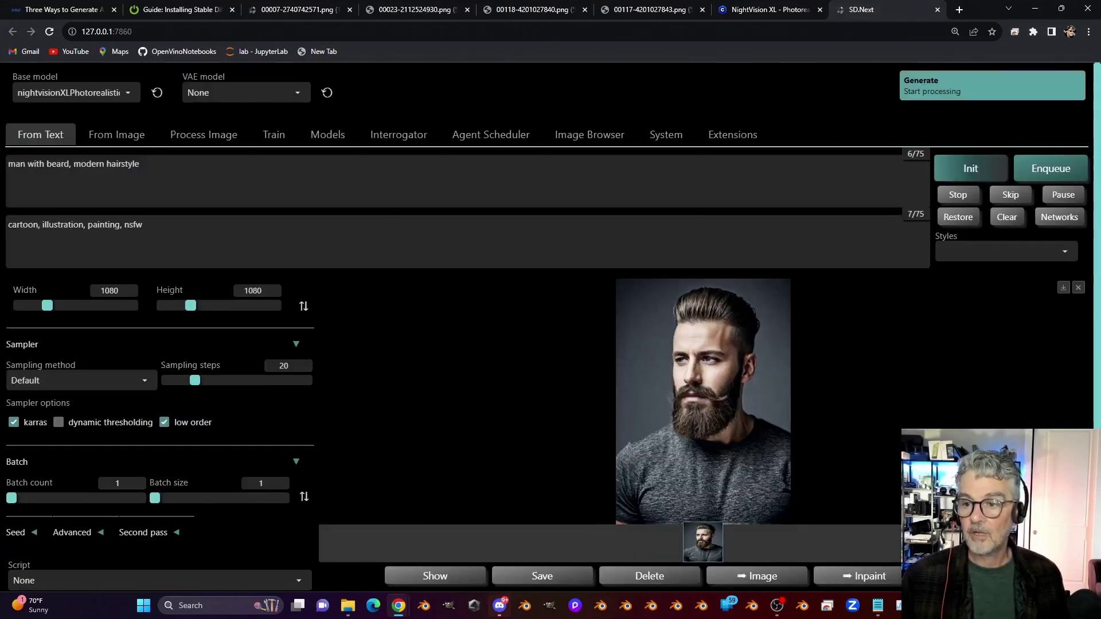
{"action": "key", "text": "alt+tab"}
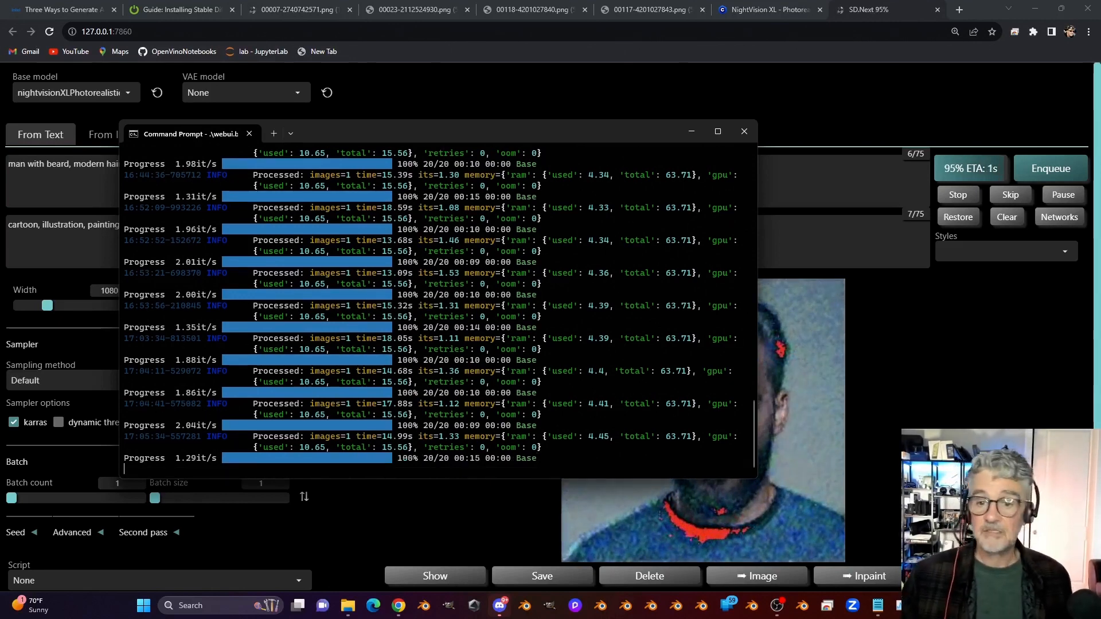
{"action": "left_click", "coordinate": [744, 131]}
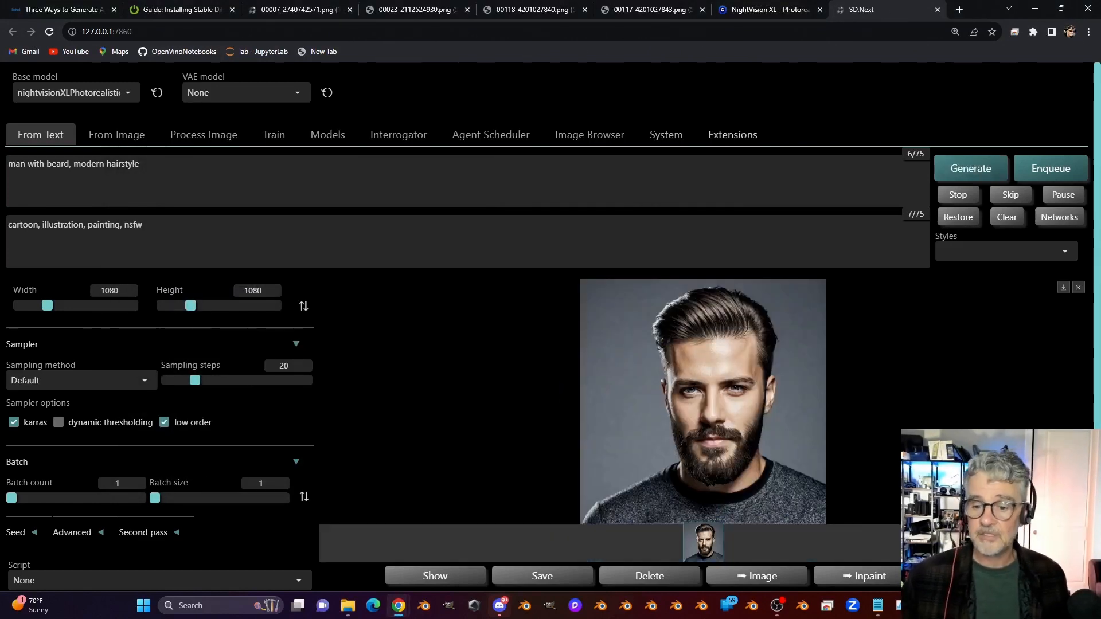
View the shorter-beard square portrait enlarged, then close the full-size view
{"action": "left_click", "coordinate": [703, 400]}
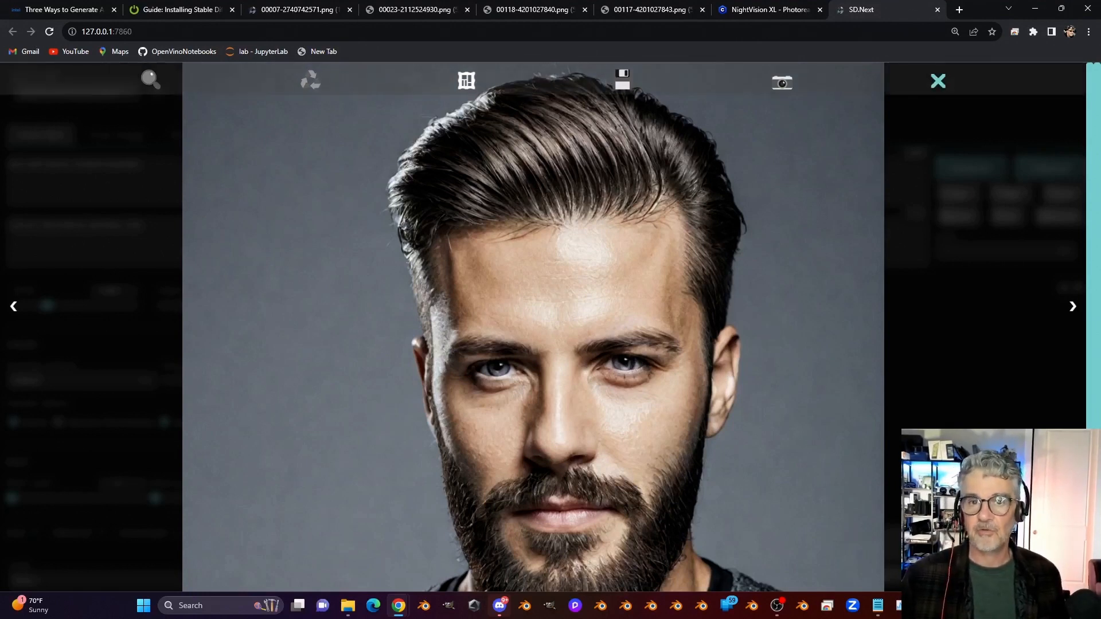
{"action": "mouse_move", "coordinate": [938, 80]}
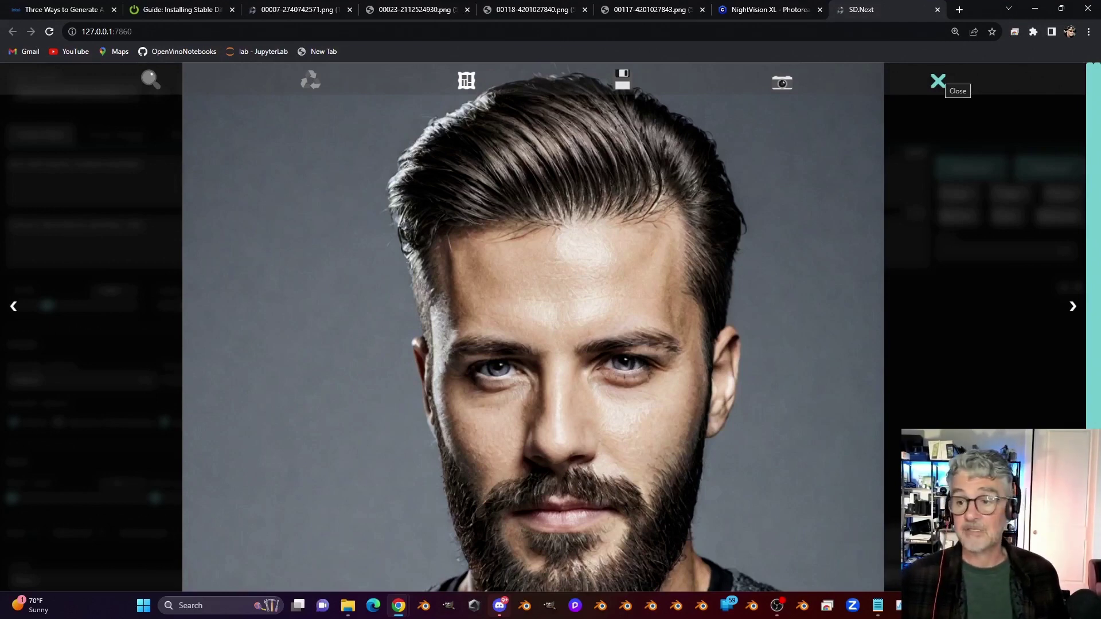
{"action": "left_click", "coordinate": [938, 80]}
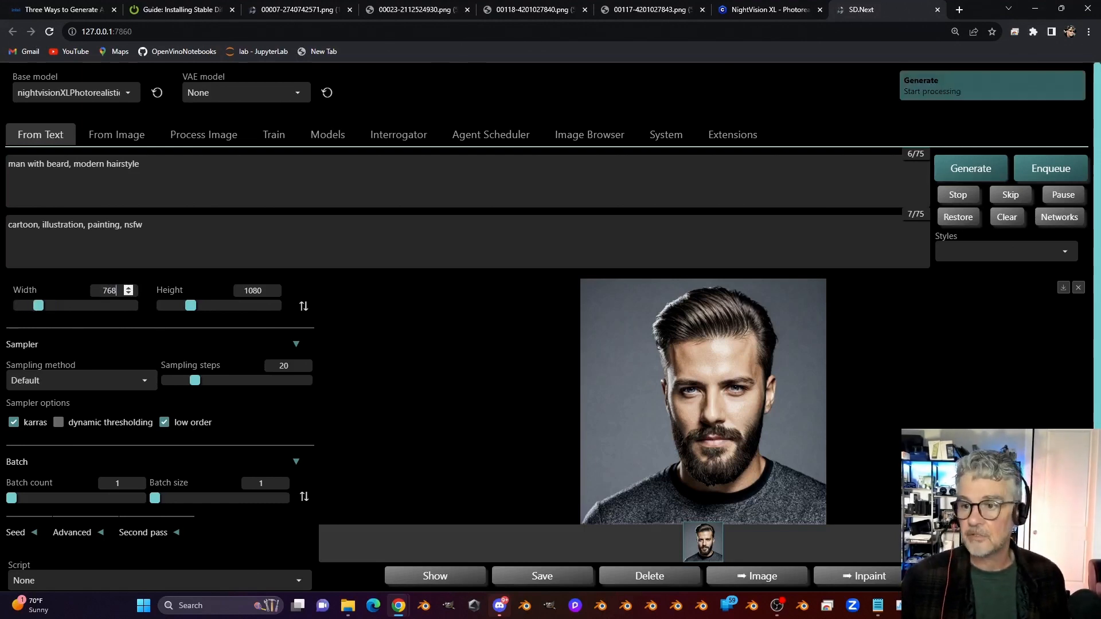
Switch to the Command Prompt window to monitor the 768×1080 generation
{"action": "key", "text": "alt+tab"}
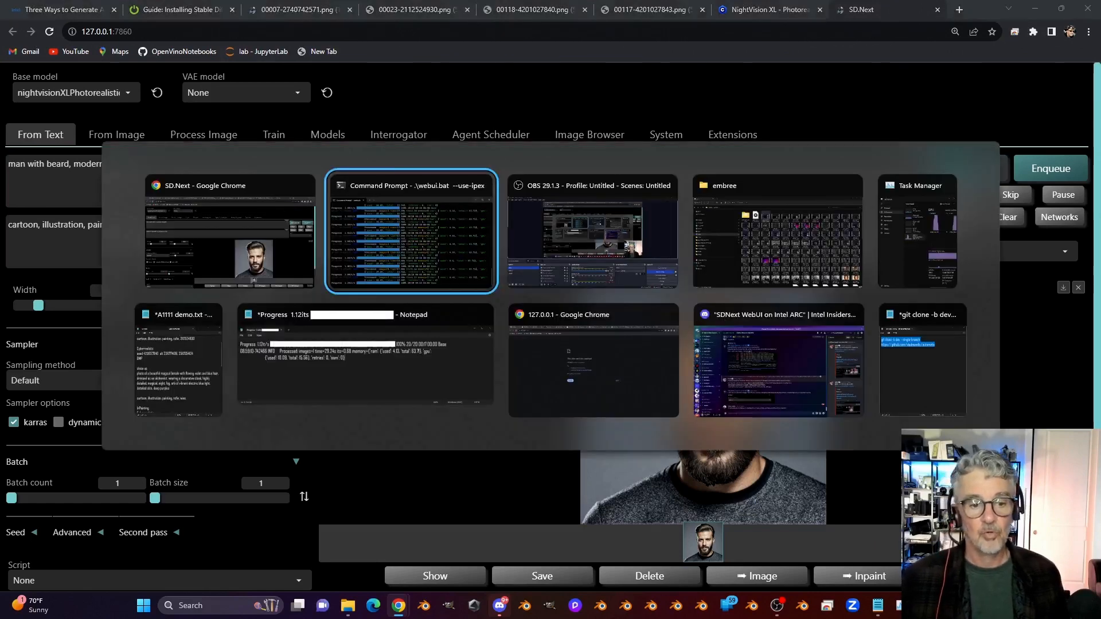
{"action": "left_click", "coordinate": [410, 232]}
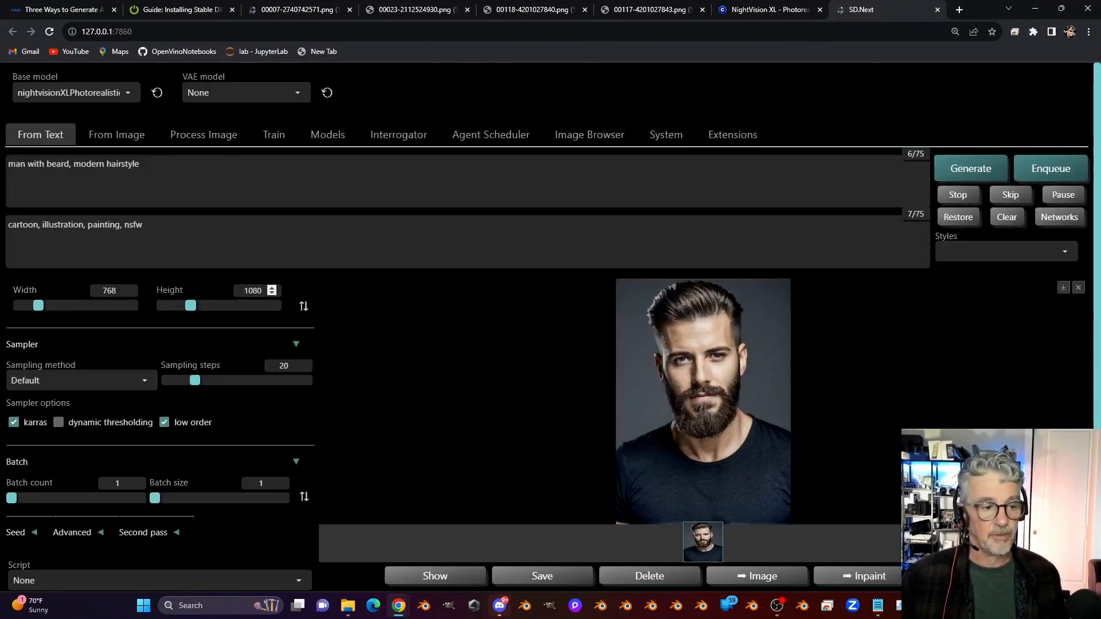
Choose the DPM++ 2M sampler and switch windows while the new portrait generates
{"action": "left_click", "coordinate": [80, 380]}
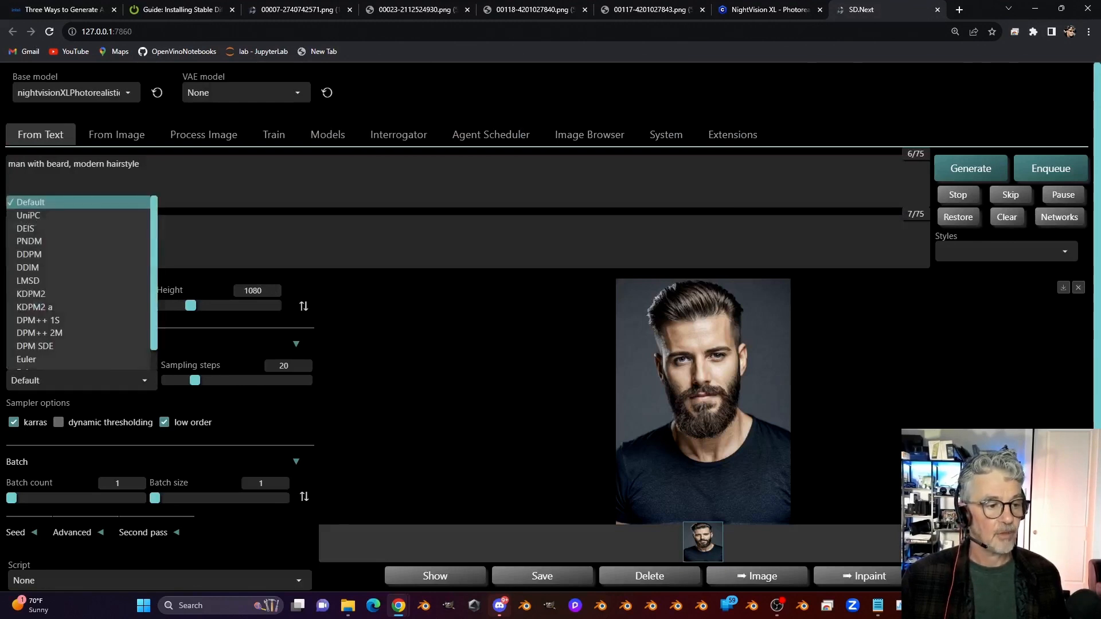
{"action": "left_click", "coordinate": [40, 333]}
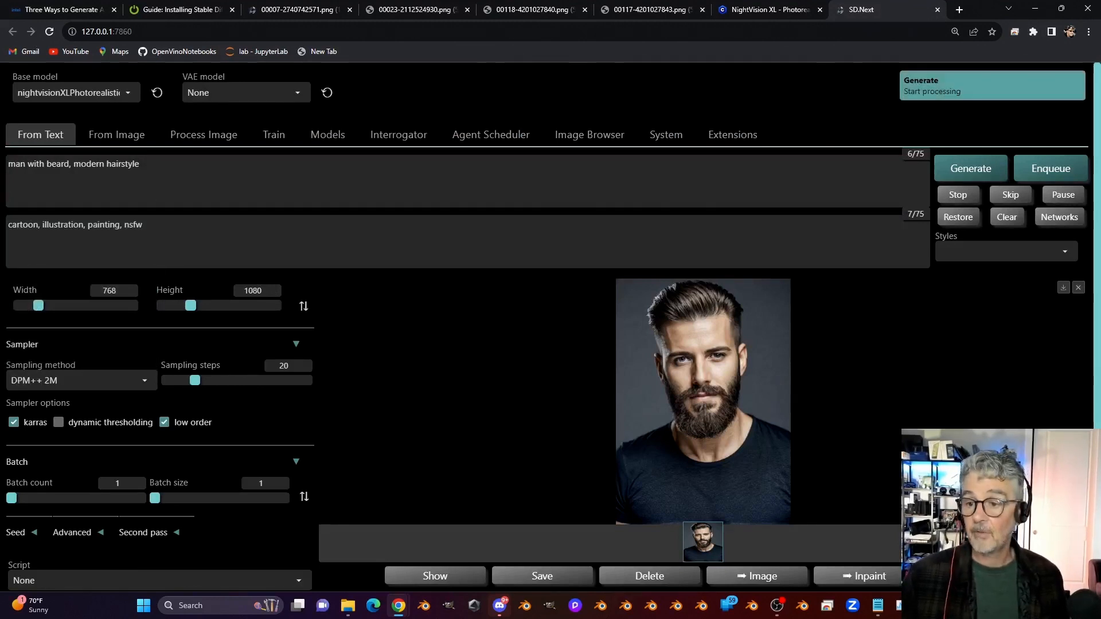
{"action": "key", "text": "alt+tab"}
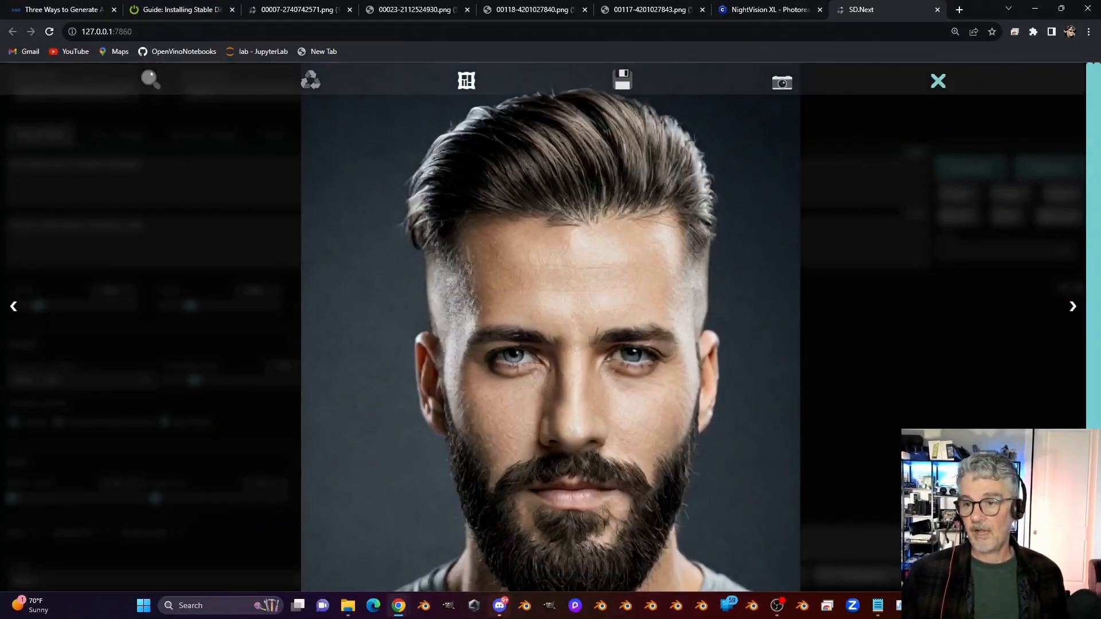
Send the portrait to Inpaint, adjust the brush size, and mask the man's eyes
{"action": "left_click", "coordinate": [937, 80]}
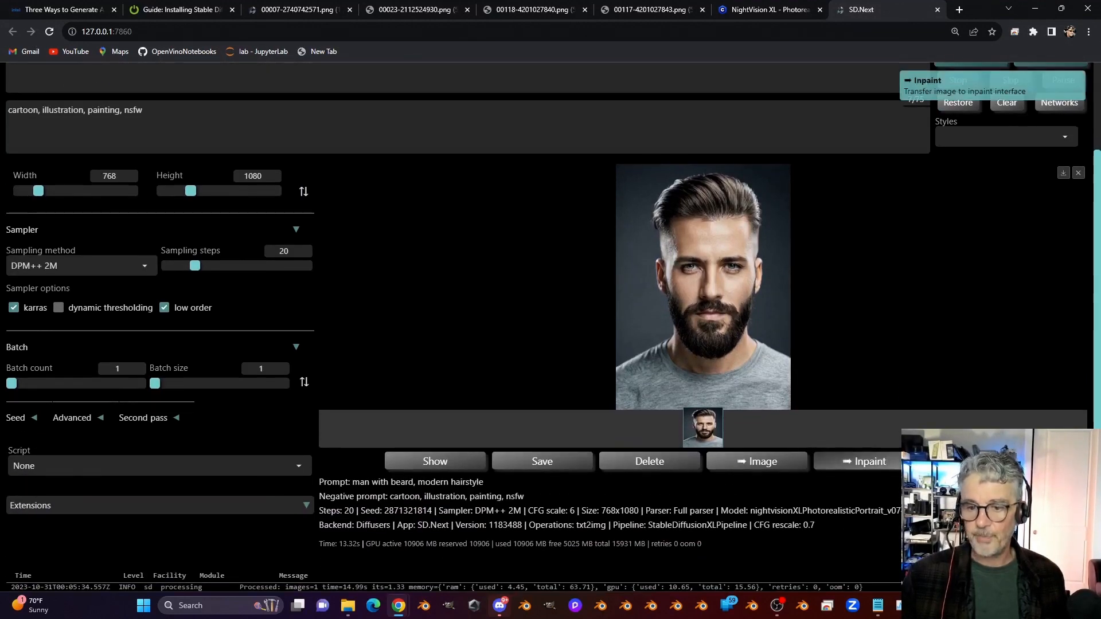
{"action": "left_click", "coordinate": [862, 462]}
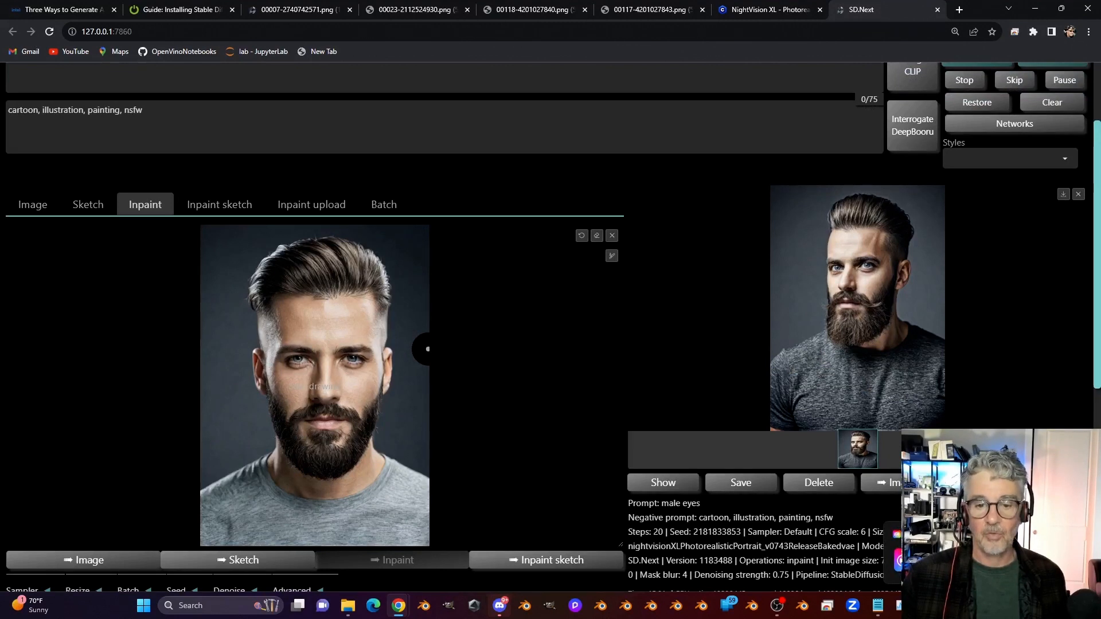
{"action": "left_click", "coordinate": [612, 255]}
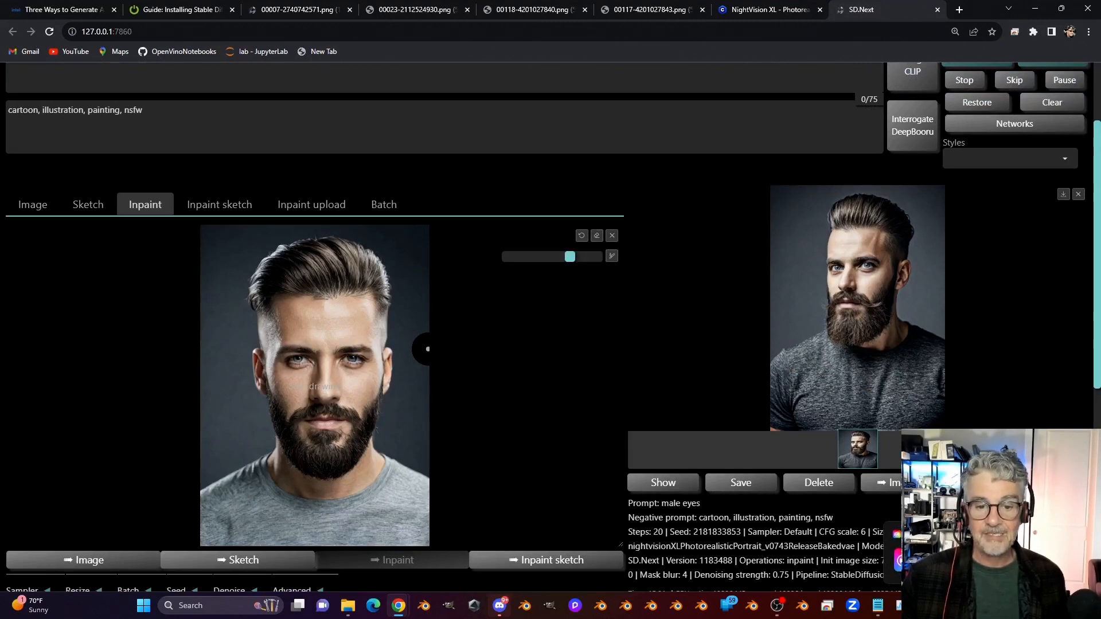
{"action": "left_click_drag", "start_coordinate": [274, 351], "coordinate": [362, 362]}
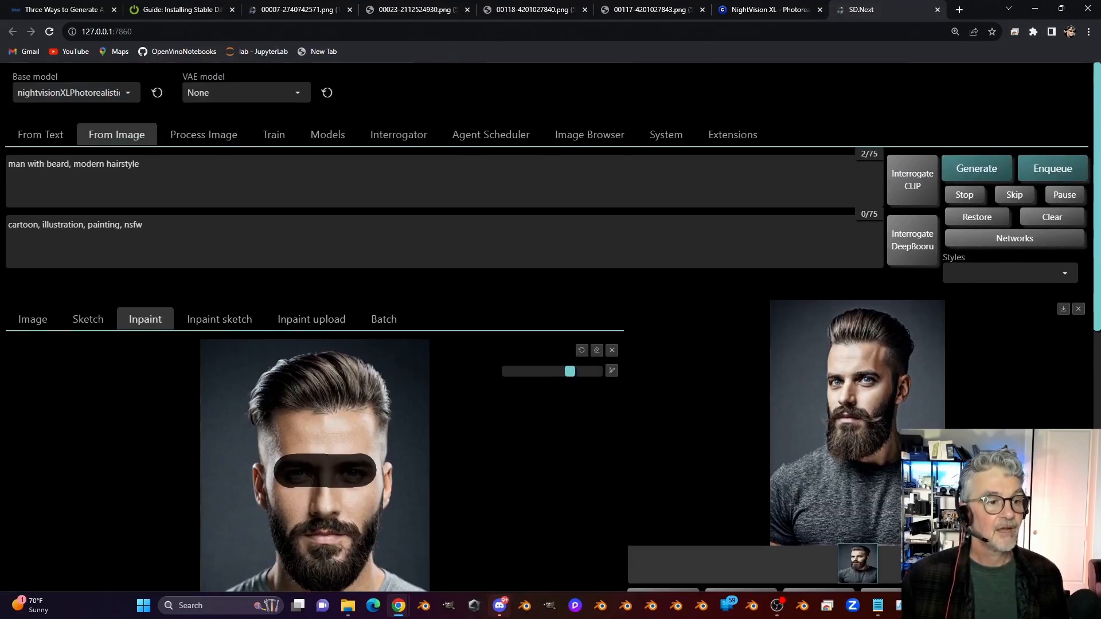
Prompt 'male eyes' and inpaint the masked eyes
{"action": "type", "text": "male"}
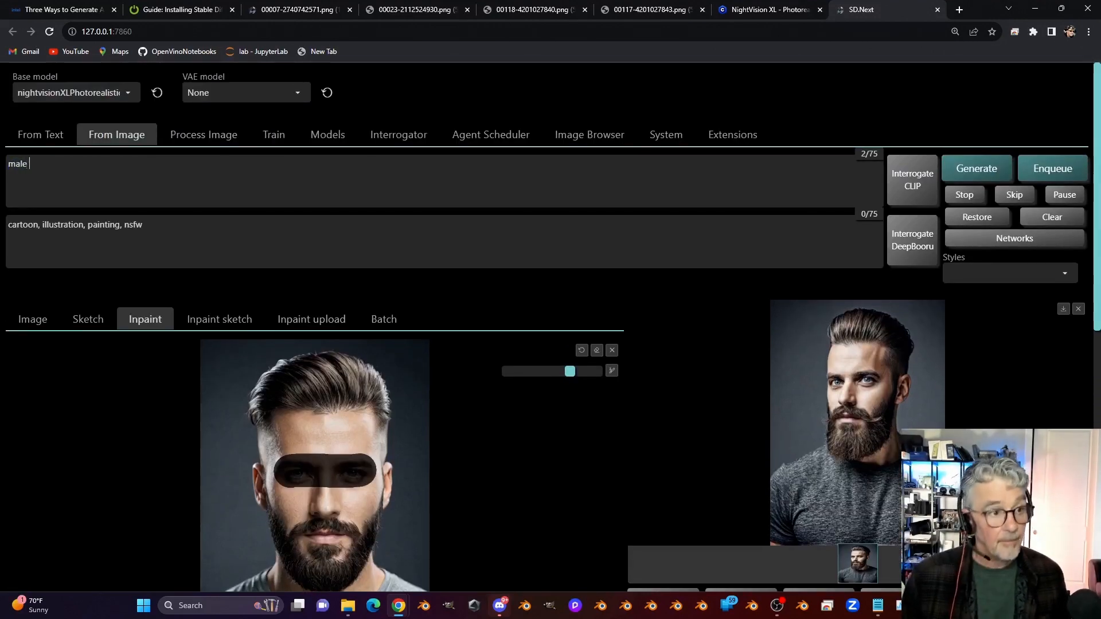
{"action": "type", "text": "eyes"}
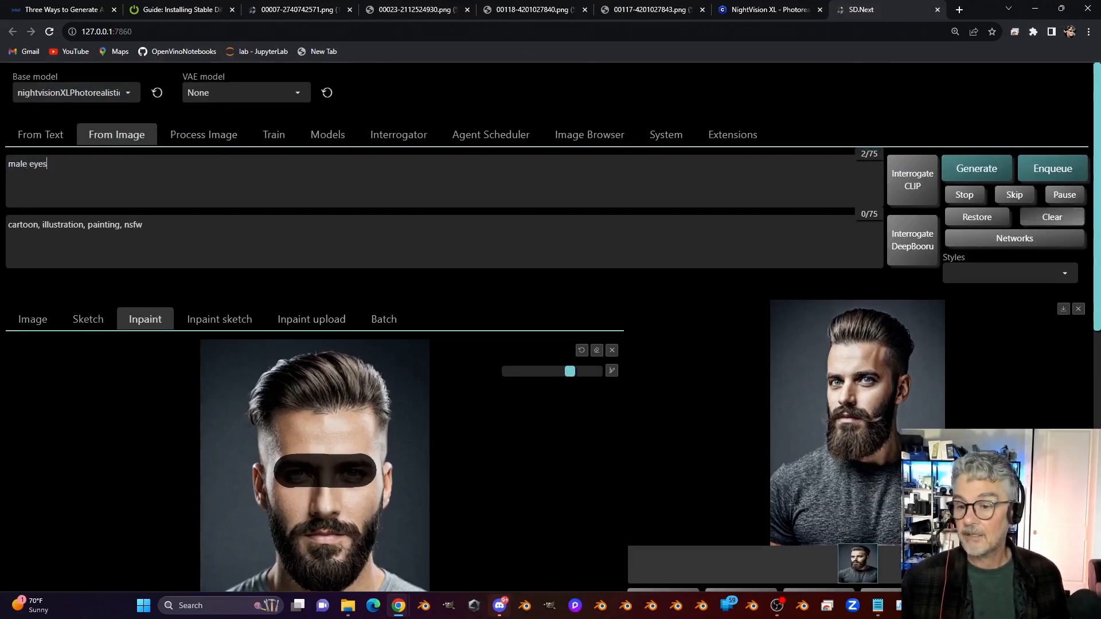
{"action": "scroll", "scroll_direction": "down", "scroll_amount": 3}
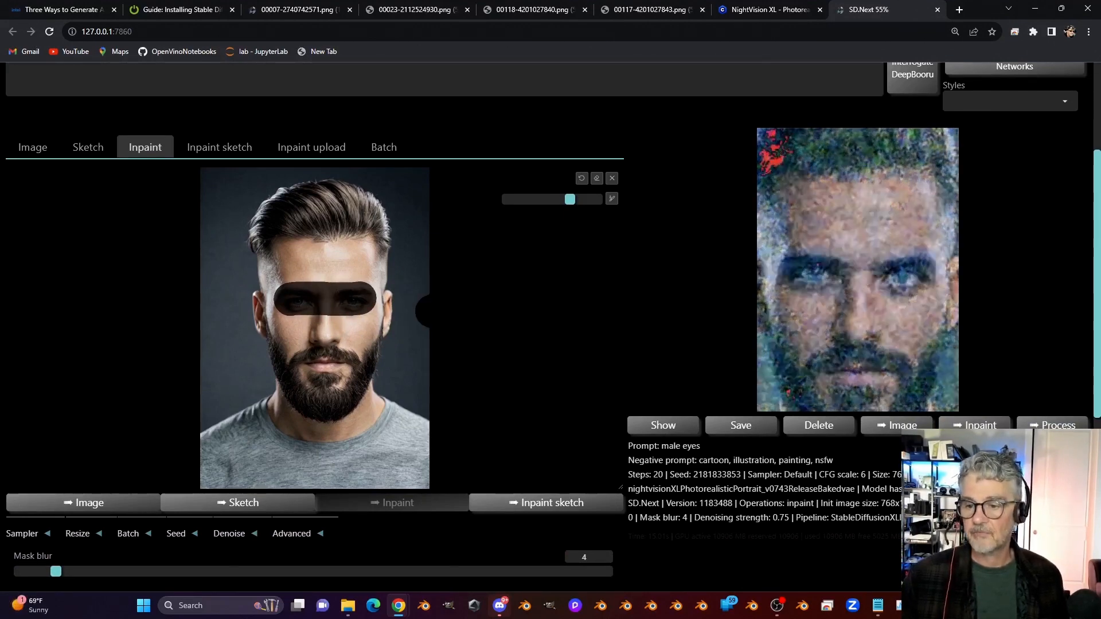
{"action": "scroll", "scroll_direction": "down", "scroll_amount": 3}
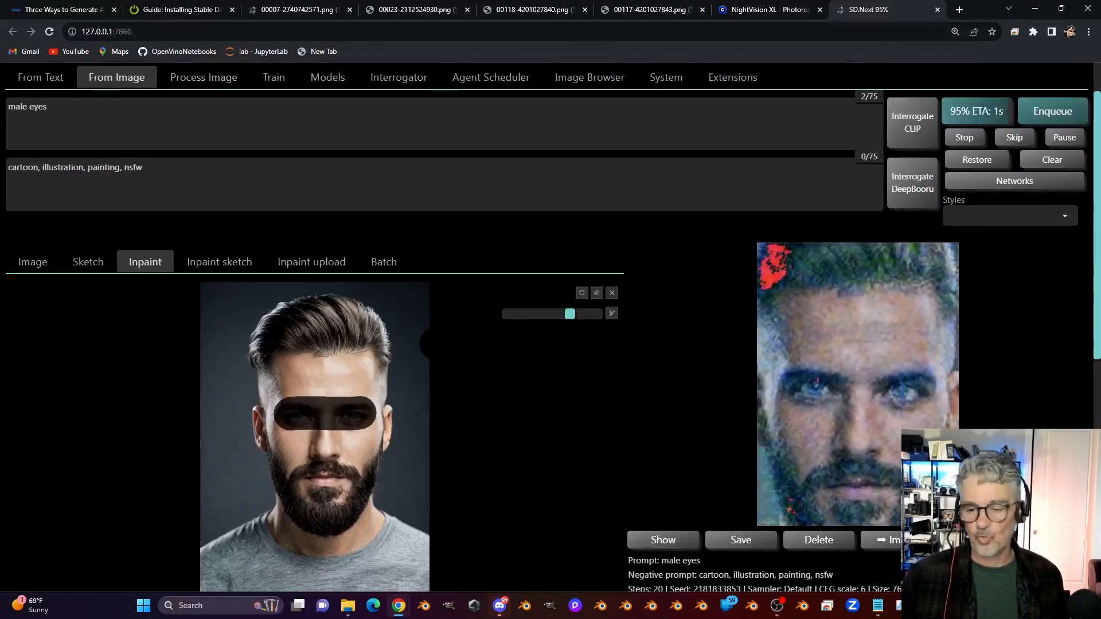
{"action": "scroll", "scroll_direction": "down", "scroll_amount": 3}
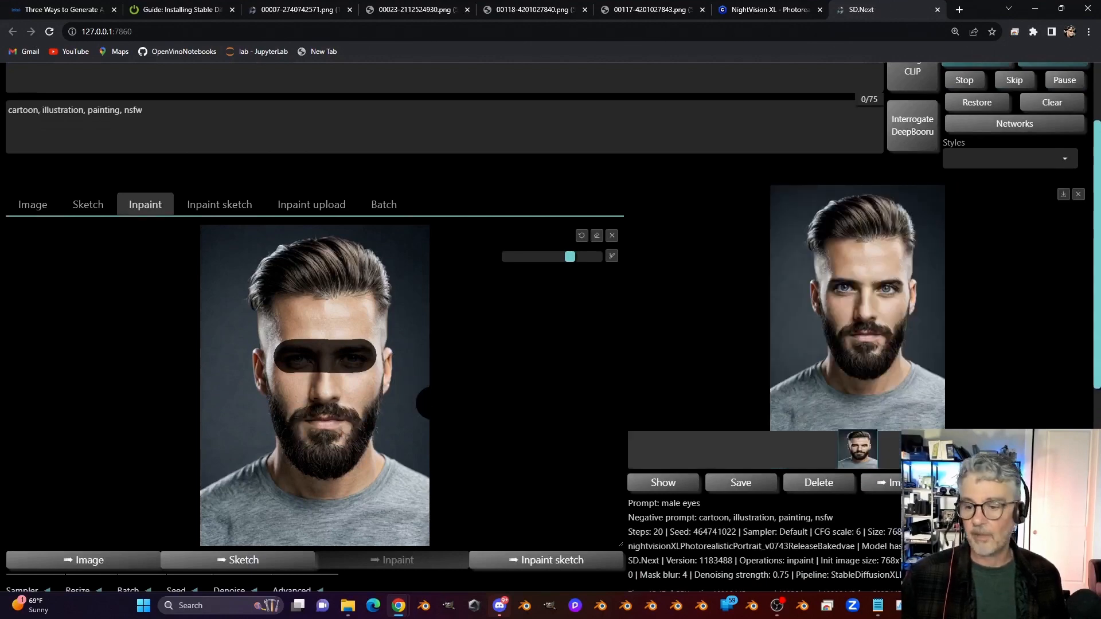
Switch back to SD.Next's From Text page with the DPM++ 2M bearded-man portrait
{"action": "left_click", "coordinate": [857, 449]}
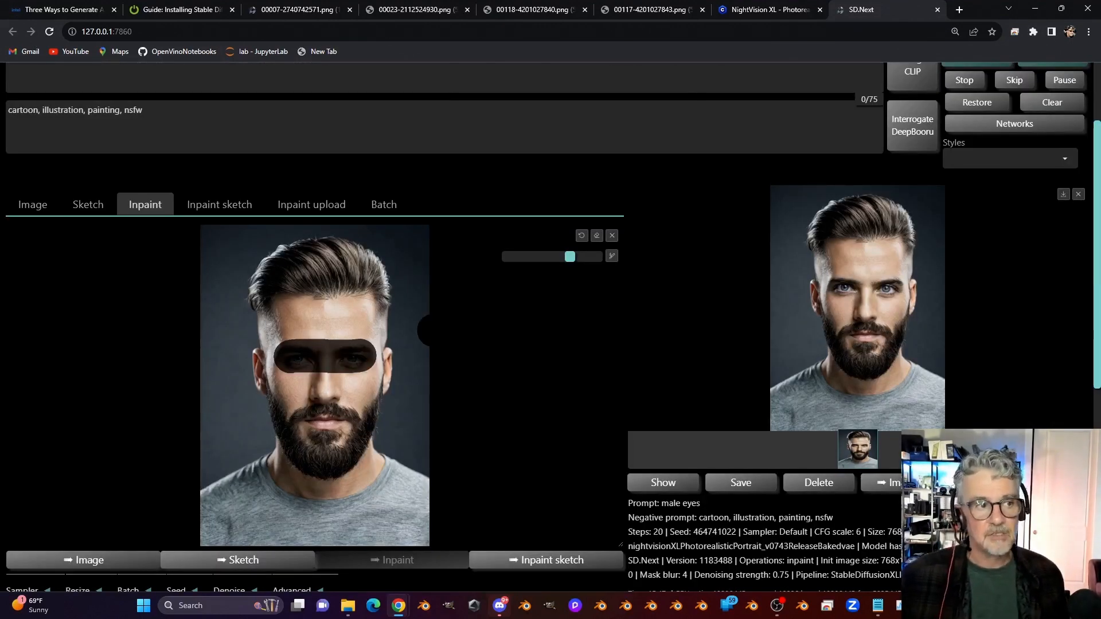
{"action": "mouse_move", "coordinate": [63, 10]}
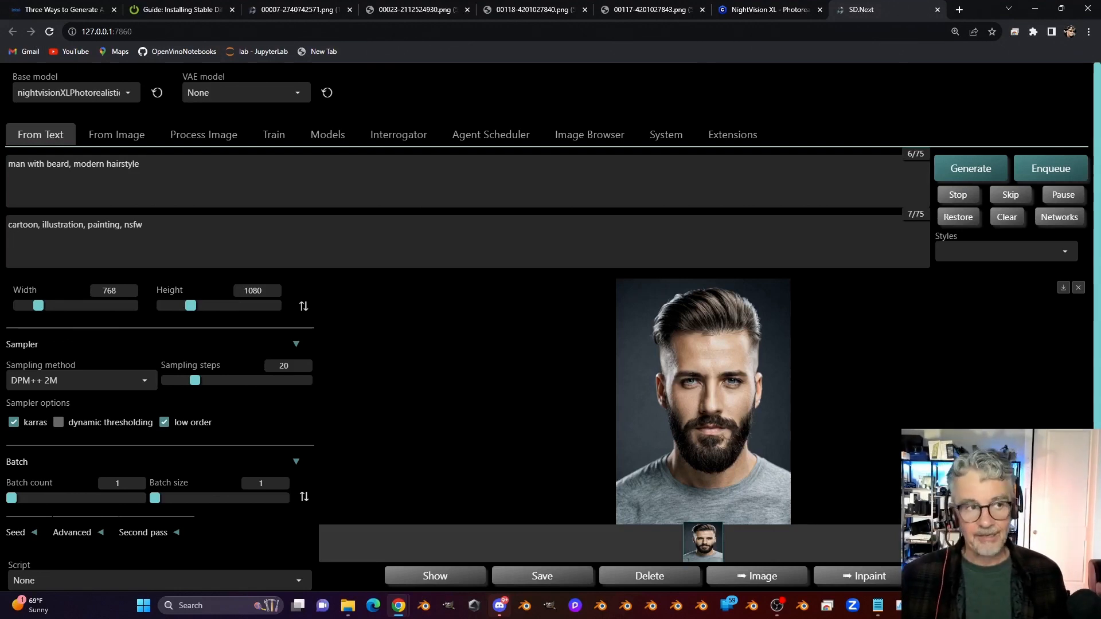
Switch to the Intel Arc article and scroll through its three Stable Diffusion solutions
{"action": "left_click", "coordinate": [63, 10]}
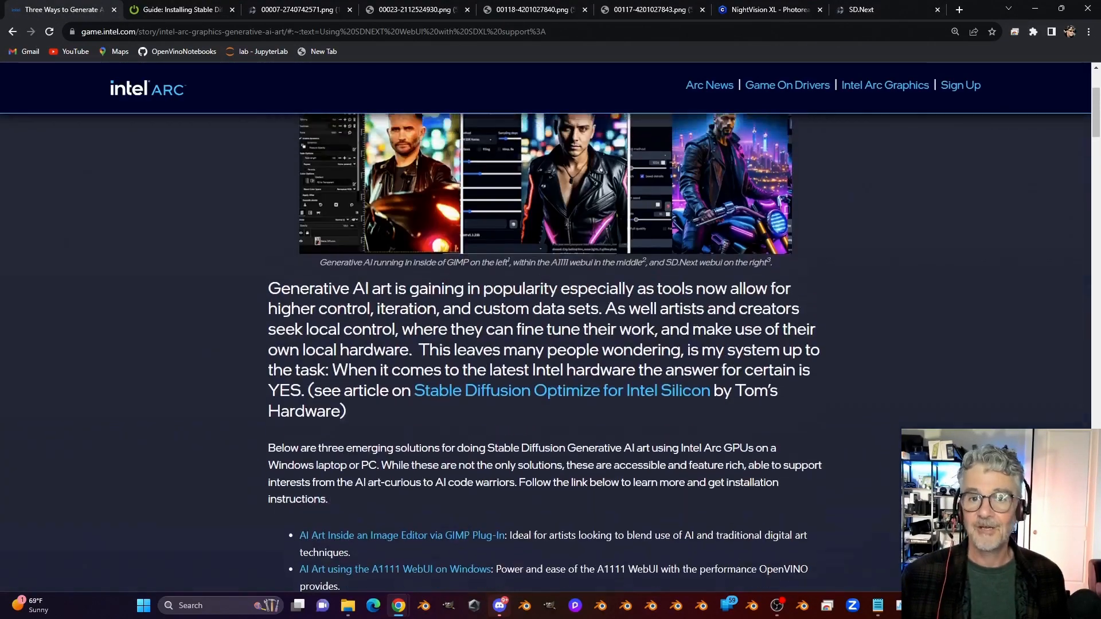
{"action": "scroll", "scroll_direction": "down", "scroll_amount": 3}
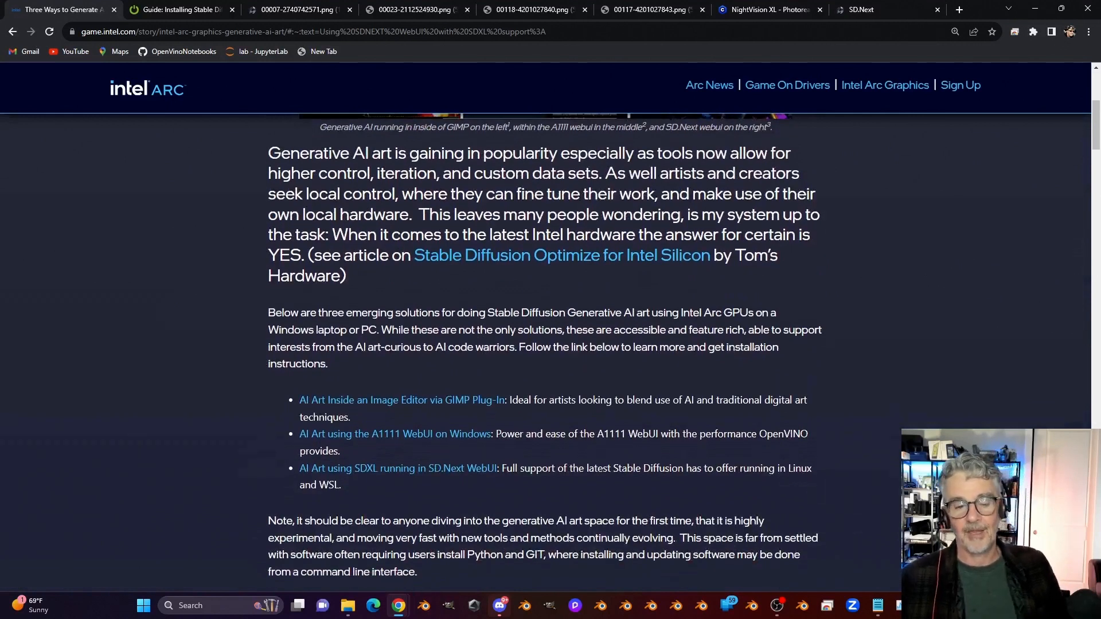
{"action": "mouse_move", "coordinate": [401, 400]}
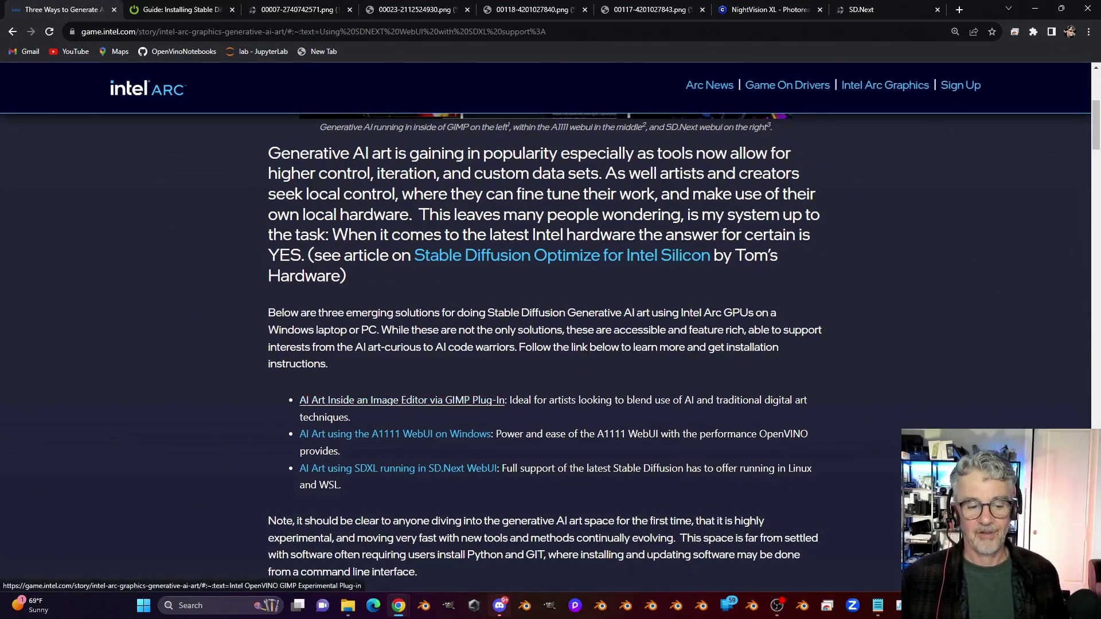
{"action": "scroll", "scroll_direction": "down", "scroll_amount": 3}
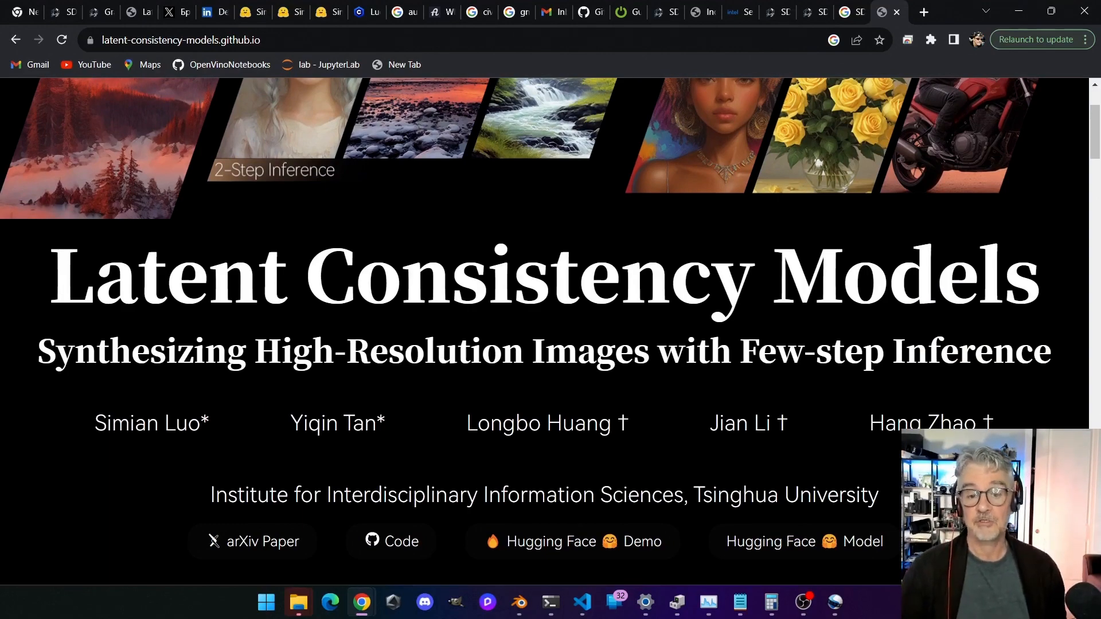
Scroll the Latent Consistency Models page to view the 4-Step Inference example images
{"action": "scroll", "scroll_direction": "down", "scroll_amount": 3}
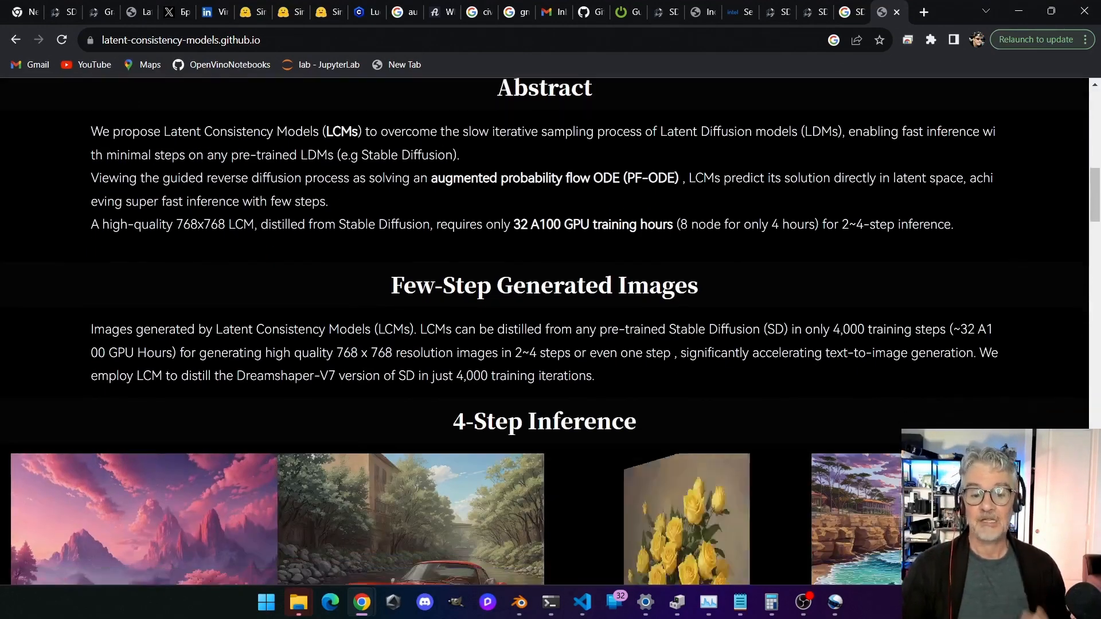
{"action": "scroll", "scroll_direction": "down", "scroll_amount": 3}
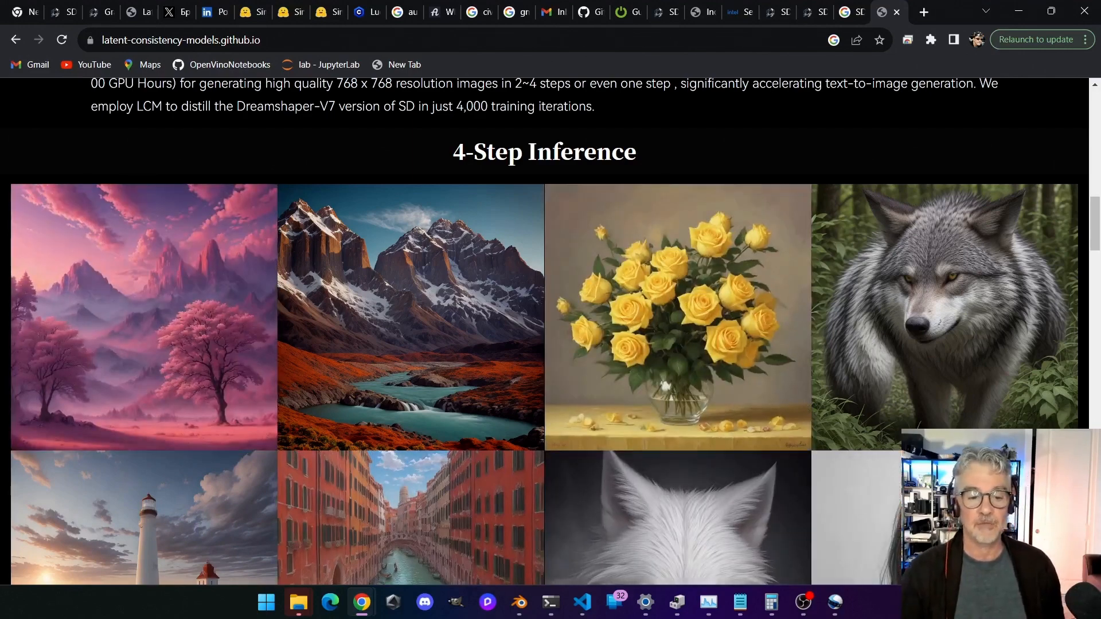
{"action": "scroll", "scroll_direction": "up", "scroll_amount": 3}
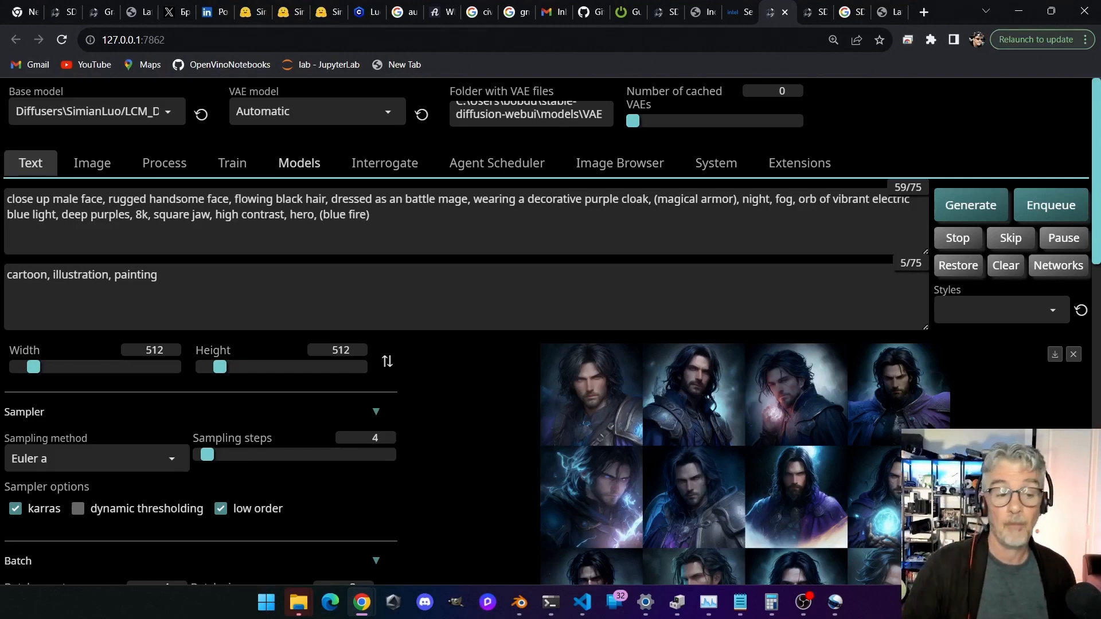
{"action": "left_click", "coordinate": [299, 163]}
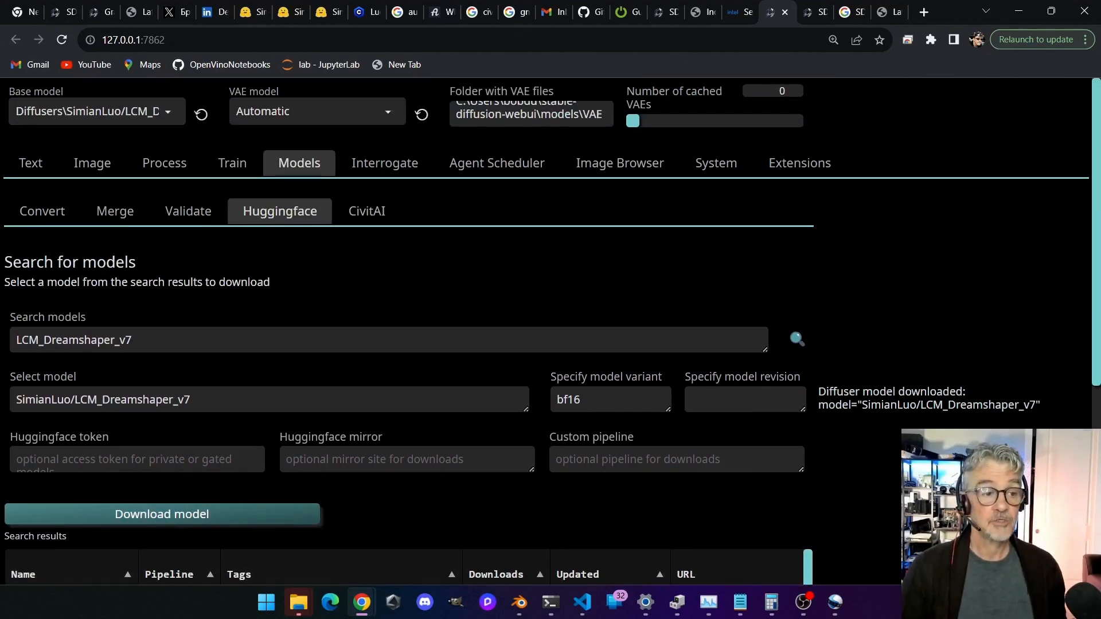
{"action": "left_click", "coordinate": [31, 163]}
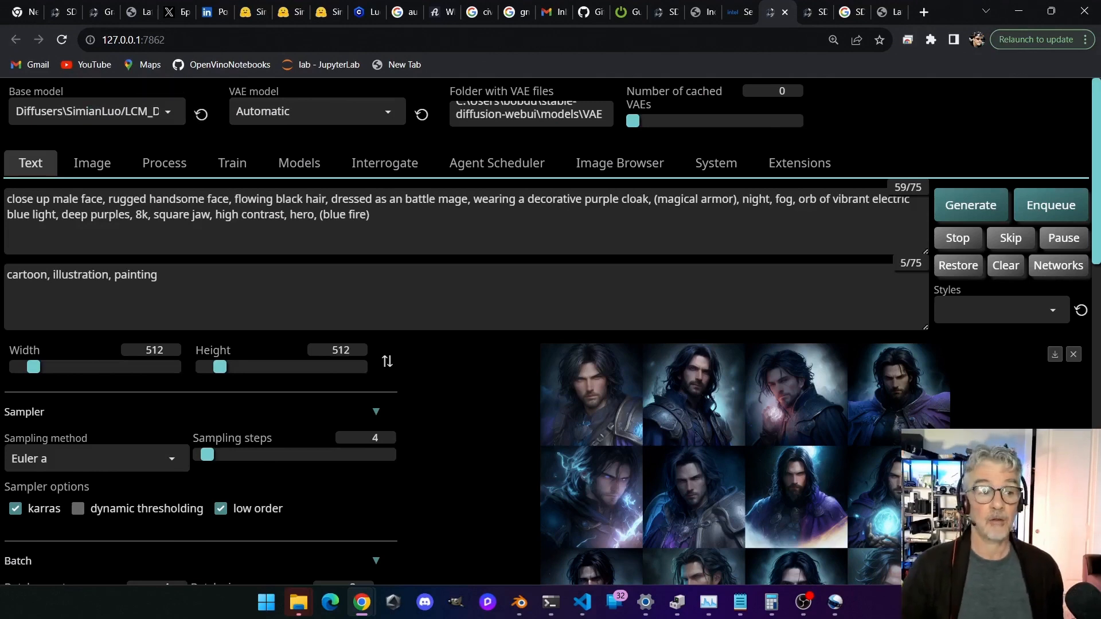
{"action": "left_click", "coordinate": [97, 111]}
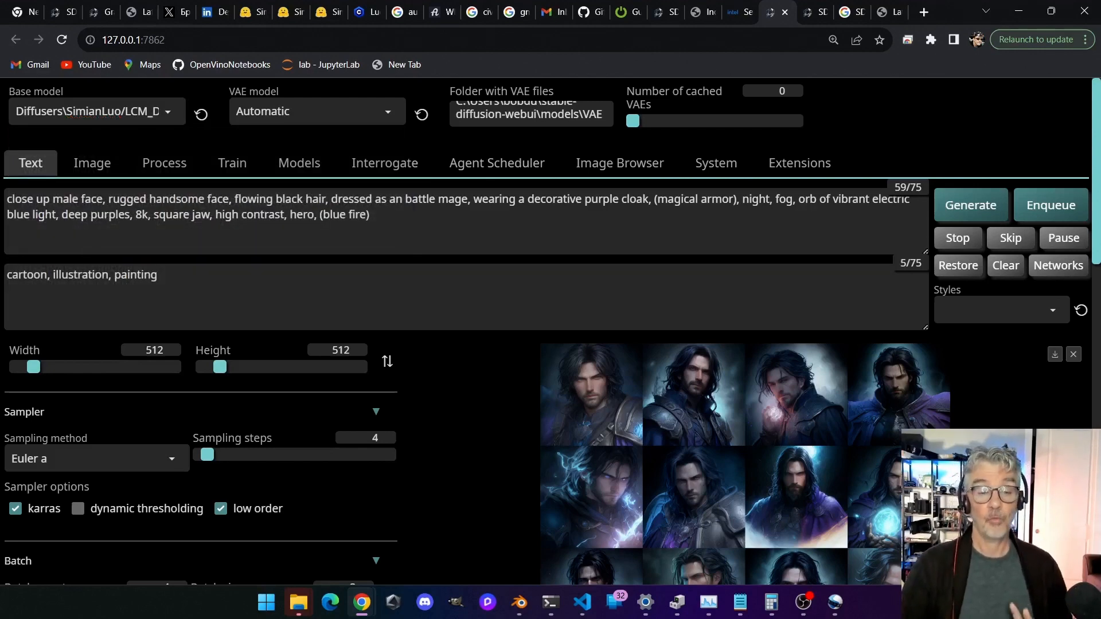
{"action": "triple_click", "coordinate": [81, 275]}
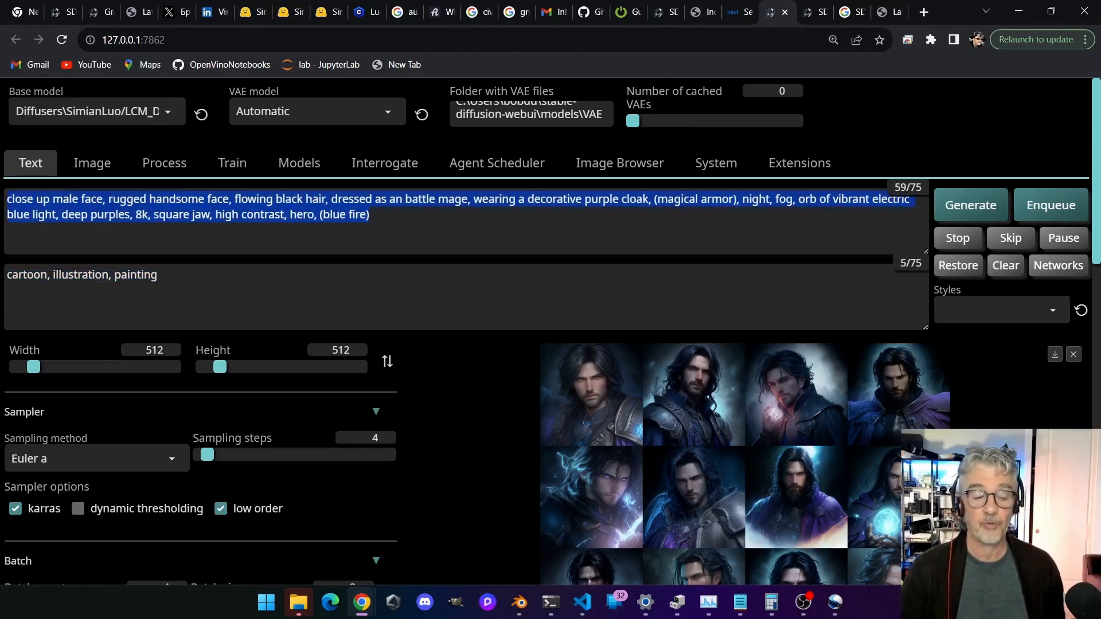
{"action": "scroll", "scroll_direction": "down", "scroll_amount": 3}
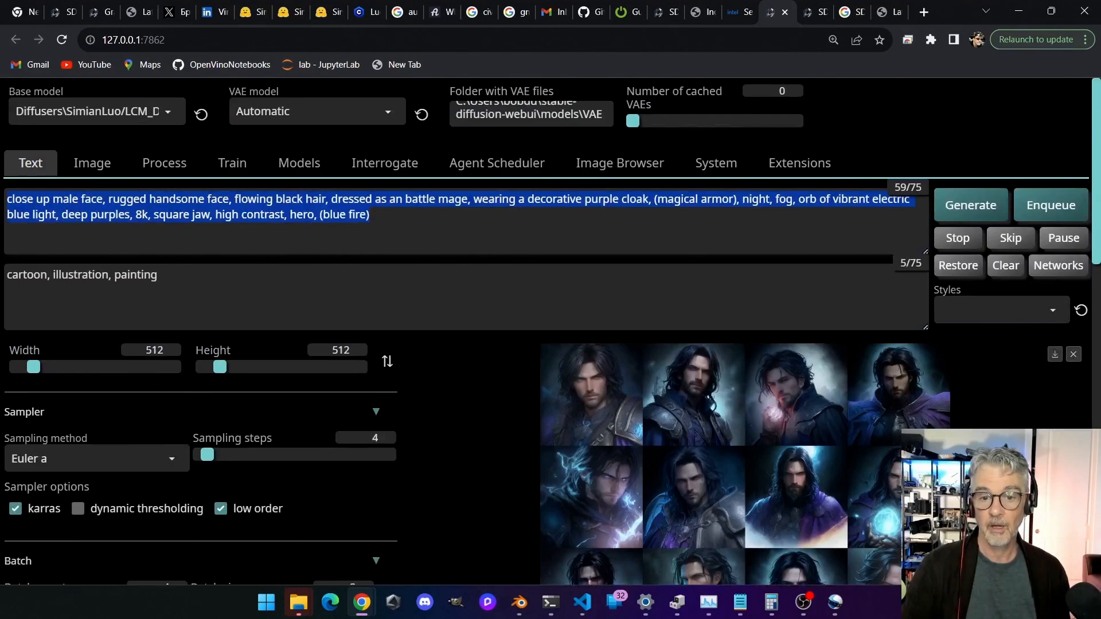
Generate a new 4×3 batch of 4-step LCM Dreamshaper battle-mage portraits
{"action": "left_click", "coordinate": [970, 204]}
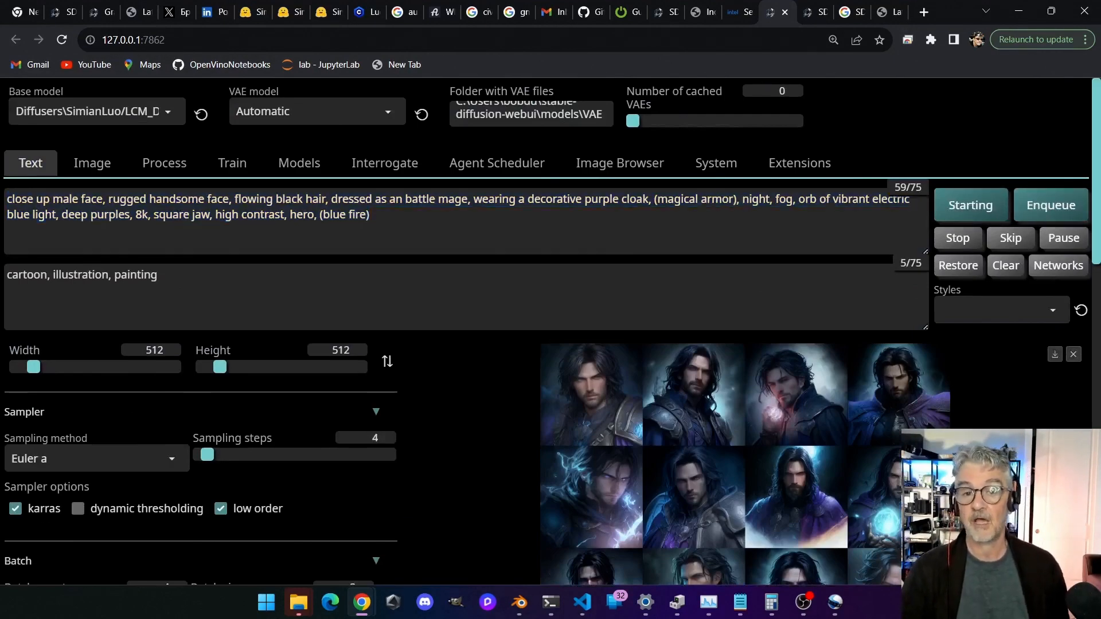
{"action": "scroll", "scroll_direction": "down", "scroll_amount": 3}
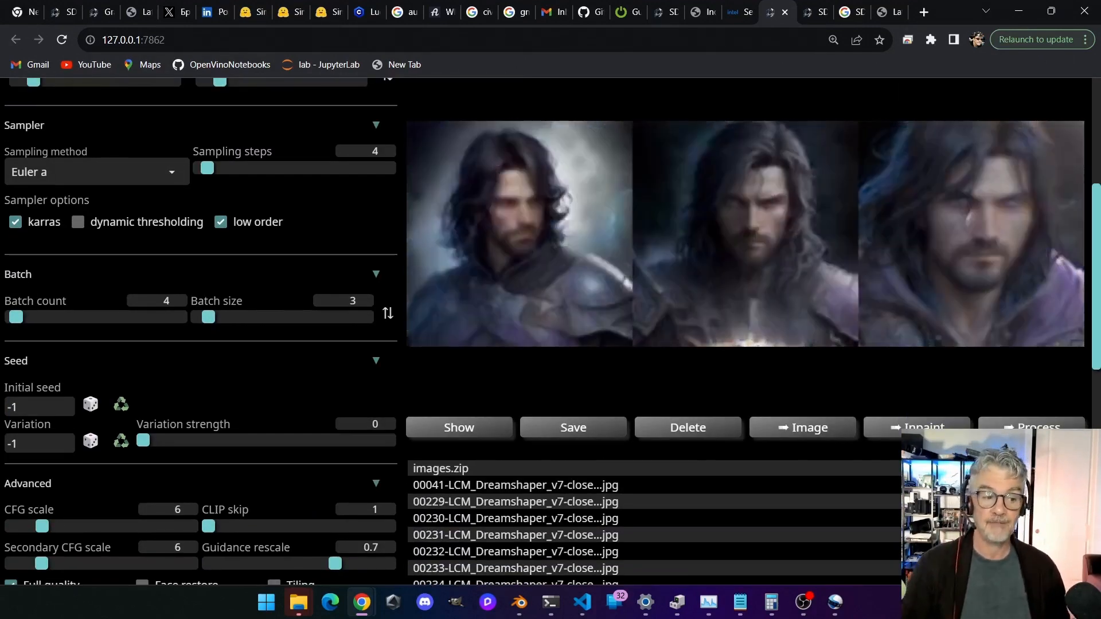
{"action": "key", "text": "alt+tab"}
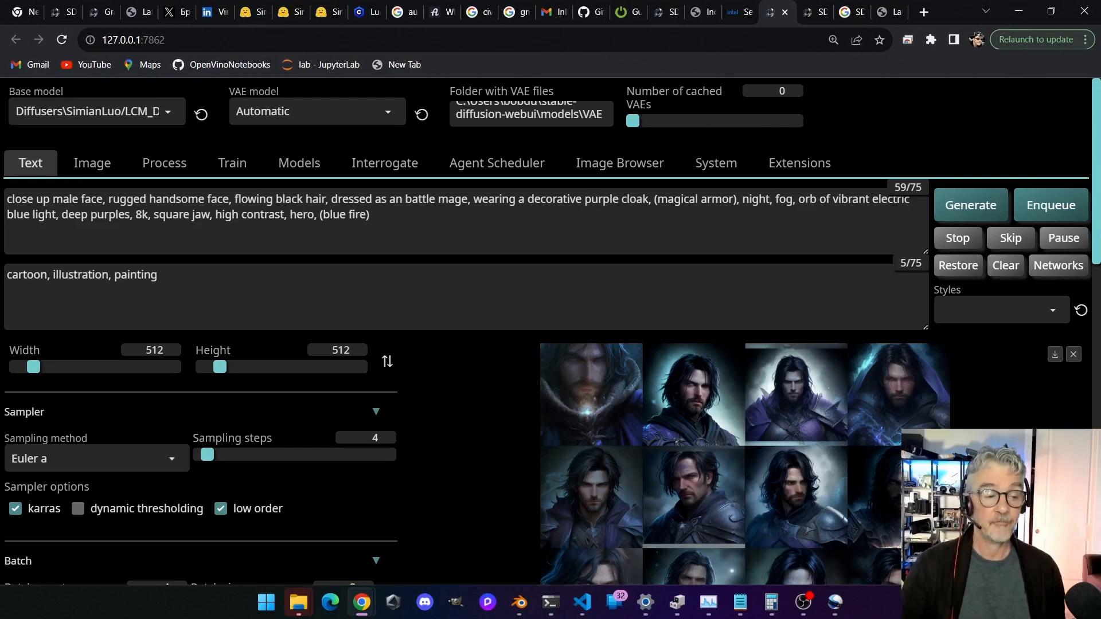
Load the long-haired armored warrior into image-to-image and preview the result full-size
{"action": "left_click", "coordinate": [92, 163]}
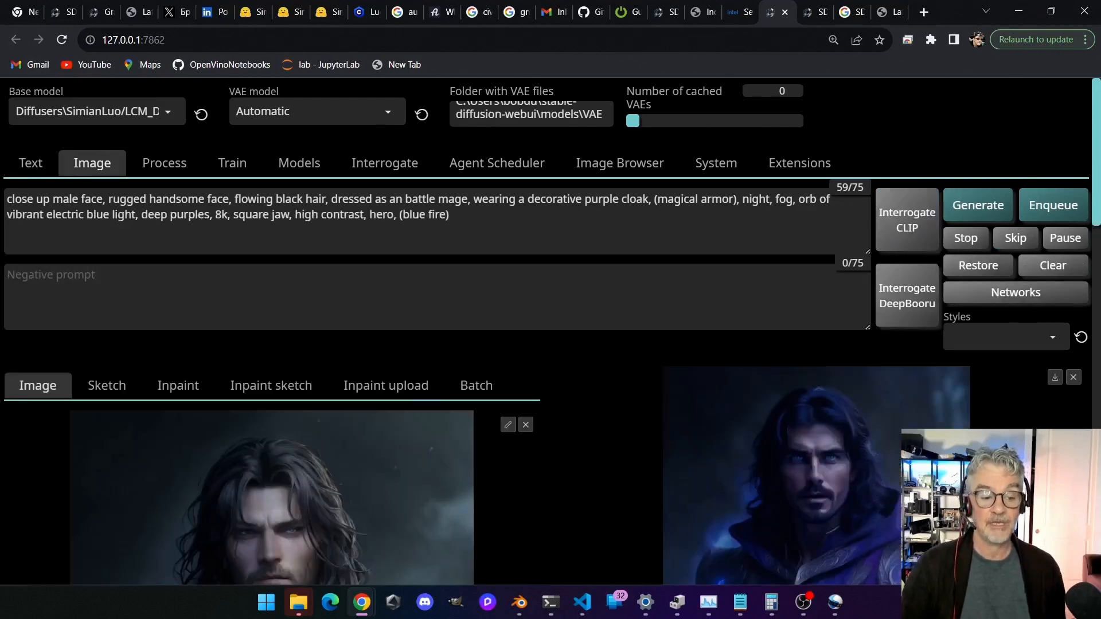
{"action": "scroll", "scroll_direction": "down", "scroll_amount": 3}
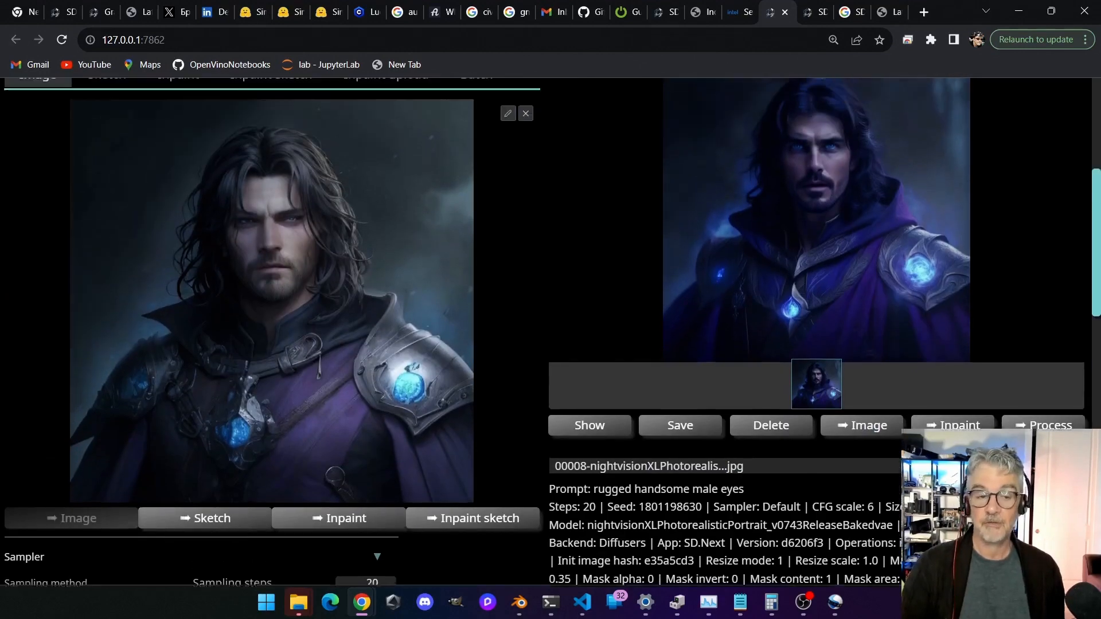
{"action": "scroll", "scroll_direction": "up", "scroll_amount": 3}
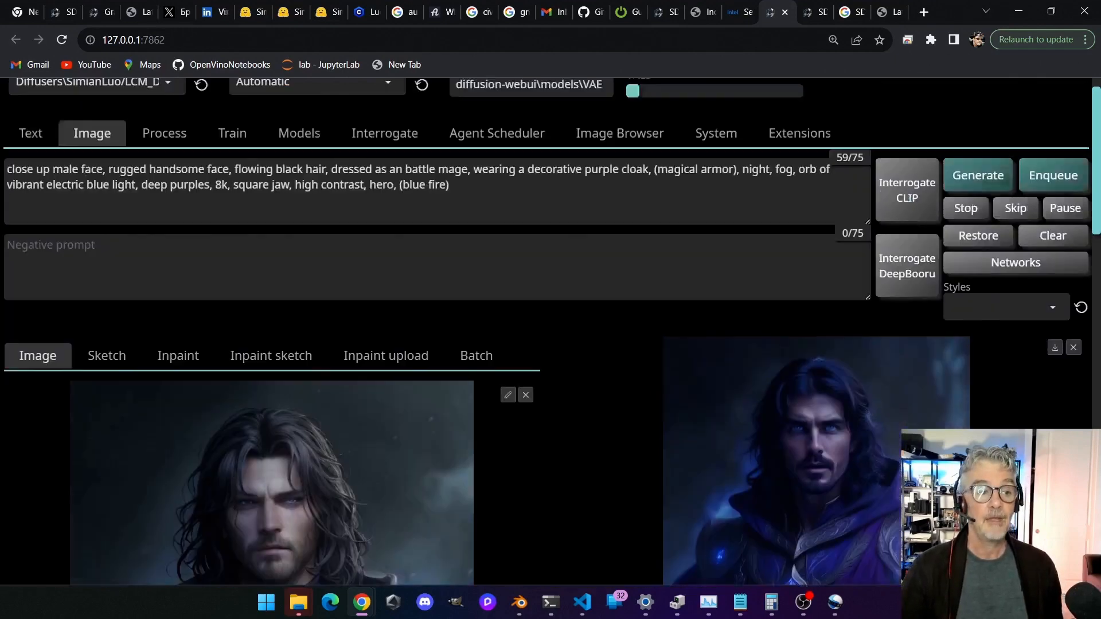
{"action": "left_click", "coordinate": [96, 111]}
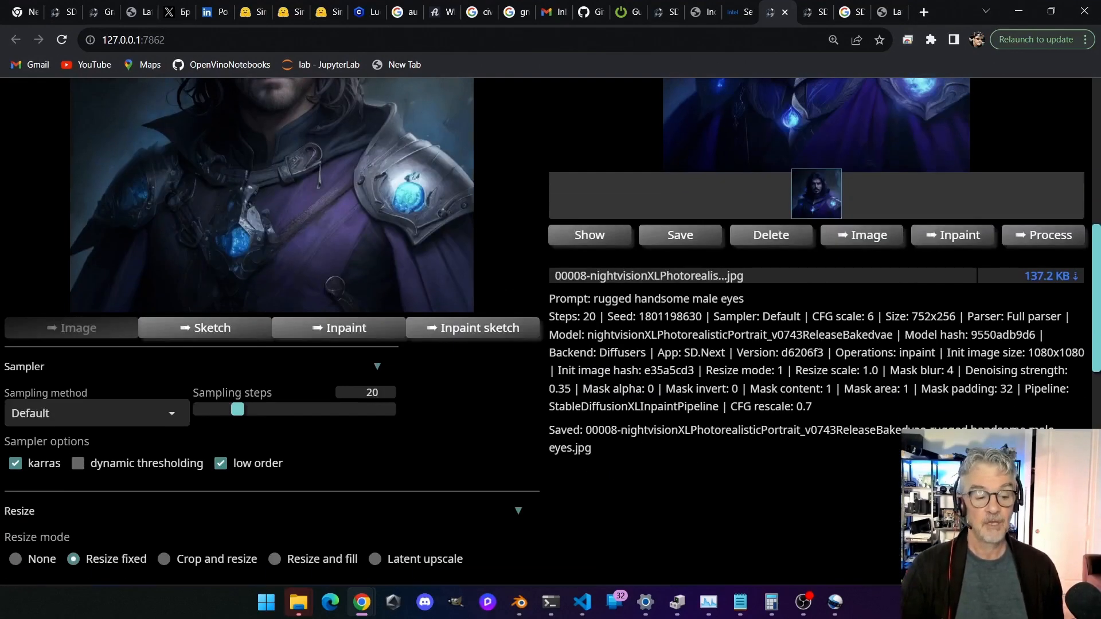
{"action": "scroll", "scroll_direction": "down", "scroll_amount": 3}
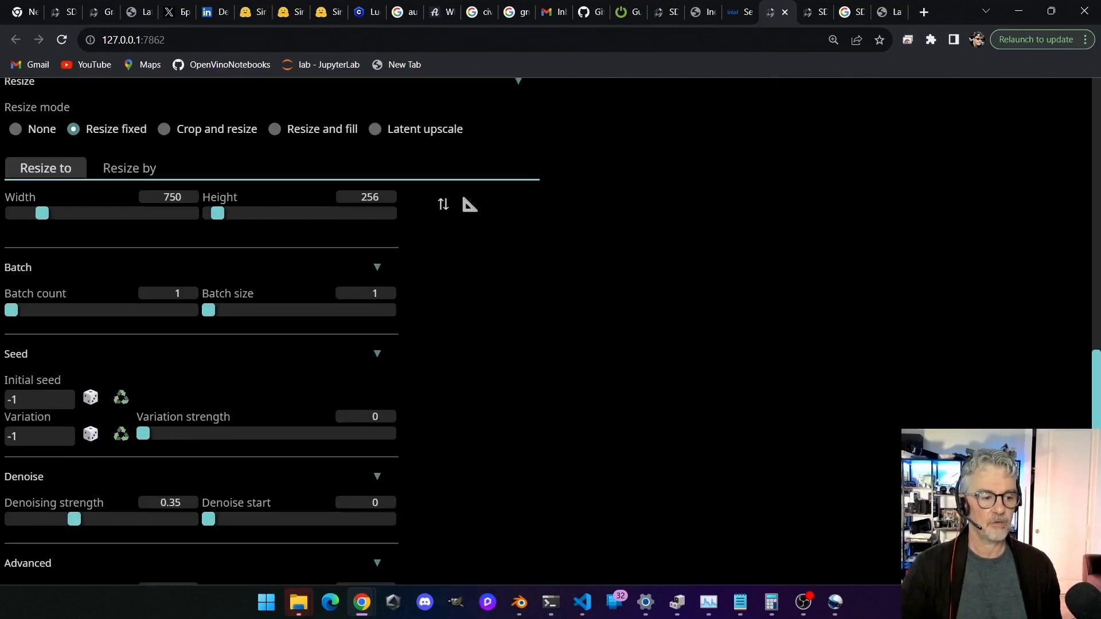
{"action": "scroll", "scroll_direction": "down", "scroll_amount": 3}
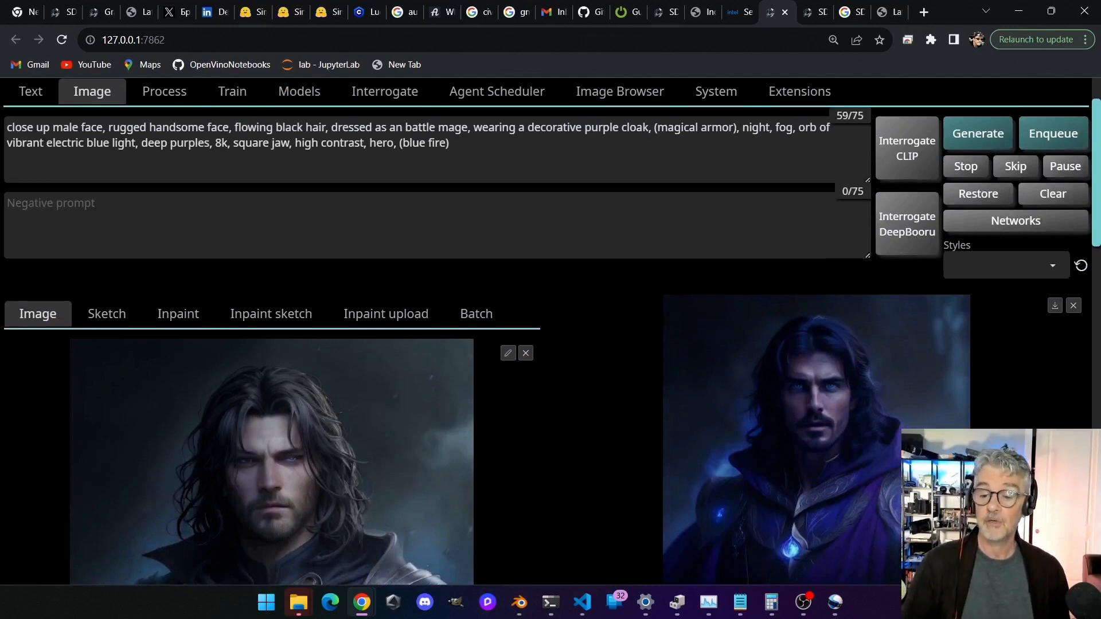
{"action": "left_click", "coordinate": [816, 438]}
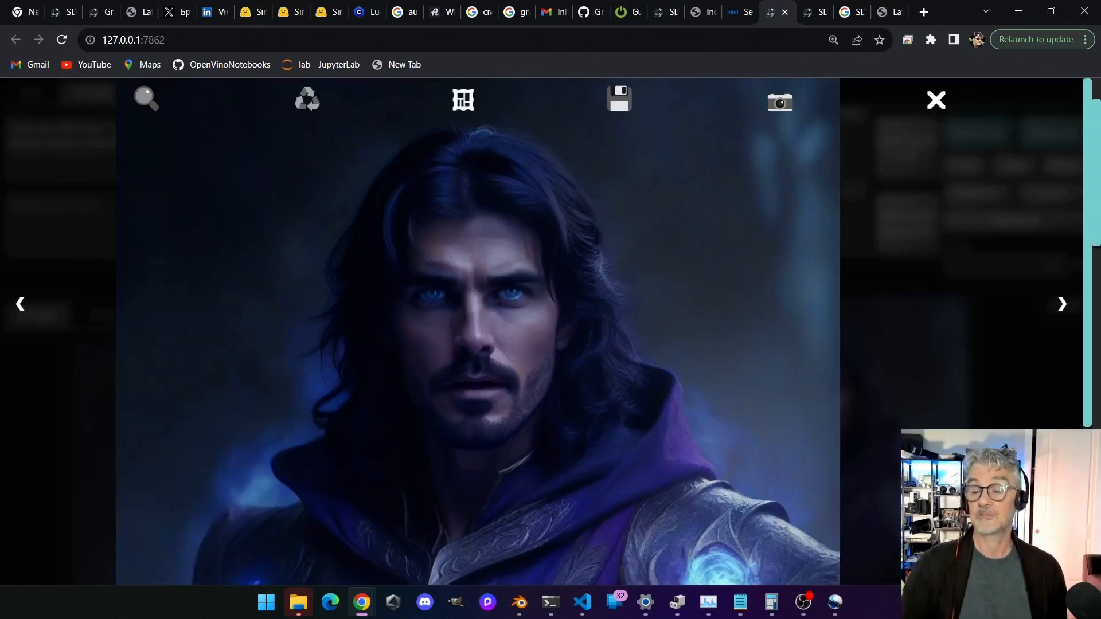
{"action": "left_click", "coordinate": [935, 99]}
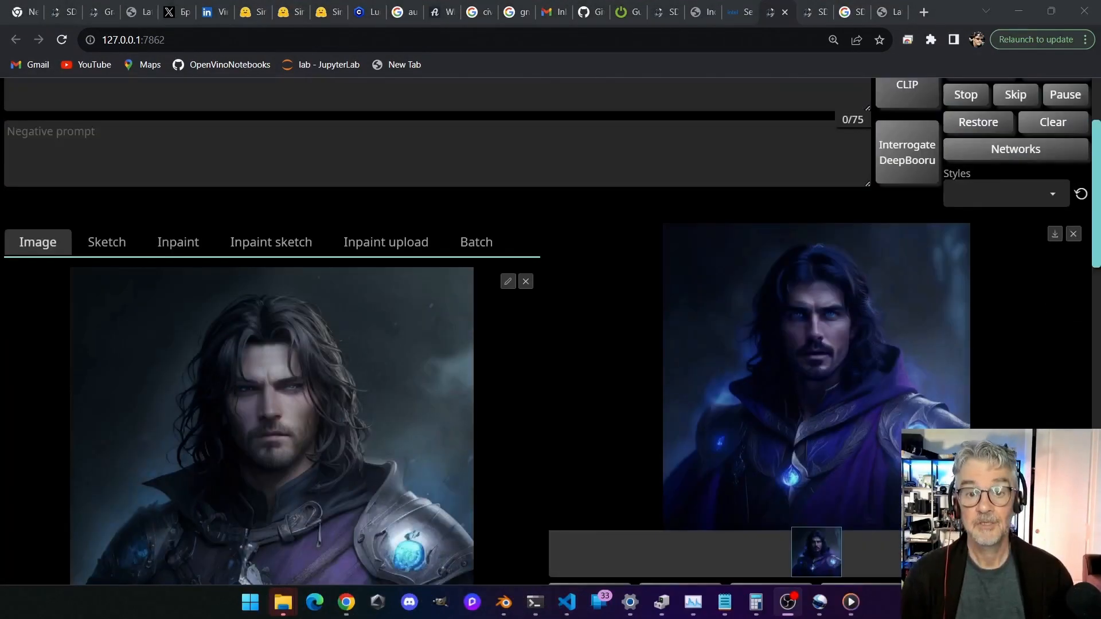